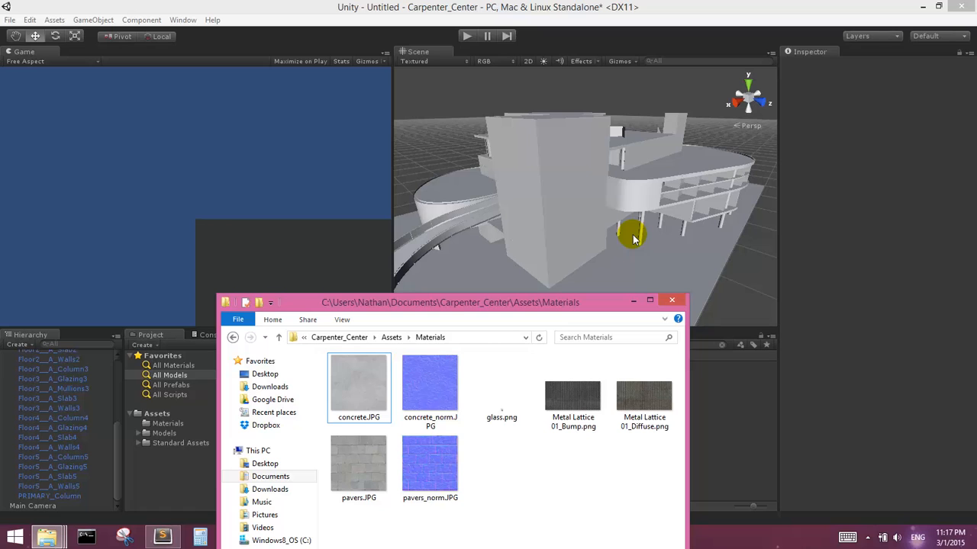
Step: Drag the Materials folder window up toward the top-left so all seven textures show
left_click_drag(449, 302, 294, 123)
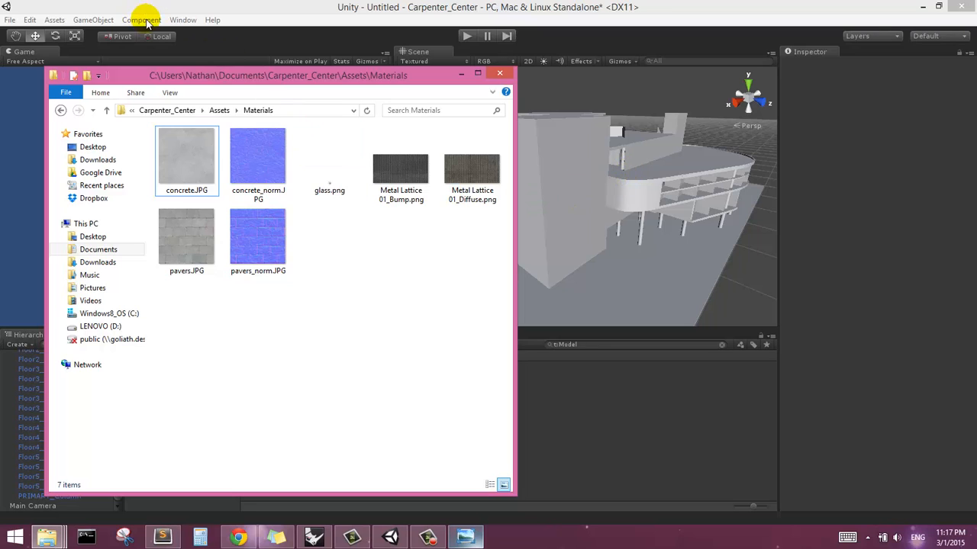
mouse_move(217, 93)
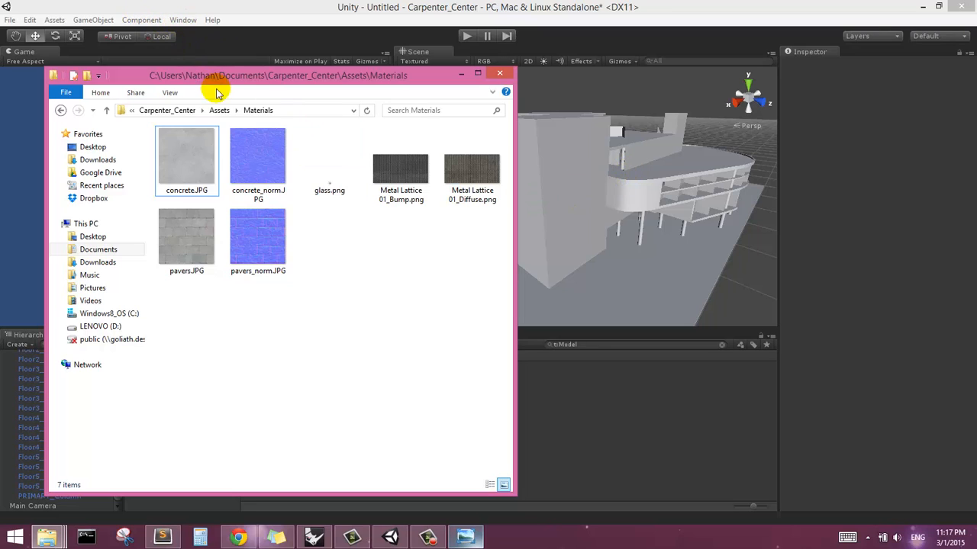
mouse_move(181, 66)
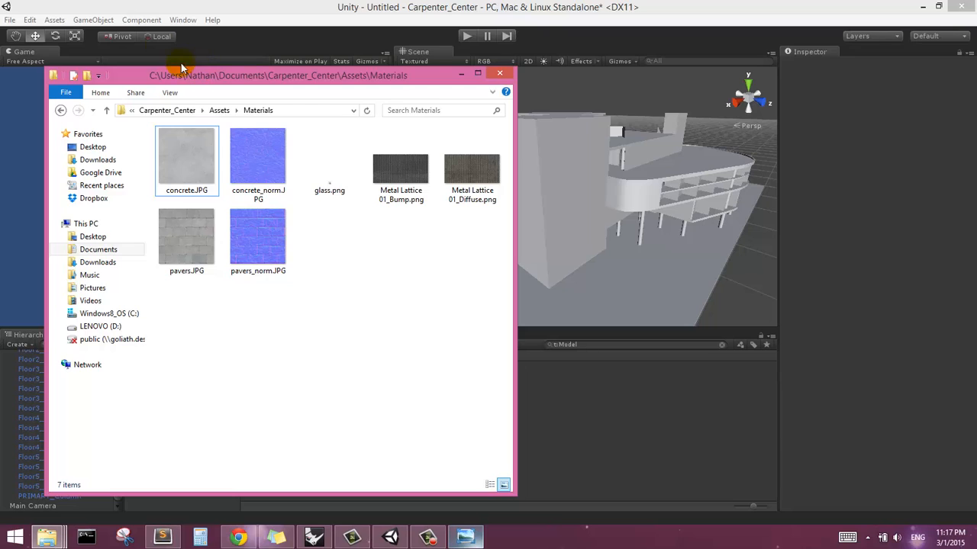
mouse_move(338, 328)
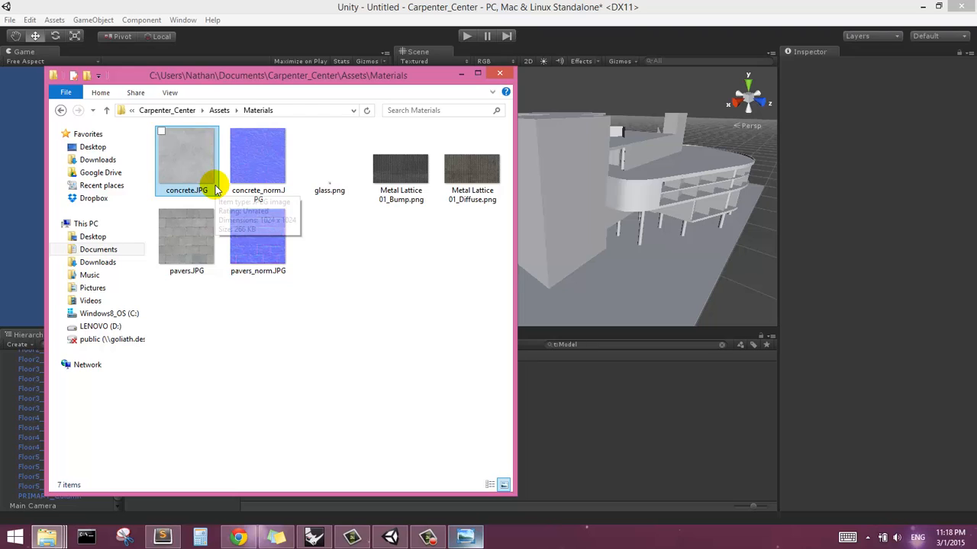
mouse_move(343, 255)
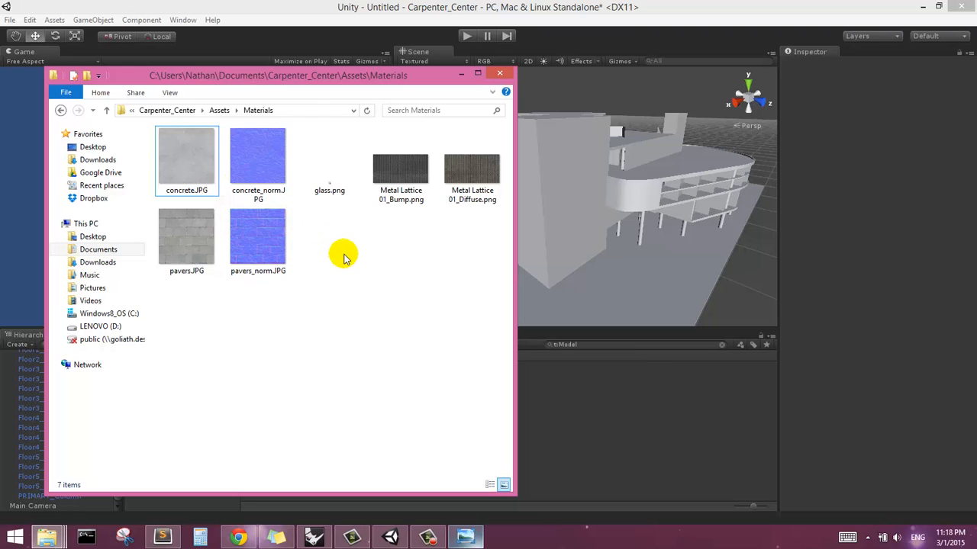
left_click(258, 156)
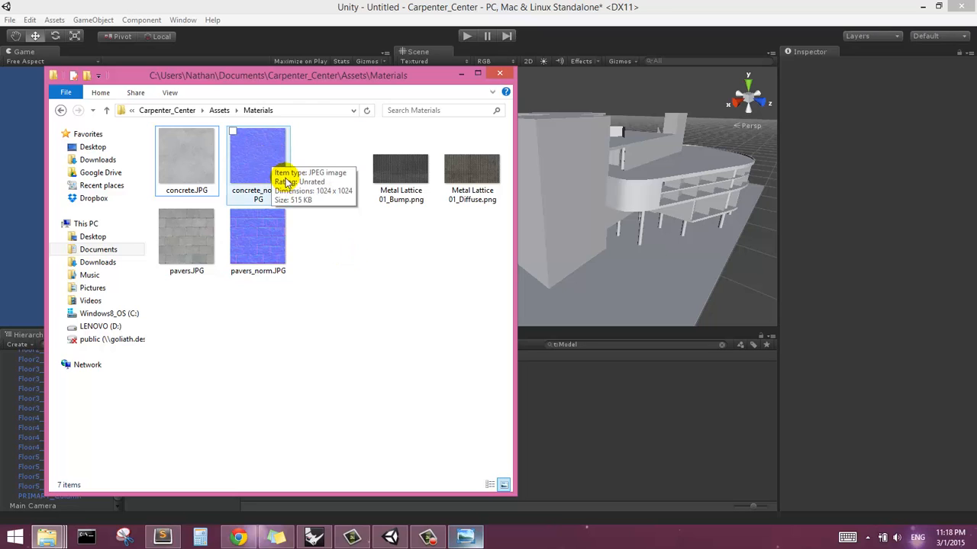
mouse_move(248, 151)
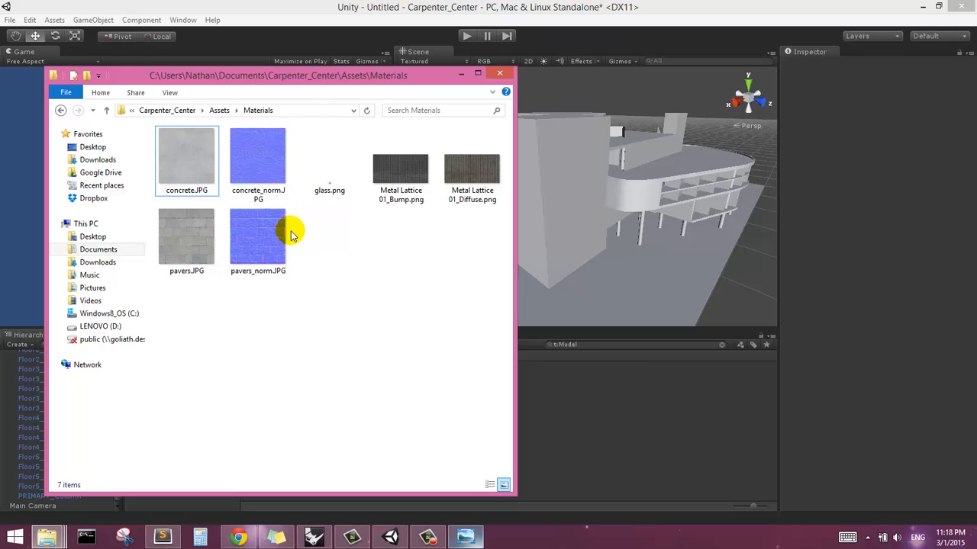
mouse_move(246, 97)
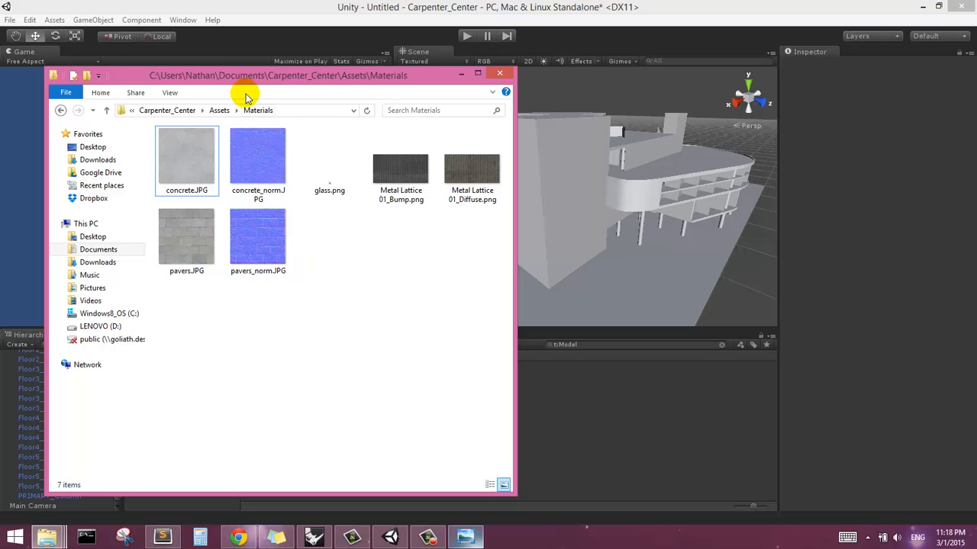
mouse_move(253, 160)
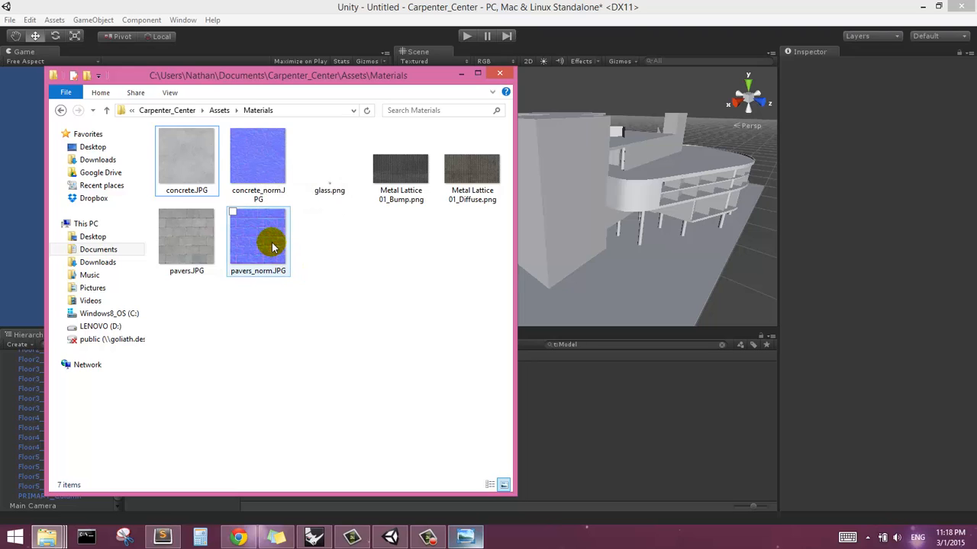
mouse_move(258, 240)
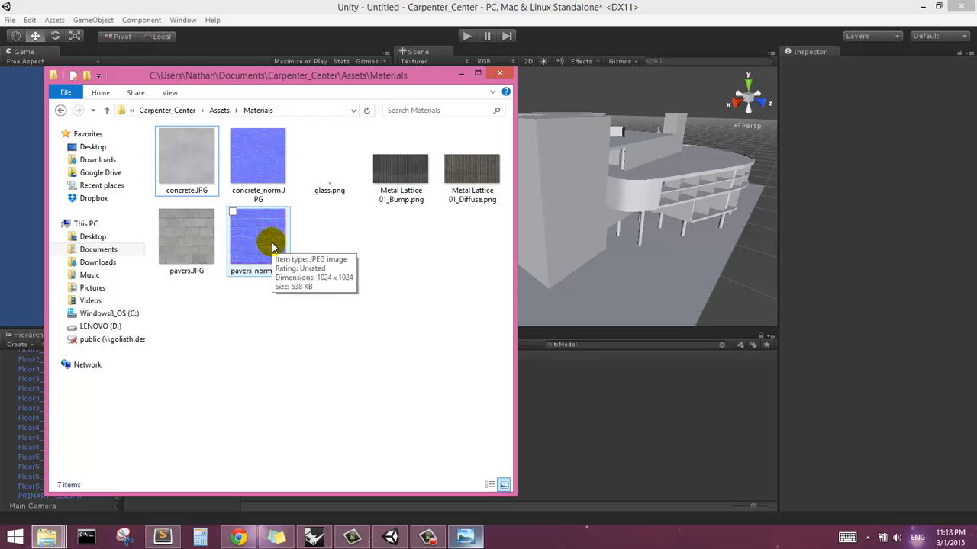
mouse_move(345, 217)
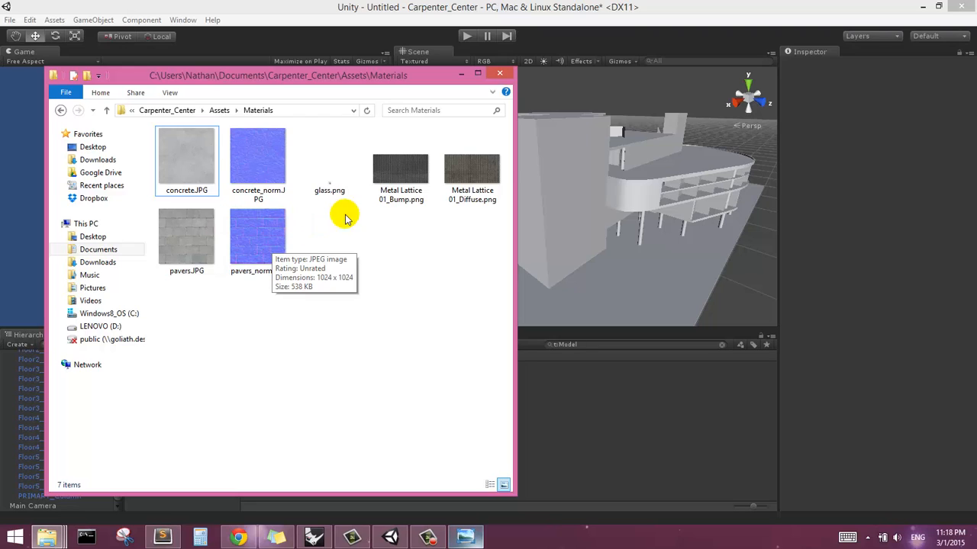
mouse_move(830, 102)
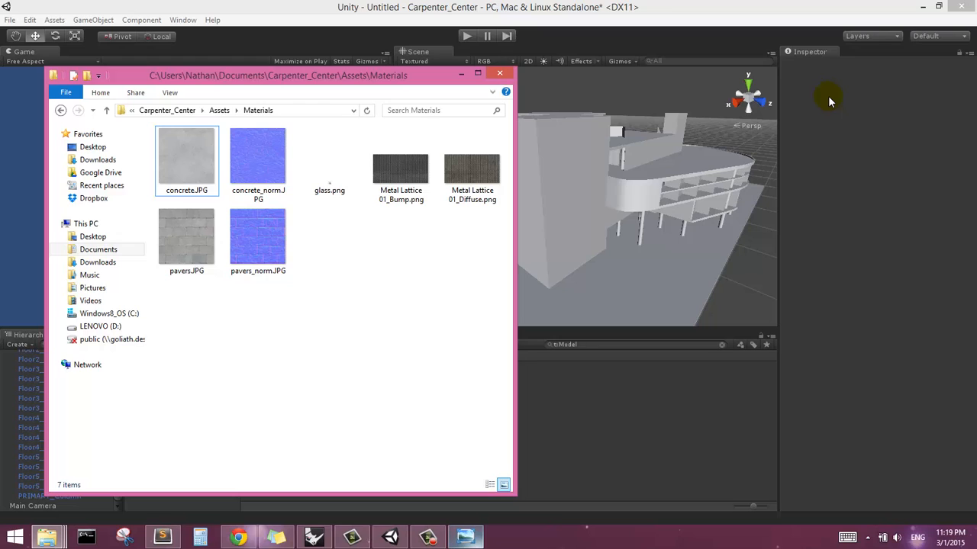
mouse_move(145, 171)
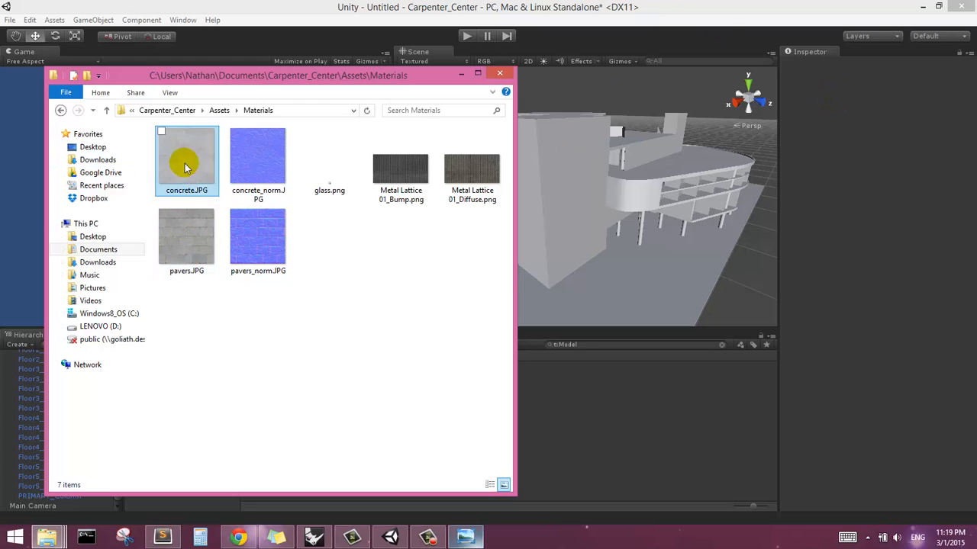
Step: Open glass.png from the Materials folder in Windows Photo Viewer
left_click(258, 237)
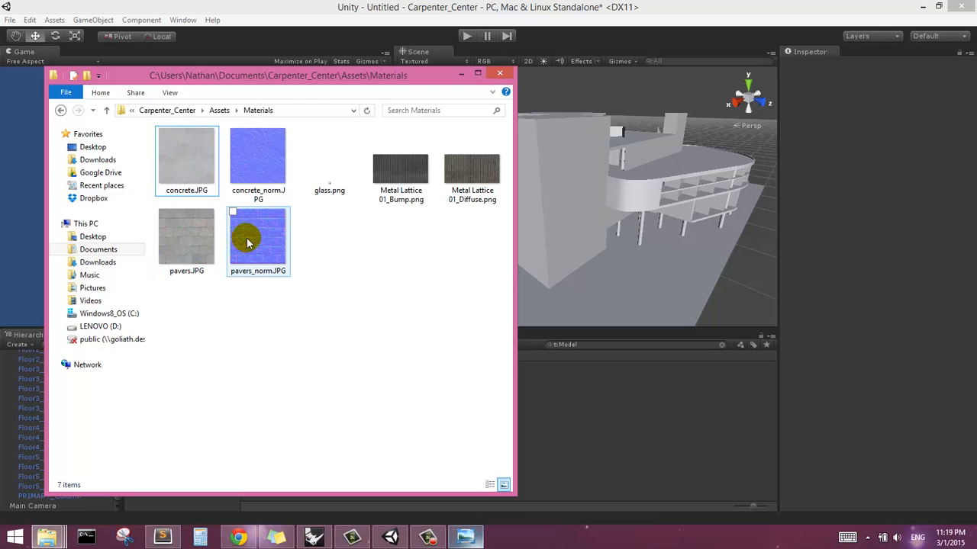
left_click(186, 161)
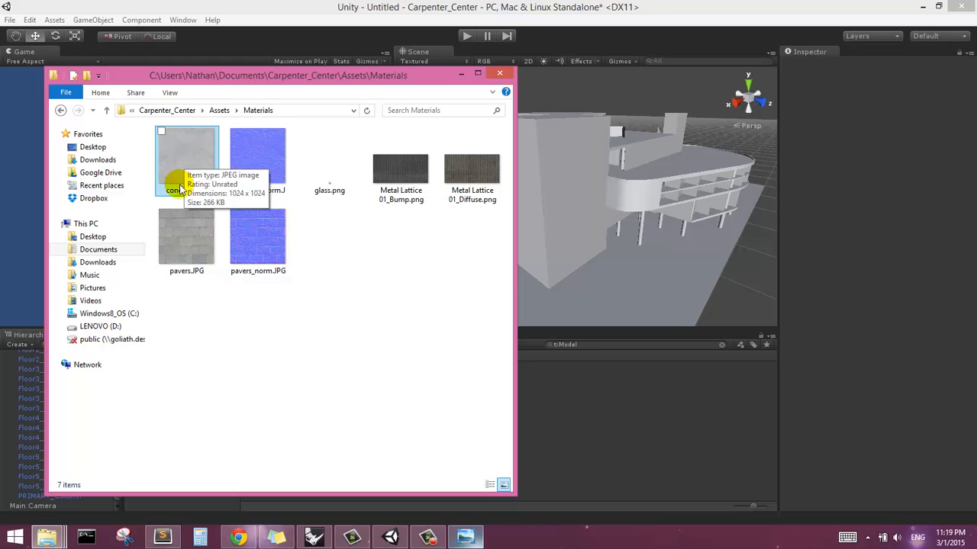
mouse_move(229, 157)
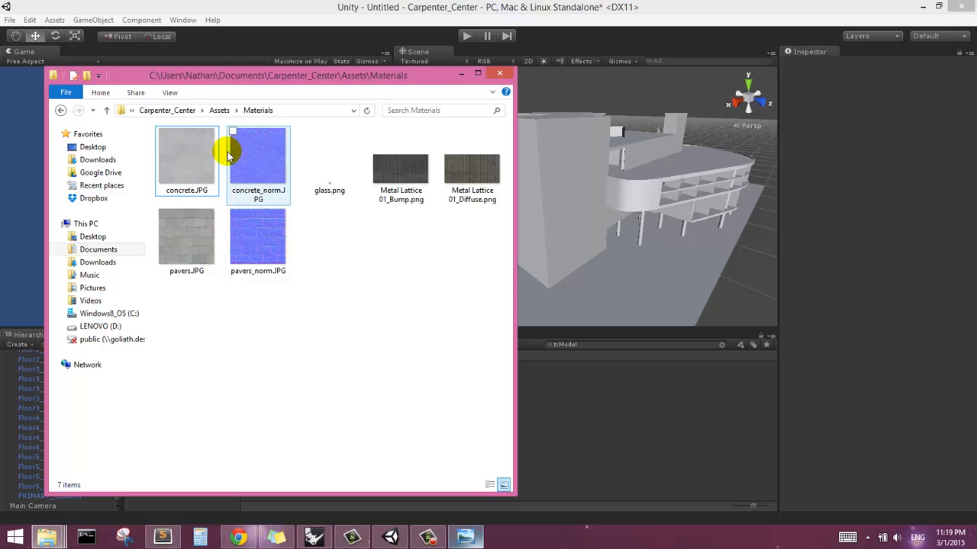
mouse_move(254, 148)
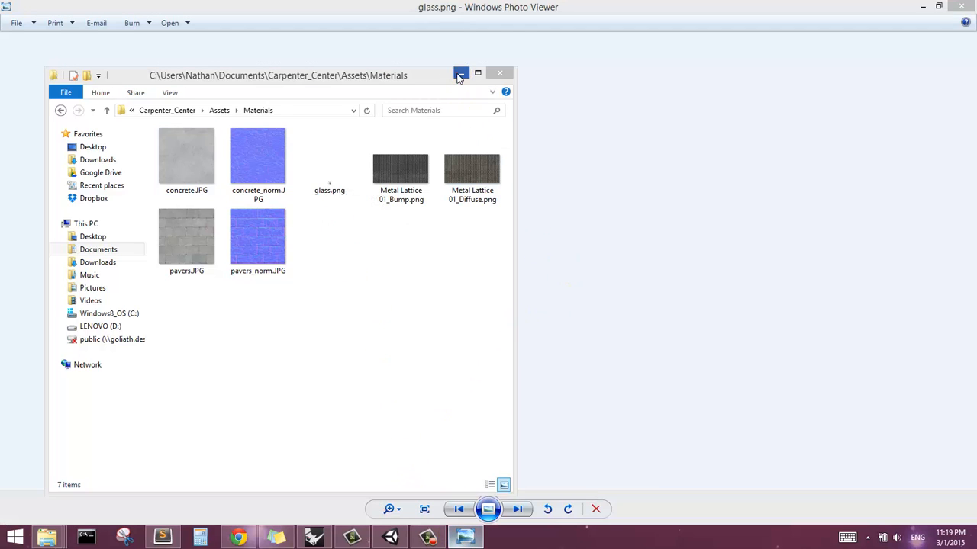
Step: Minimize the Explorer window to view the pale glass.png image by itself
left_click(461, 72)
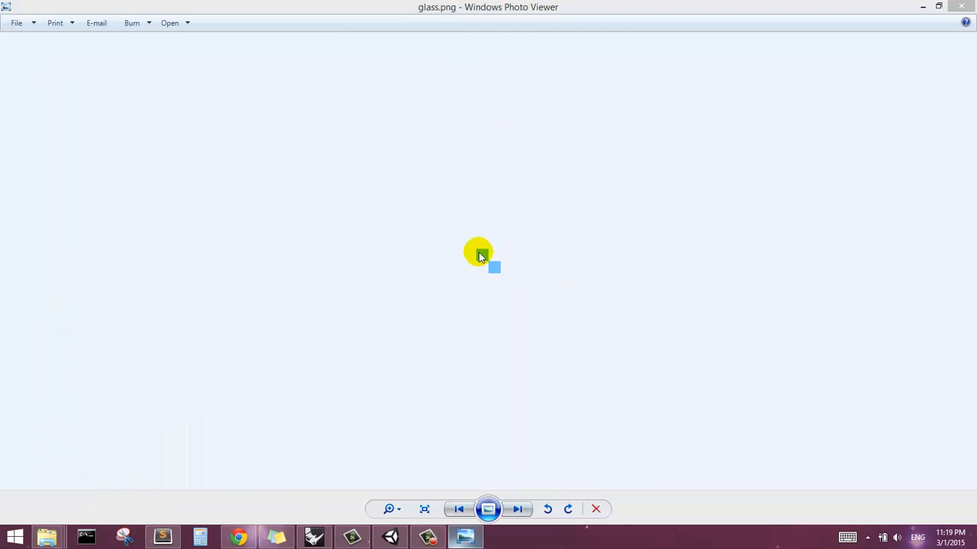
mouse_move(492, 257)
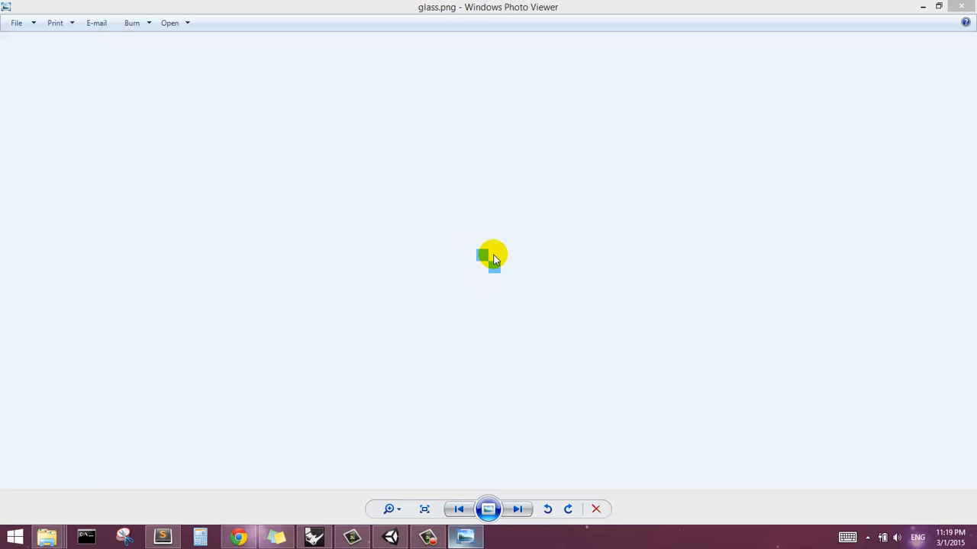
mouse_move(567, 174)
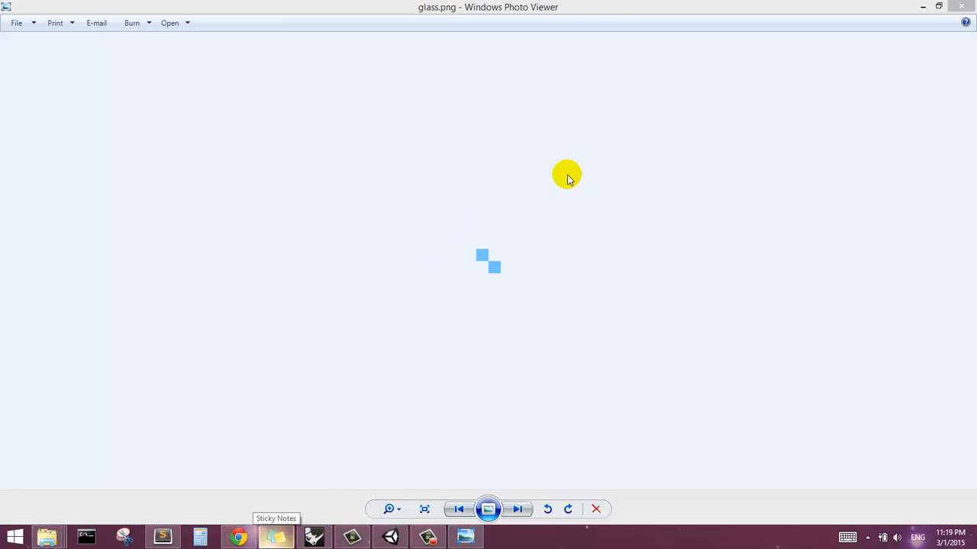
mouse_move(491, 483)
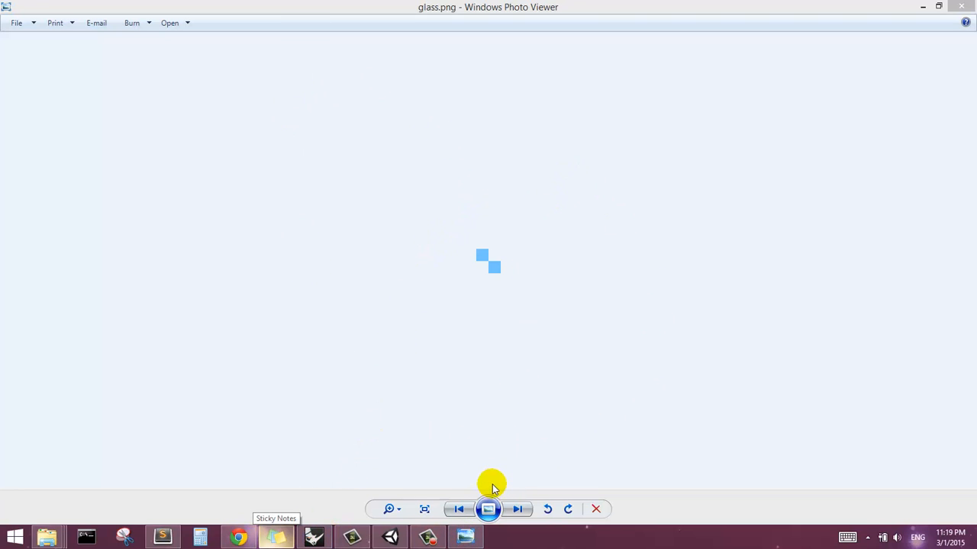
mouse_move(496, 249)
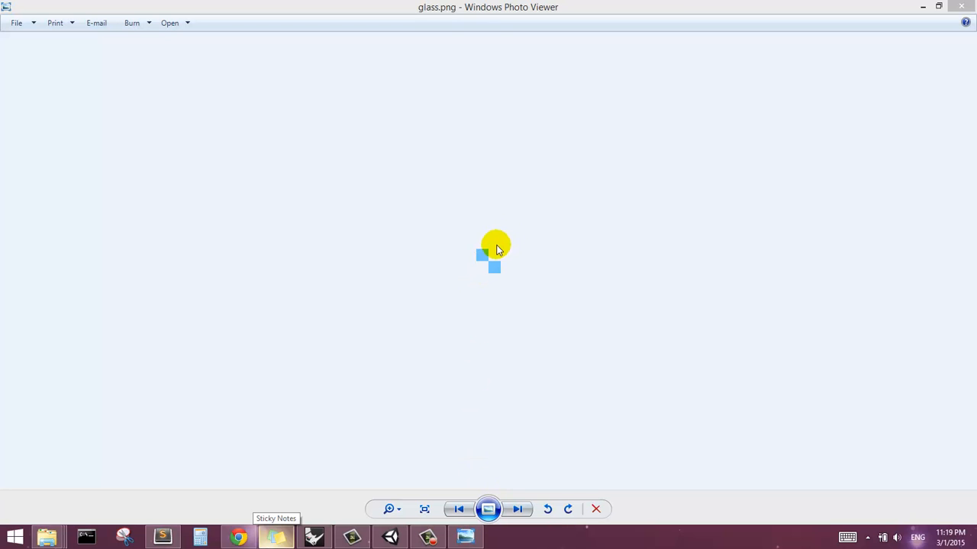
mouse_move(473, 297)
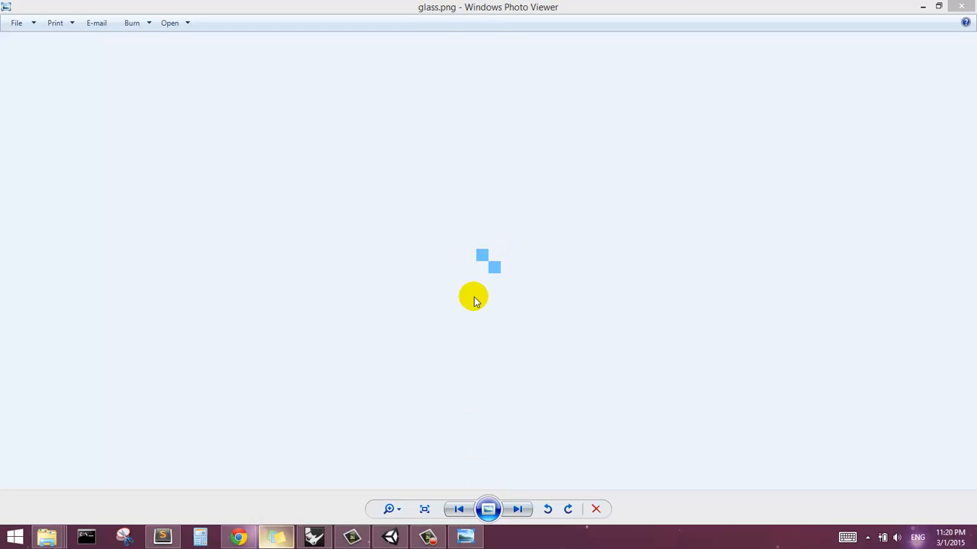
mouse_move(479, 253)
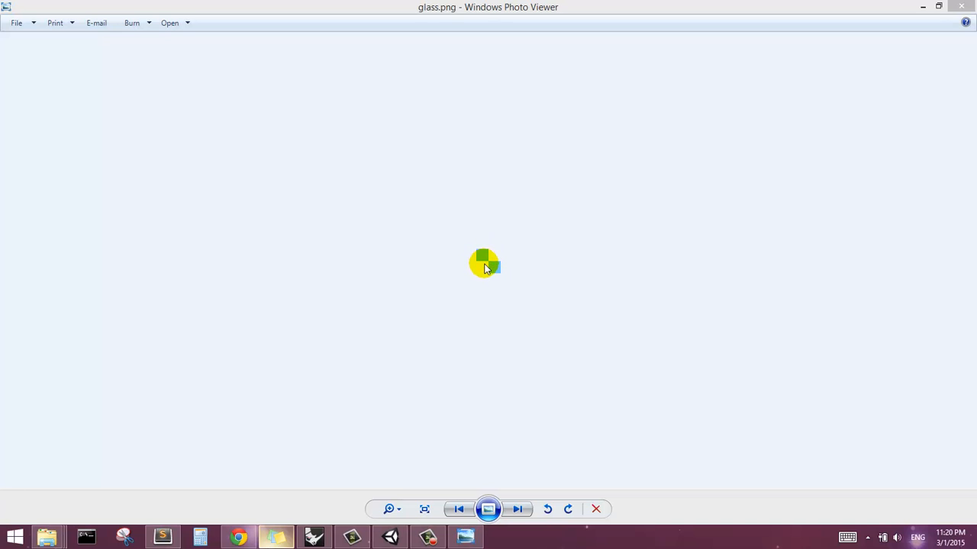
mouse_move(473, 526)
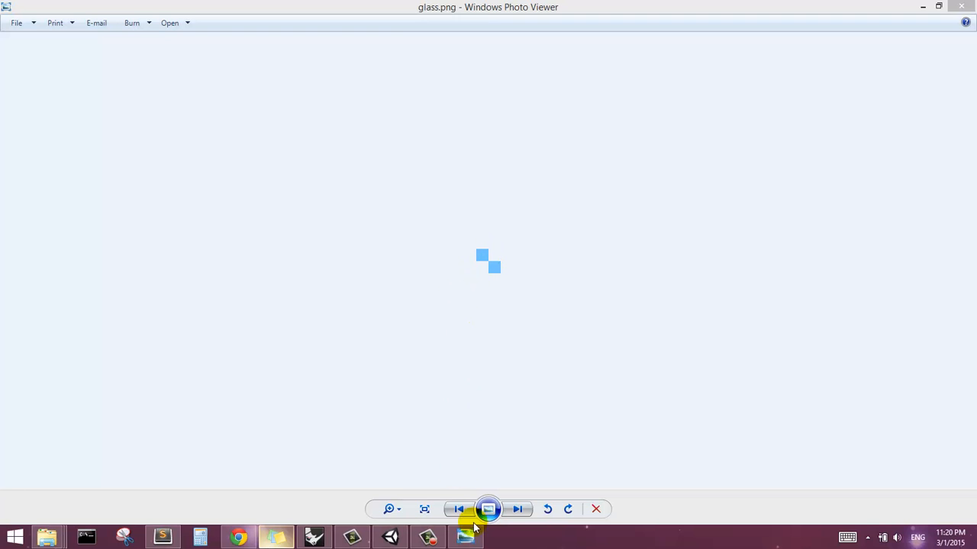
mouse_move(87, 536)
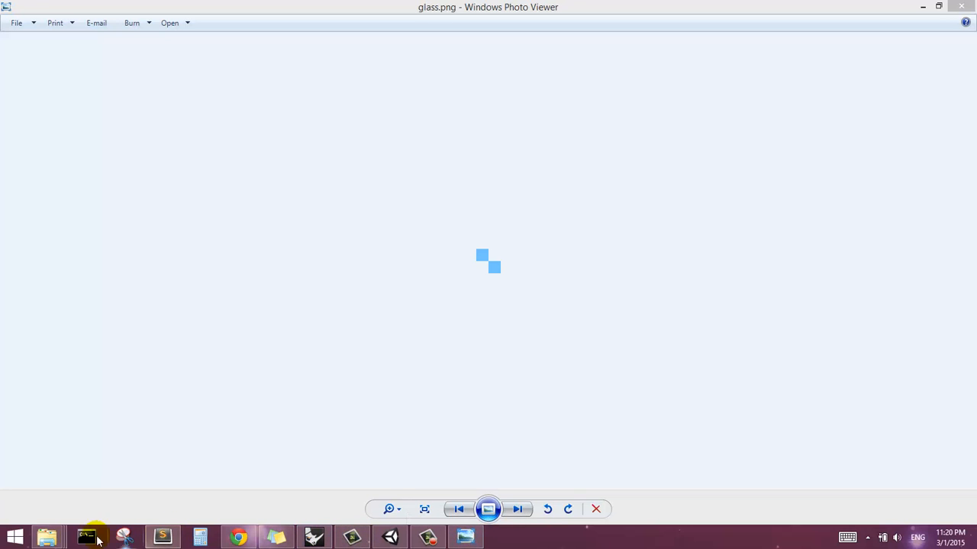
mouse_move(47, 537)
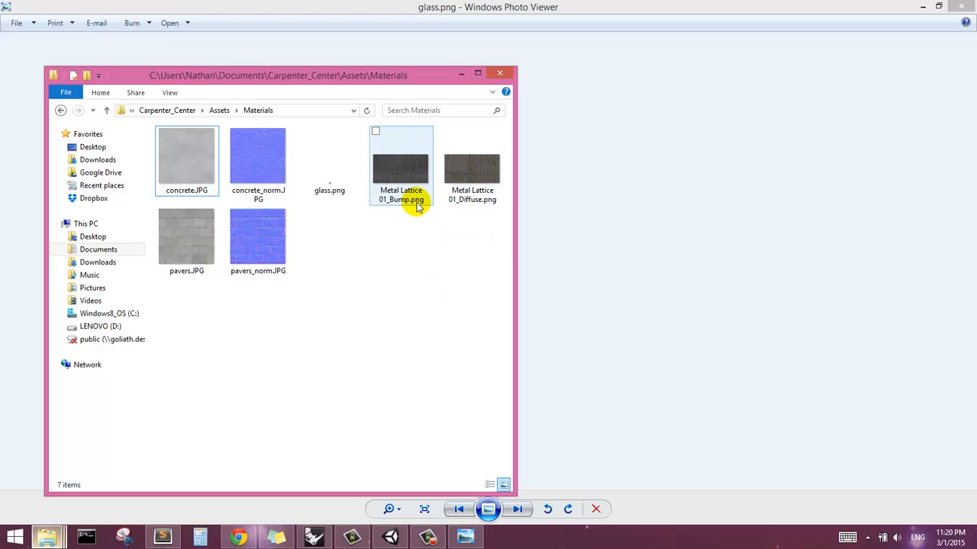
mouse_move(400, 200)
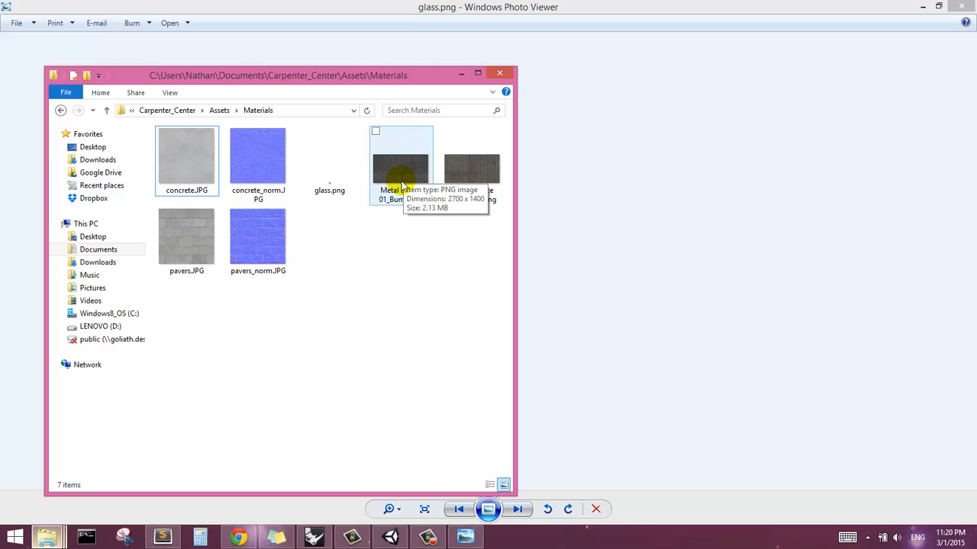
mouse_move(431, 204)
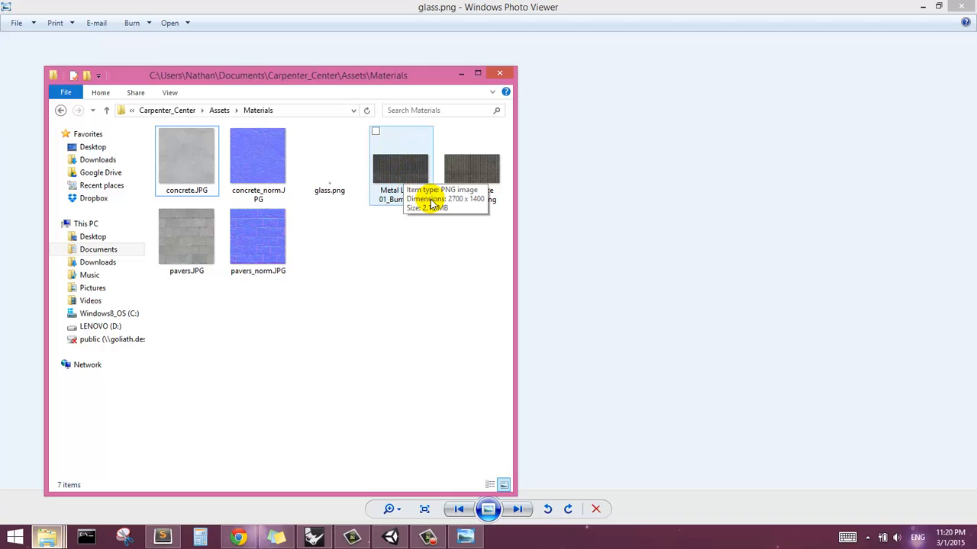
mouse_move(400, 183)
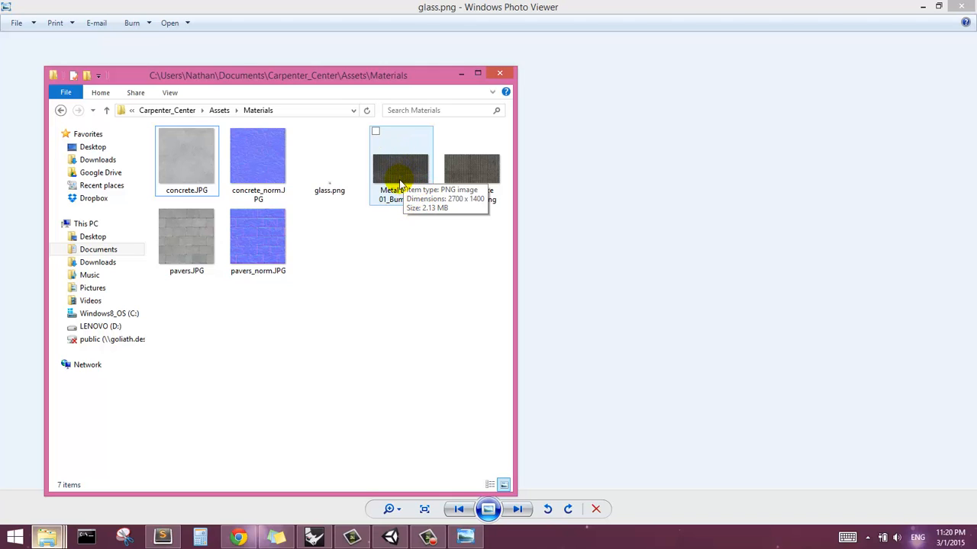
mouse_move(433, 175)
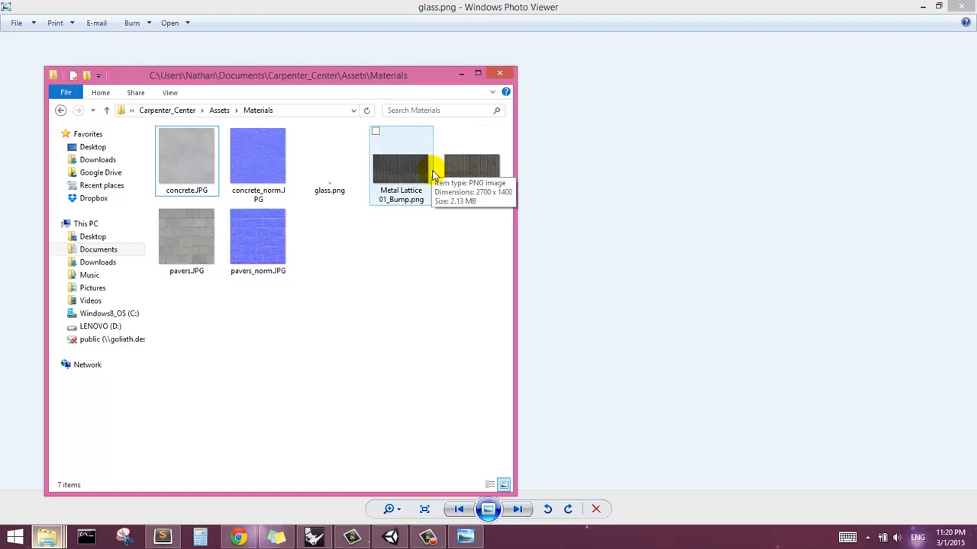
mouse_move(404, 215)
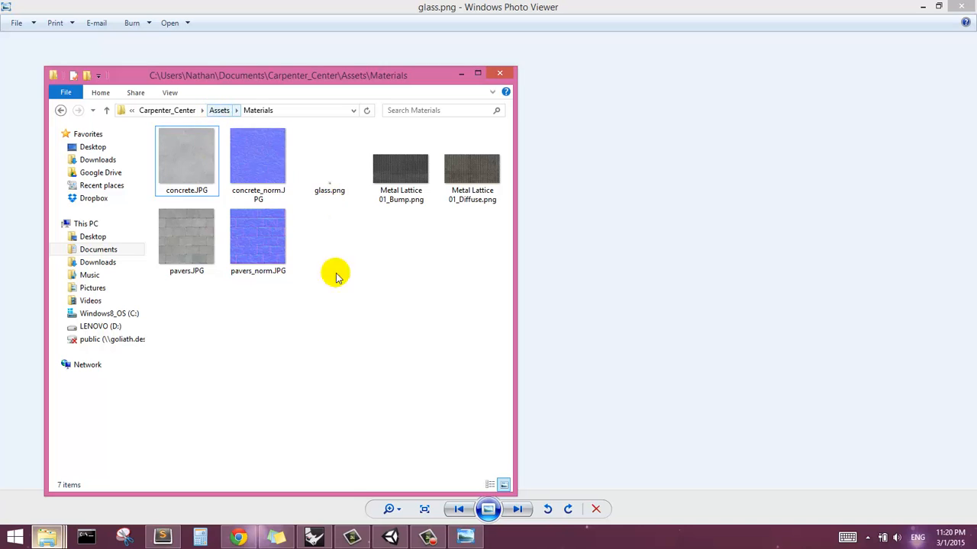
Step: Go up to the Assets folder and back into Materials
left_click(220, 110)
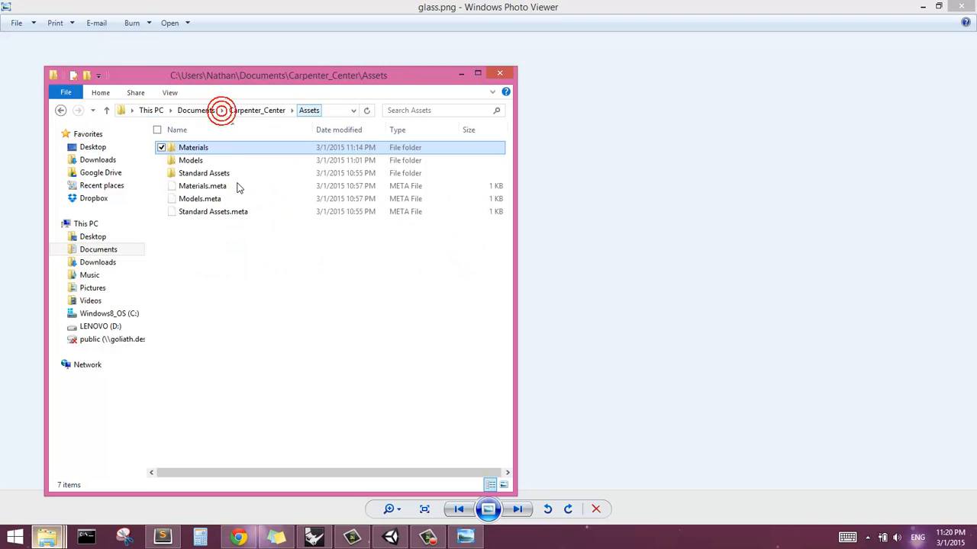
double_click(193, 147)
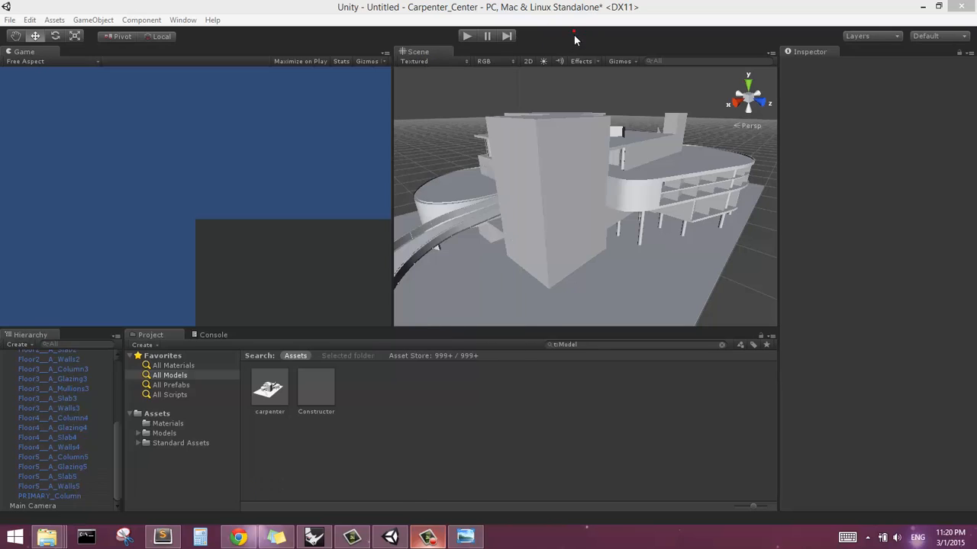
mouse_move(161, 429)
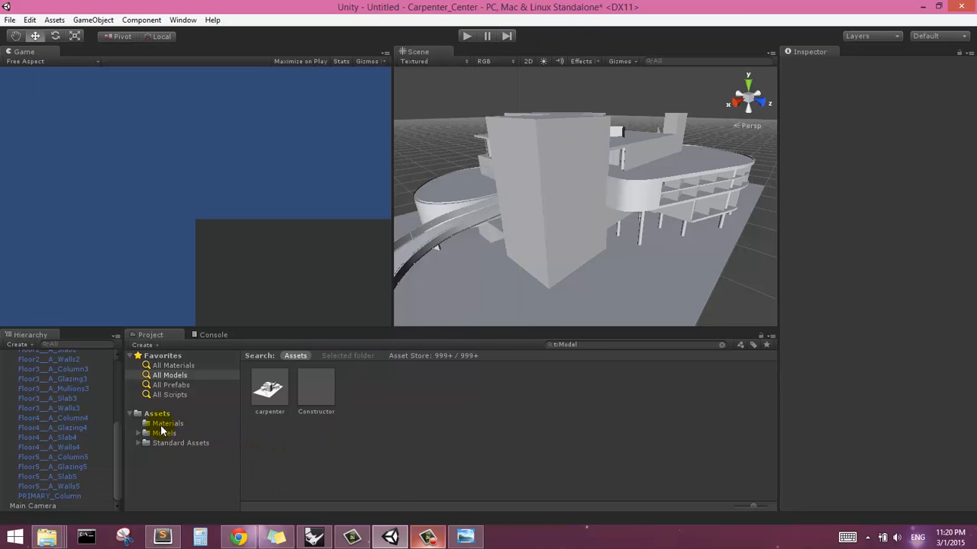
Step: Select Assets > Materials in the Project panel to list the imported textures
left_click(167, 424)
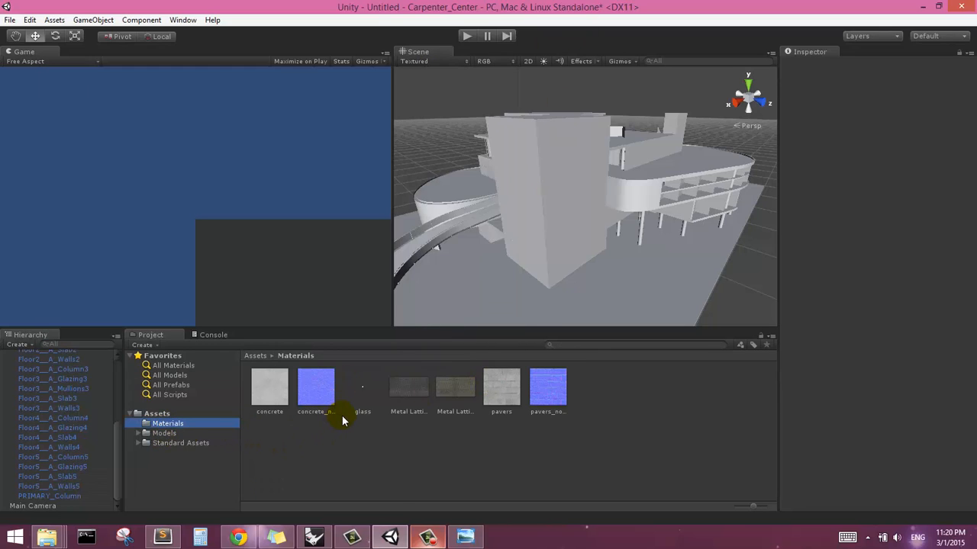
mouse_move(384, 459)
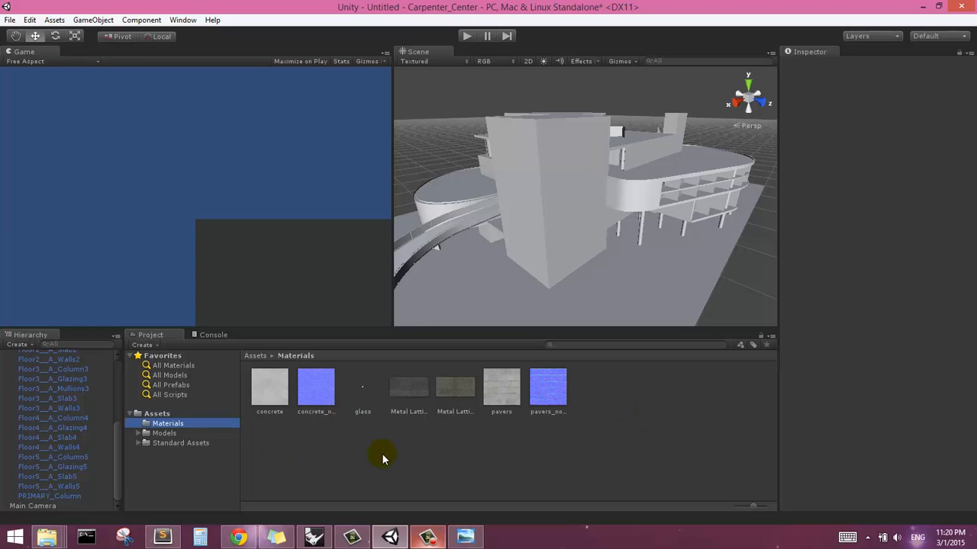
mouse_move(332, 387)
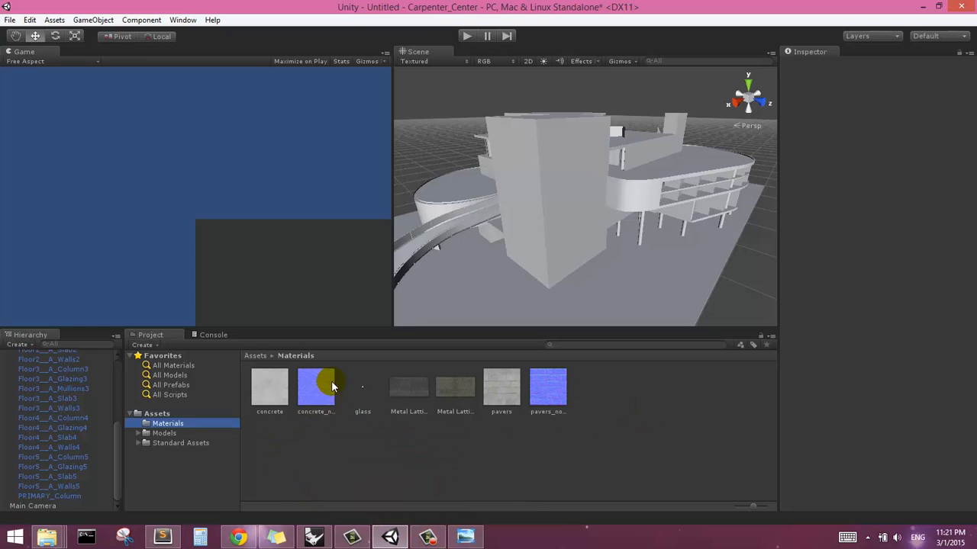
mouse_move(290, 420)
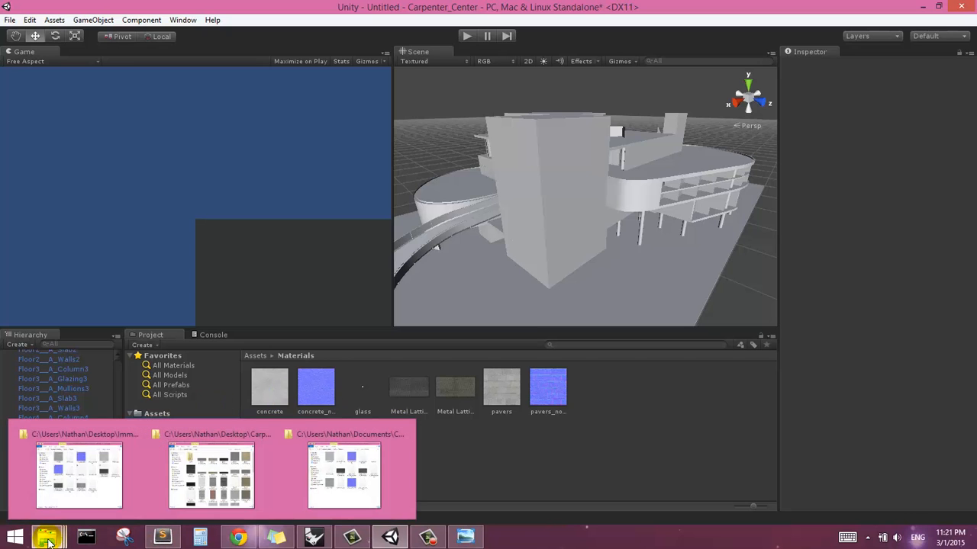
Step: Restore the Materials window and inspect the pavers and concrete normal maps beside their .meta files
left_click(343, 476)
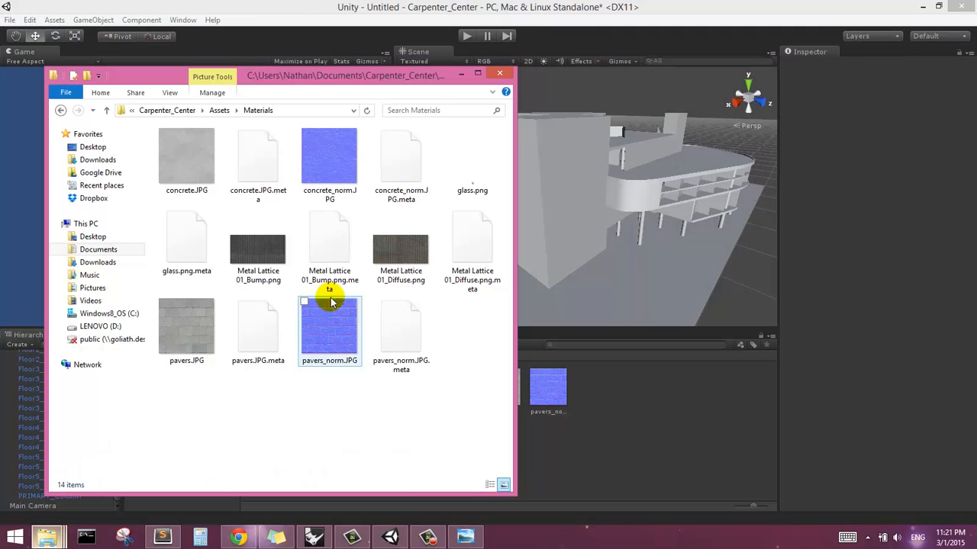
left_click(471, 236)
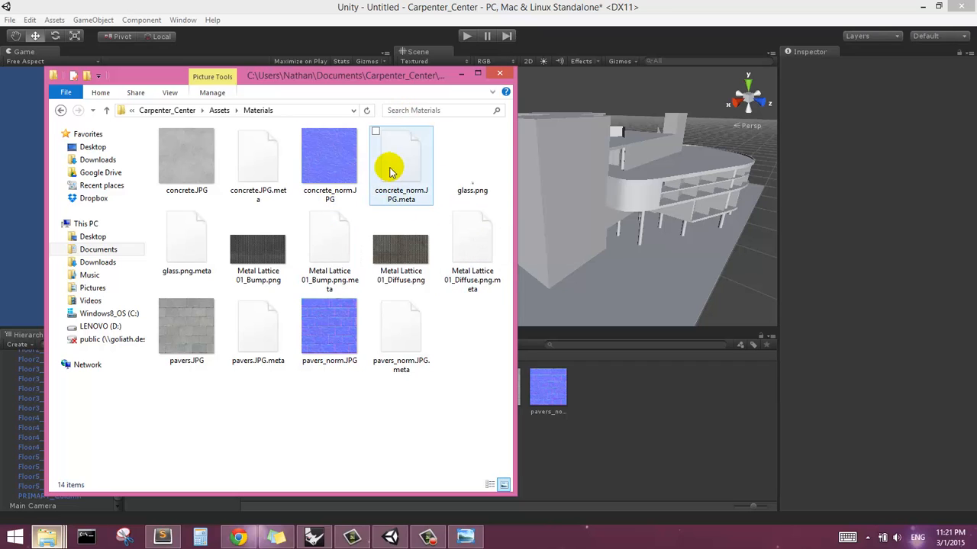
mouse_move(366, 175)
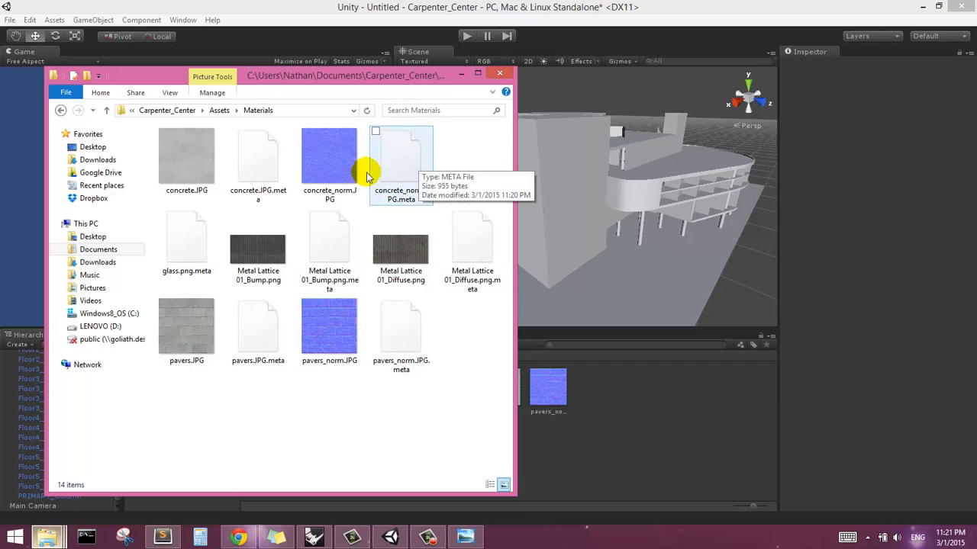
mouse_move(427, 156)
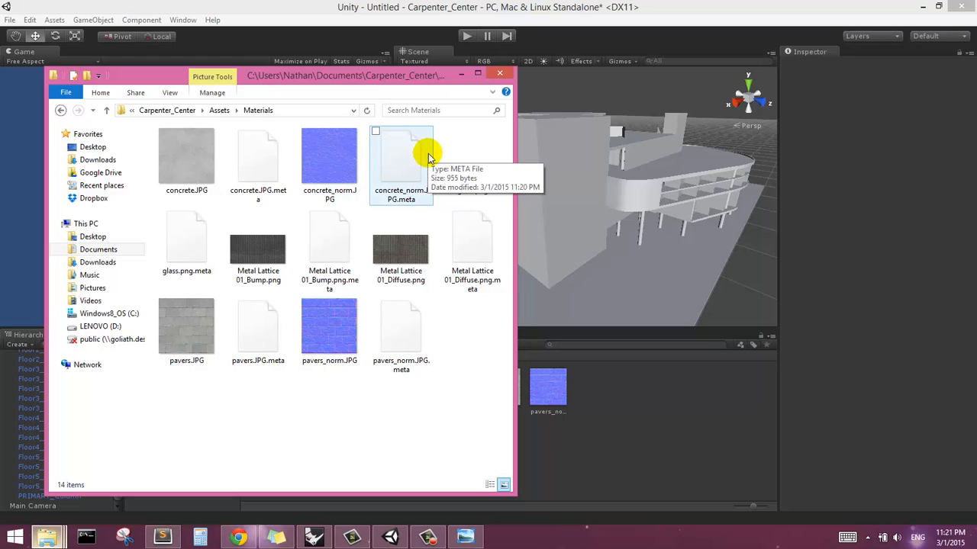
left_click(329, 158)
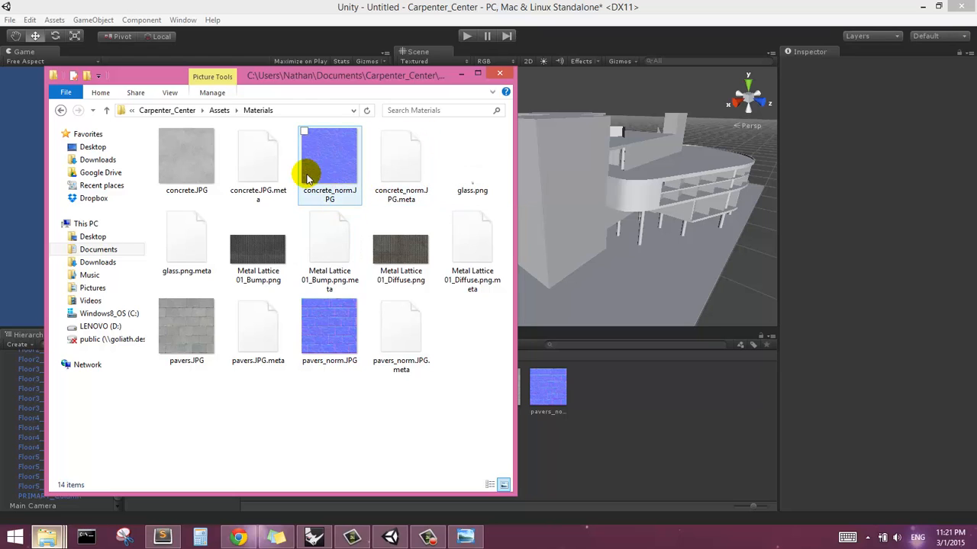
left_click(400, 161)
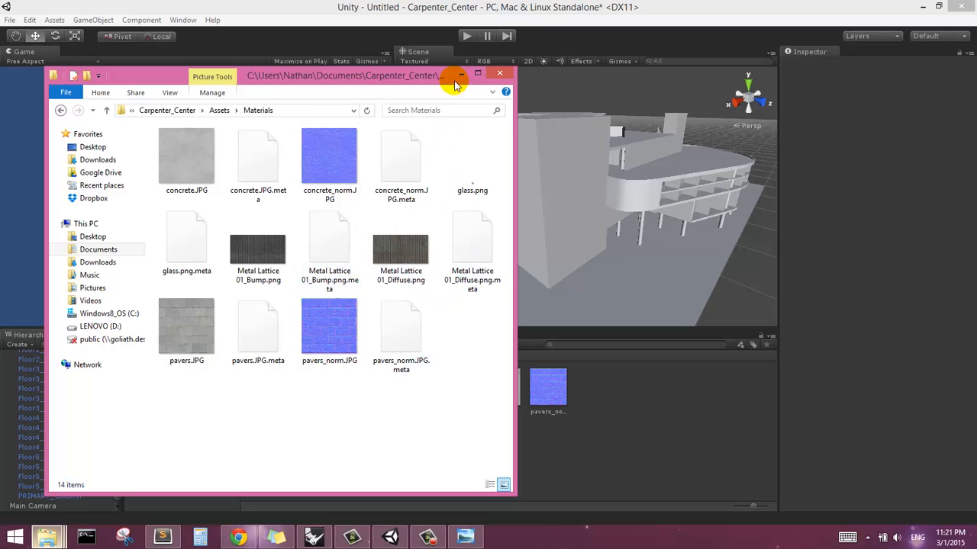
mouse_move(461, 74)
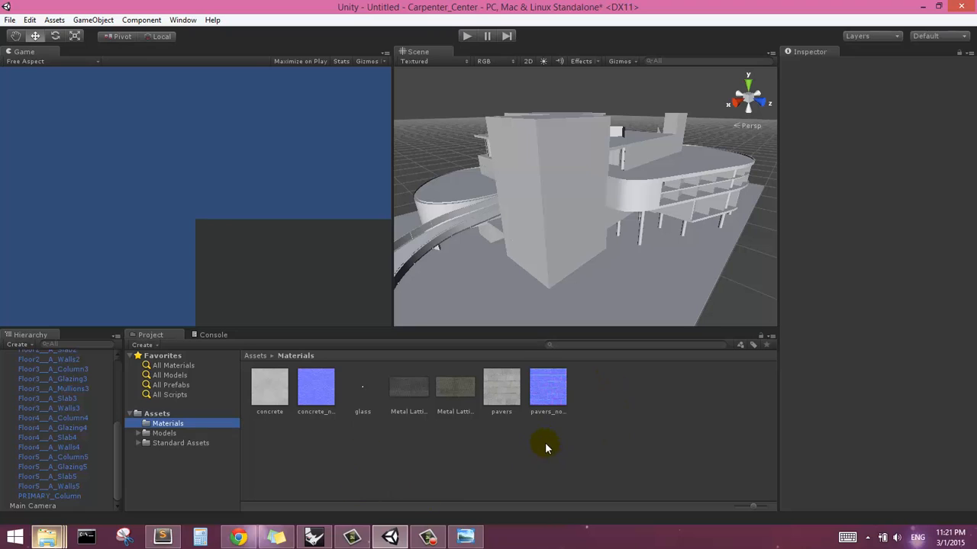
mouse_move(478, 425)
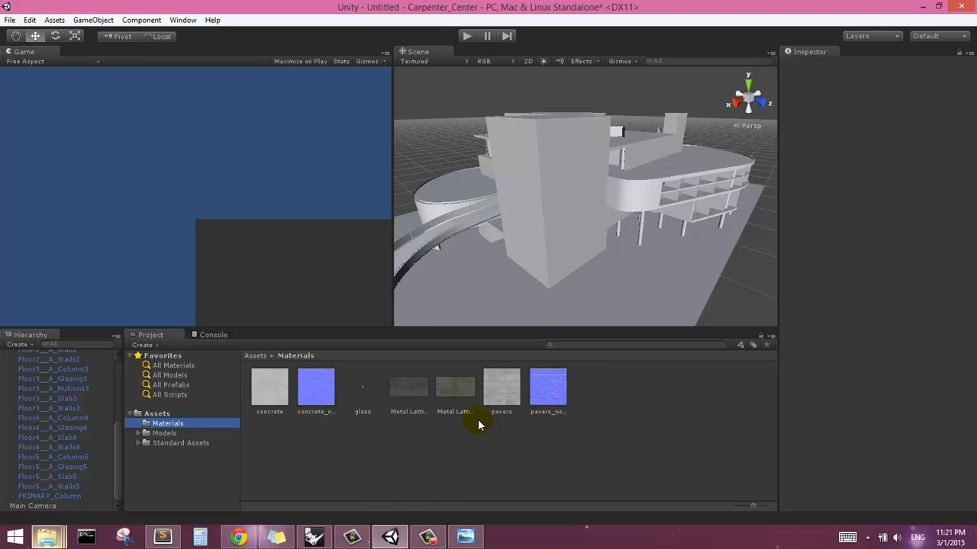
left_click(427, 536)
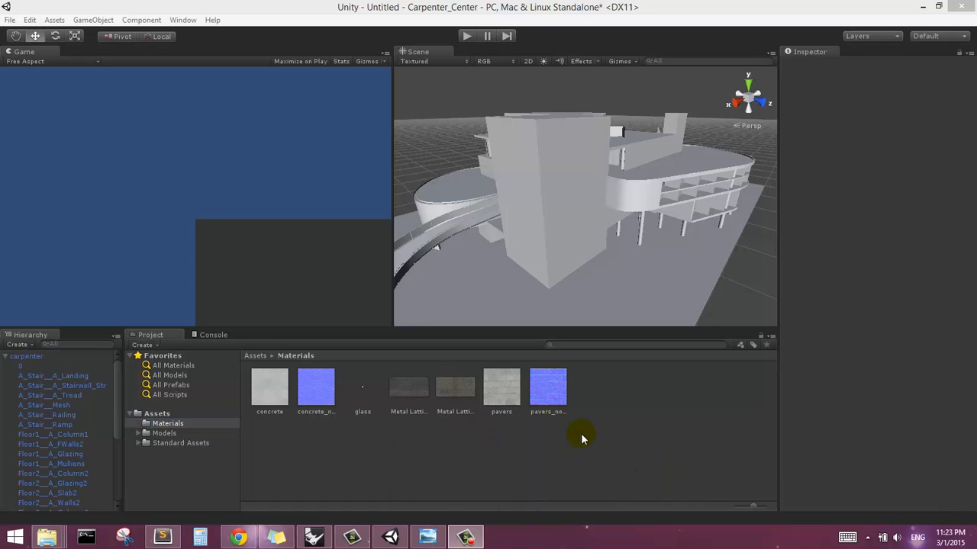
mouse_move(127, 441)
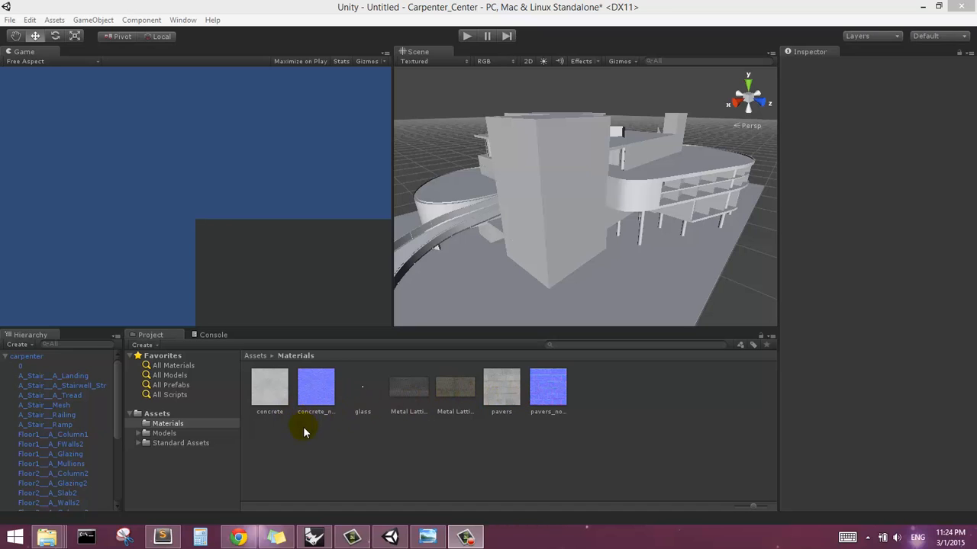
mouse_move(360, 453)
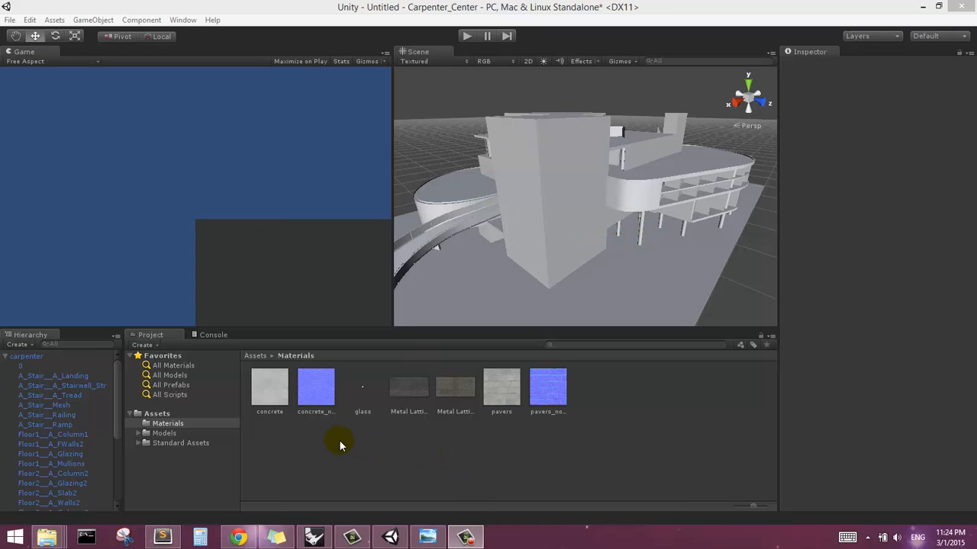
mouse_move(288, 444)
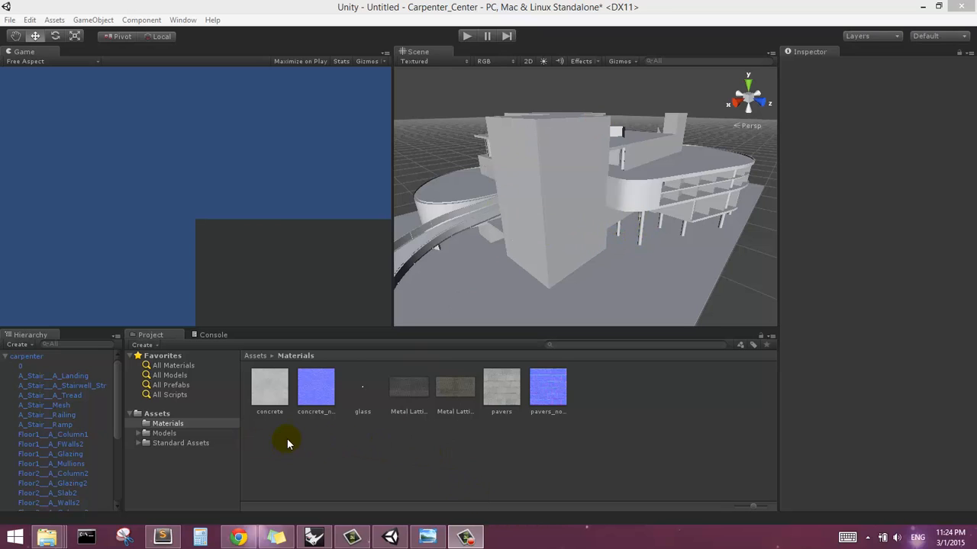
Step: Create a new material named concrete in the Materials folder
right_click(289, 444)
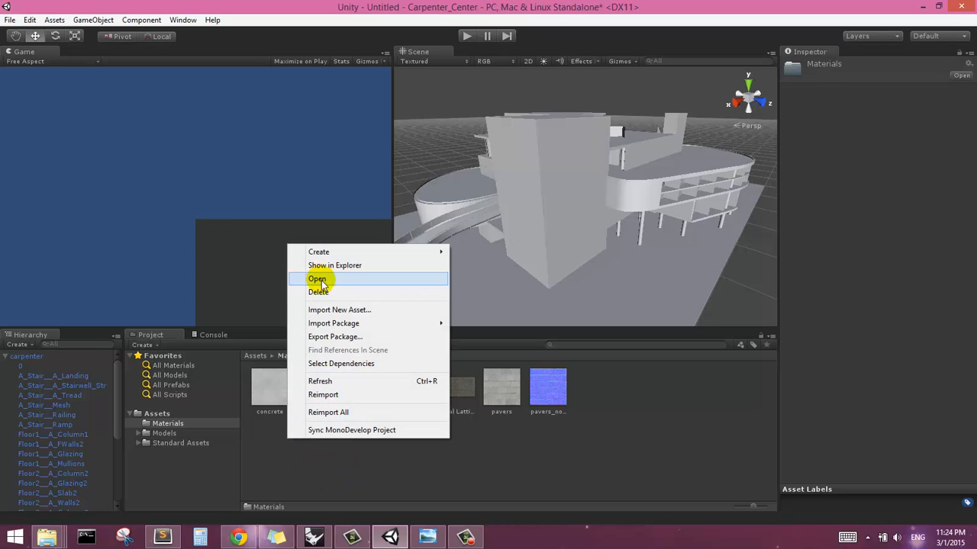
mouse_move(319, 252)
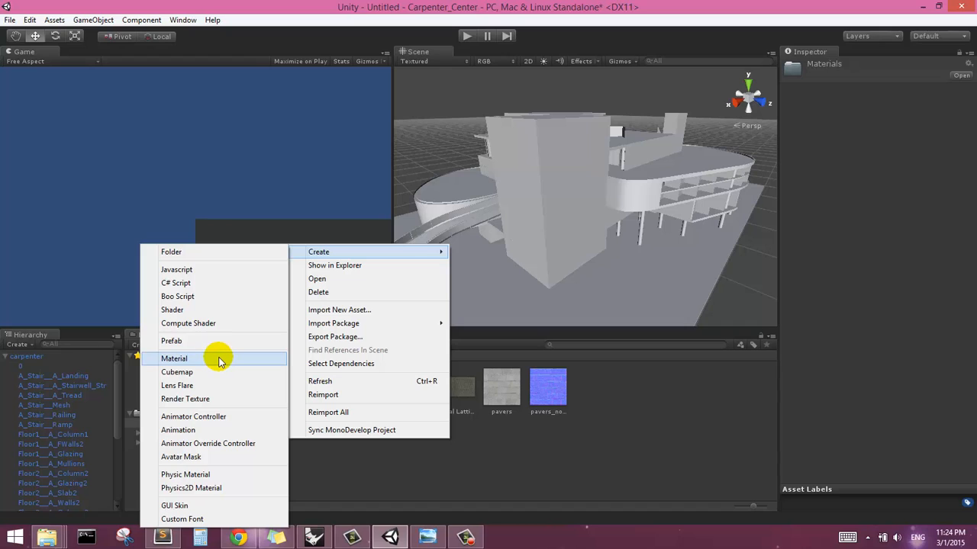
left_click(174, 359)
type("con")
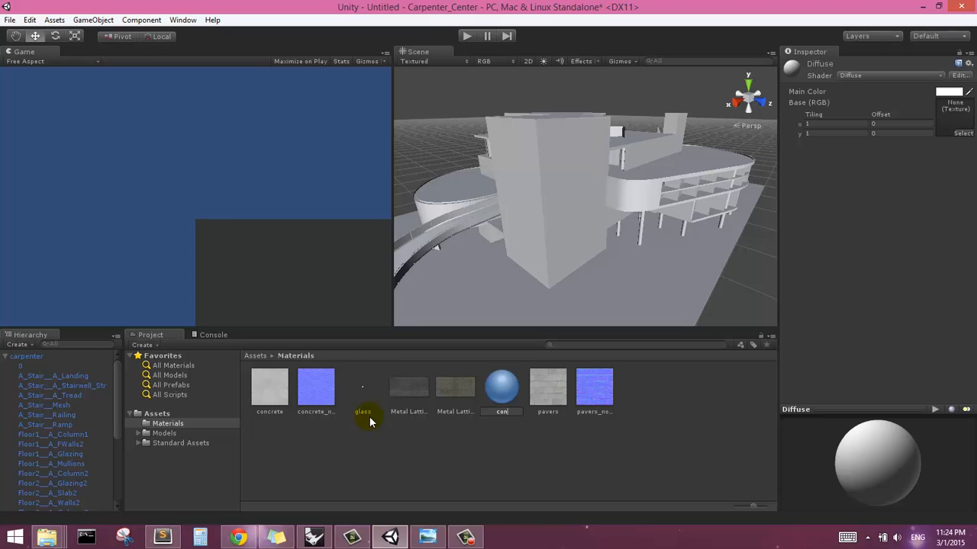
left_click(315, 387)
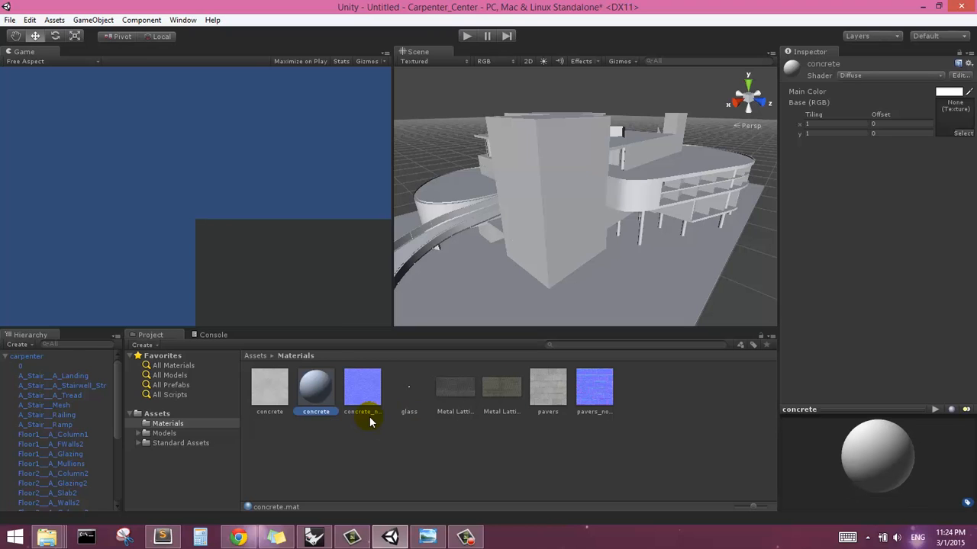
Step: Create and name the remaining glazing, lattice and pavers materials
right_click(363, 385)
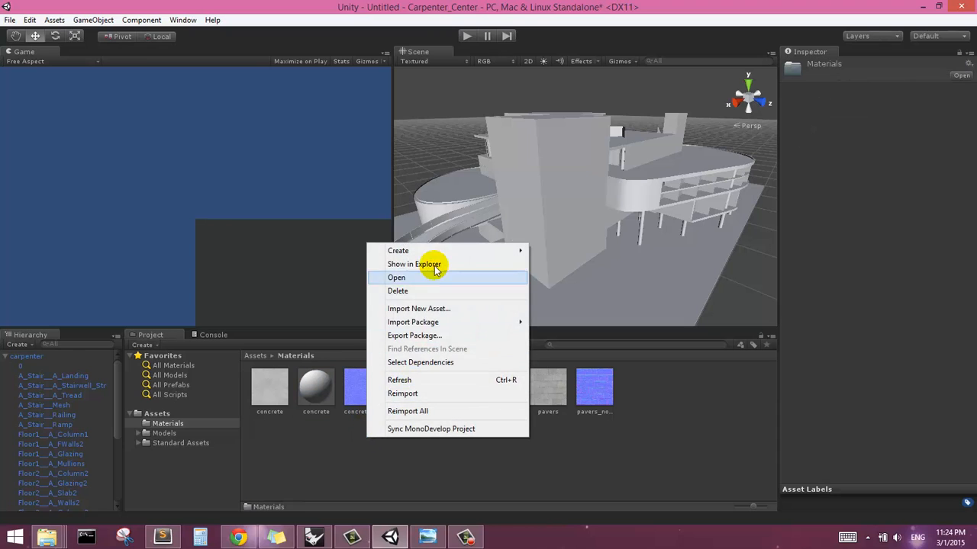
left_click(397, 251)
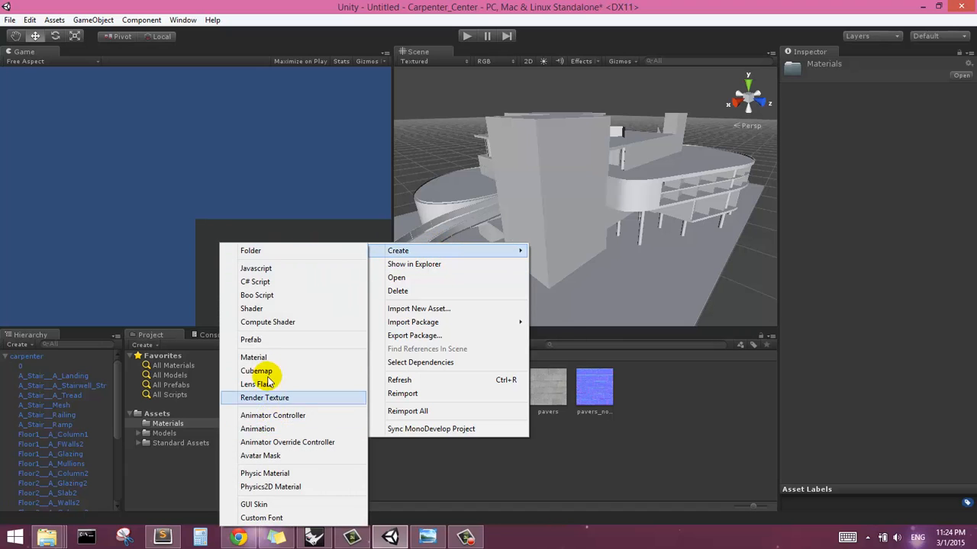
left_click(253, 357)
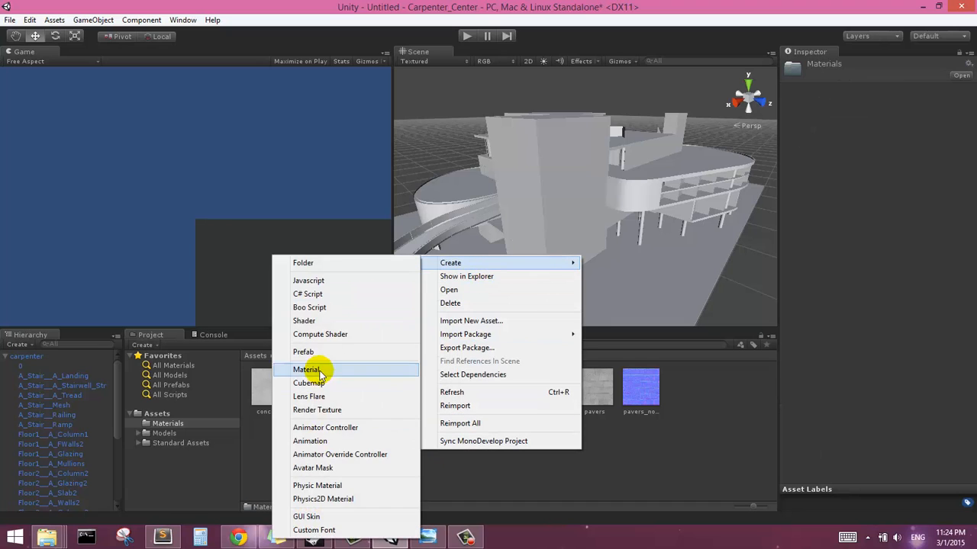
left_click(306, 369)
type("glazing")
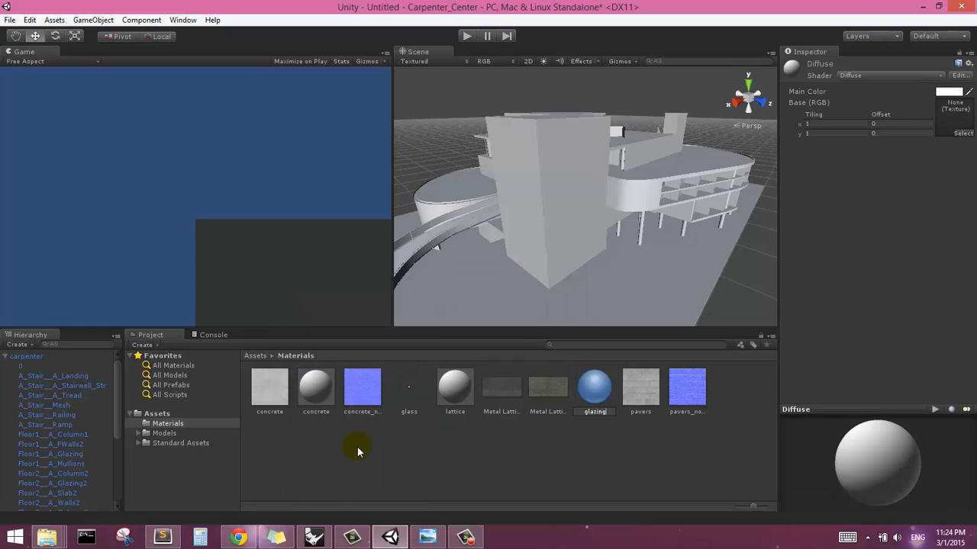
right_click(358, 450)
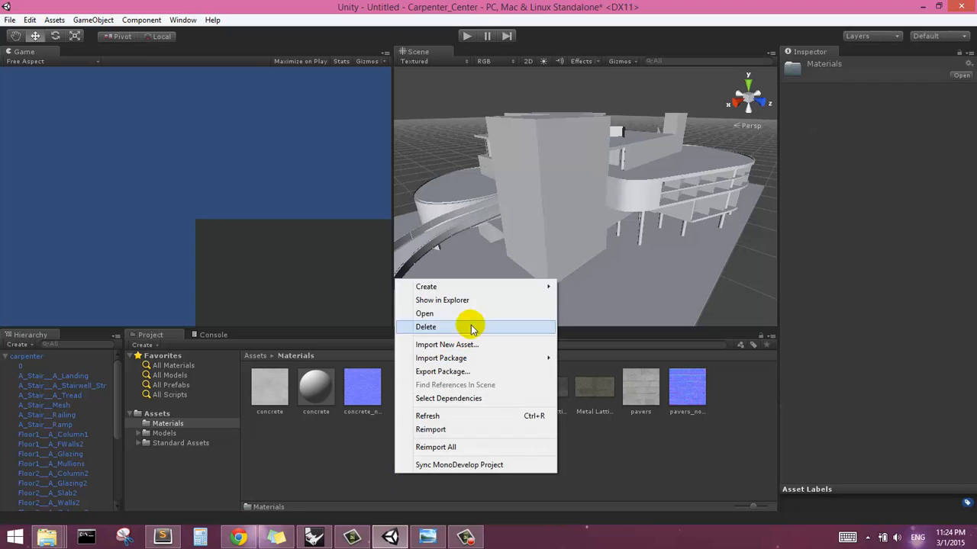
mouse_move(426, 286)
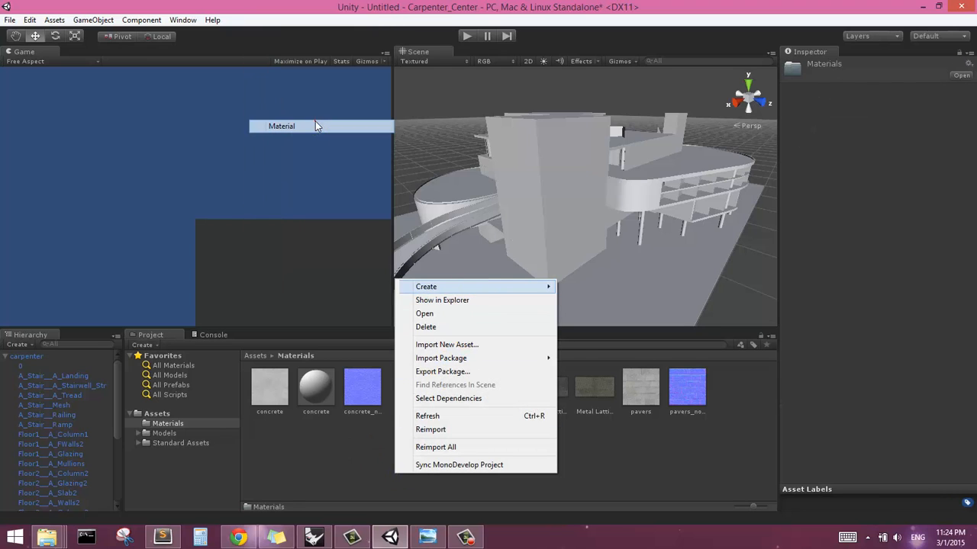
left_click(426, 286)
type("pavers")
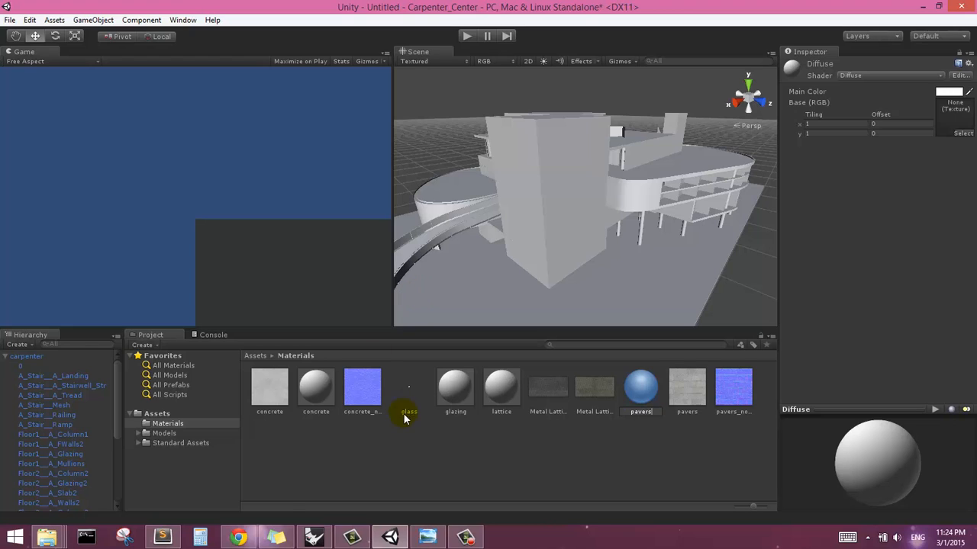
left_click(687, 387)
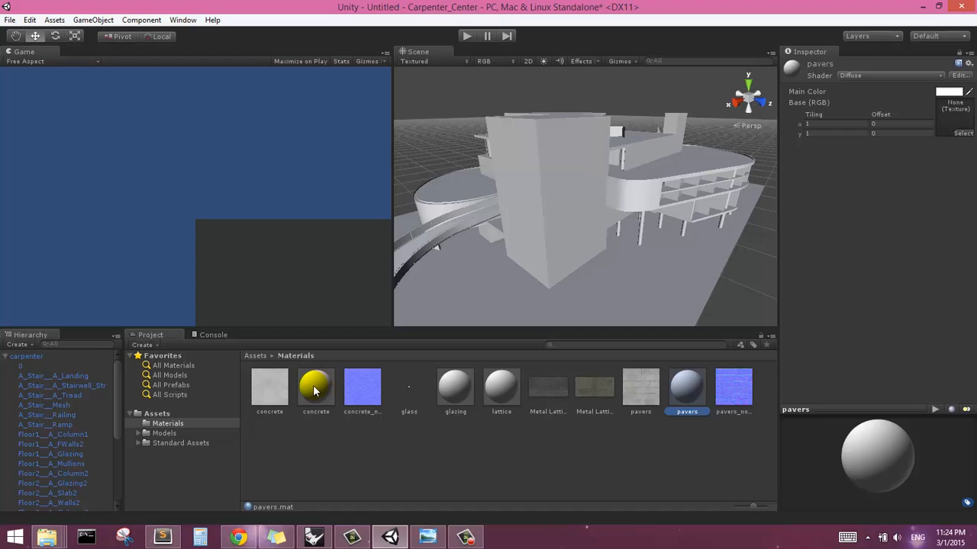
Step: Change the concrete material's shader from Diffuse to Bumped Diffuse in the Inspector
left_click(315, 387)
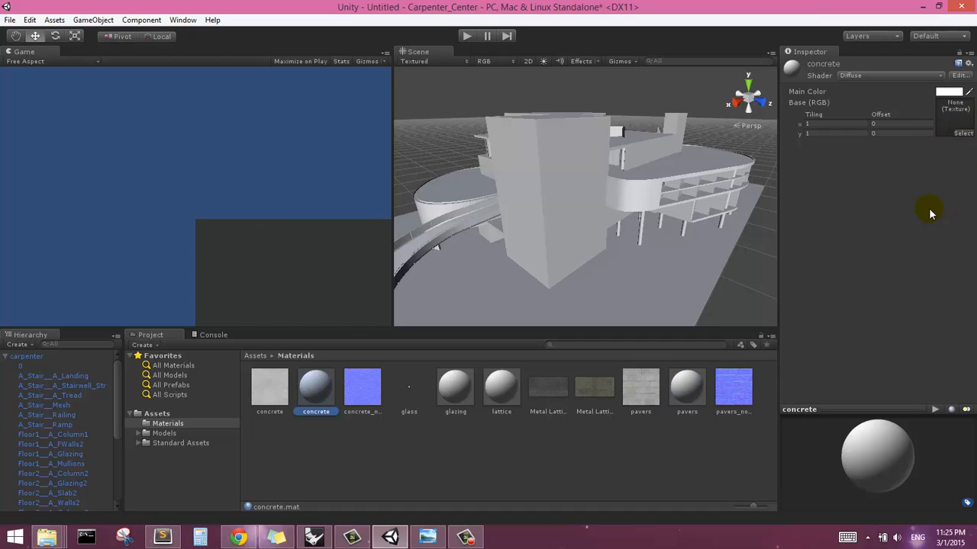
mouse_move(866, 82)
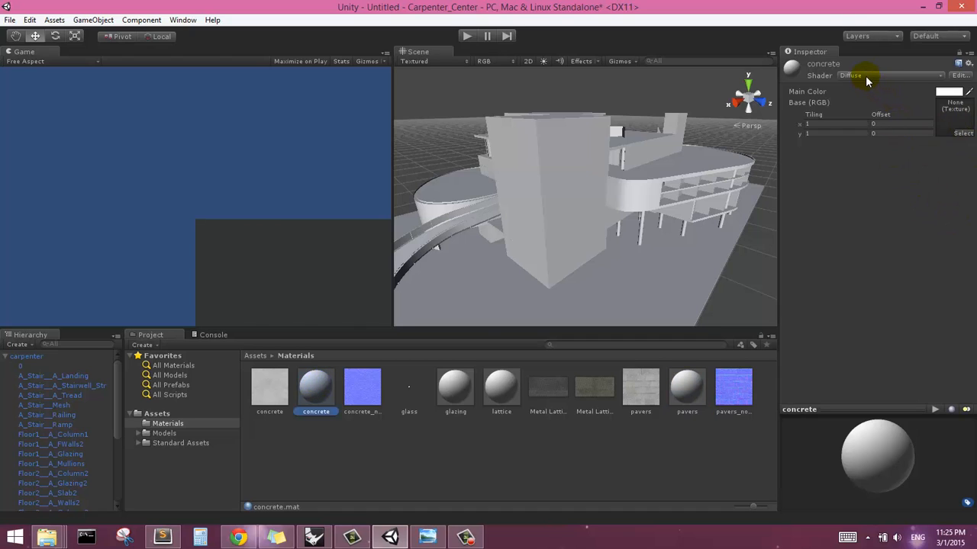
left_click(885, 76)
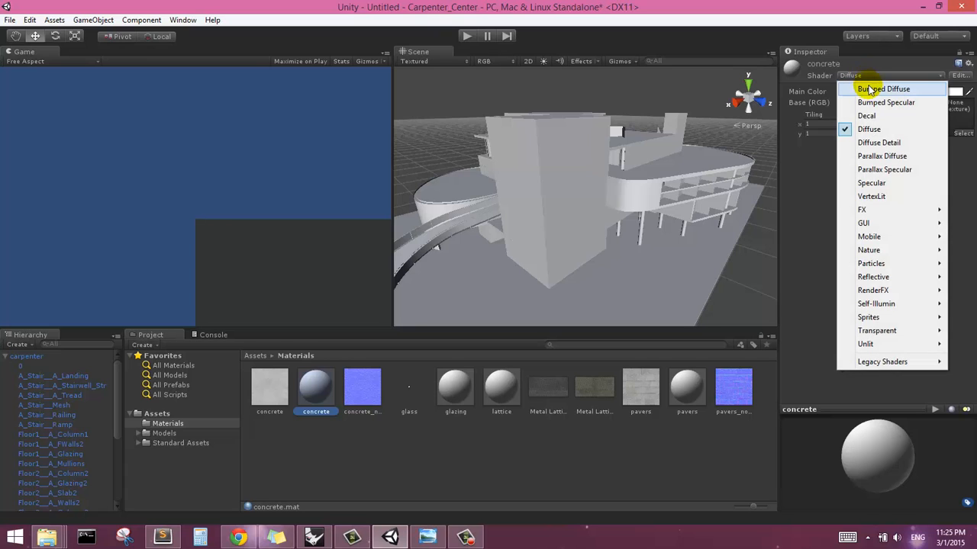
mouse_move(870, 91)
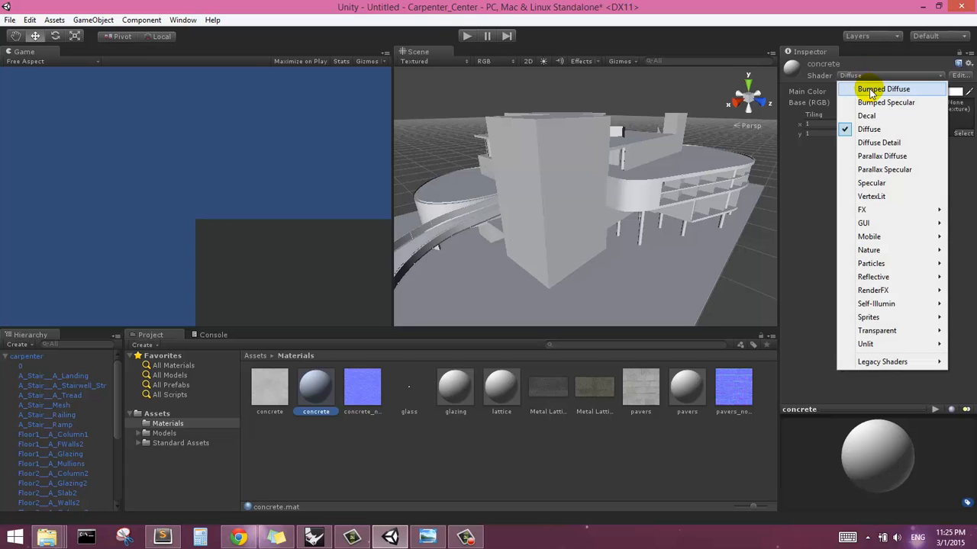
left_click(883, 89)
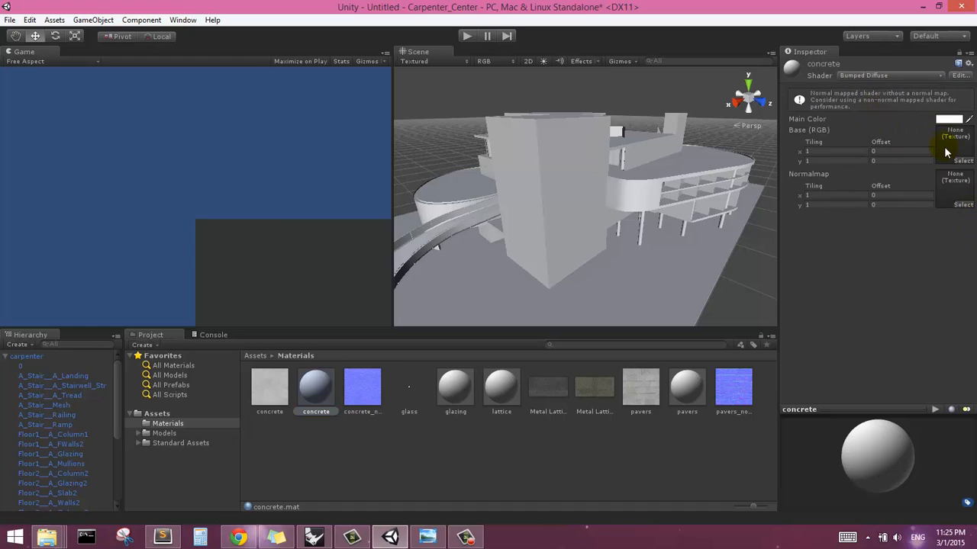
mouse_move(920, 101)
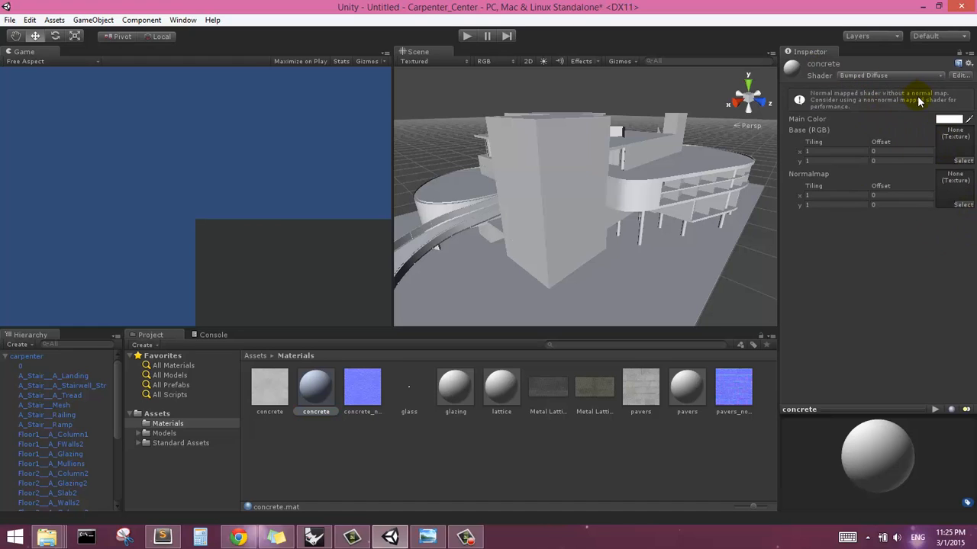
mouse_move(946, 150)
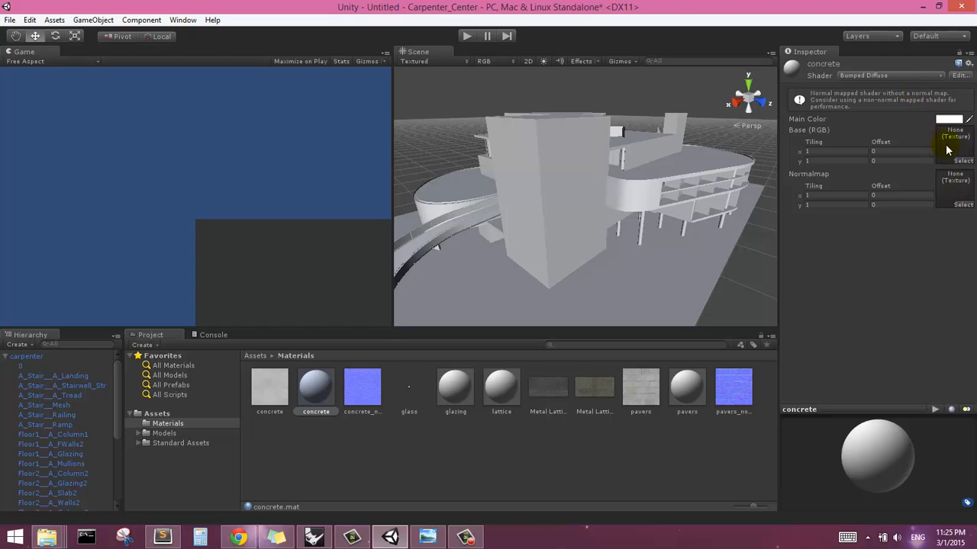
mouse_move(953, 200)
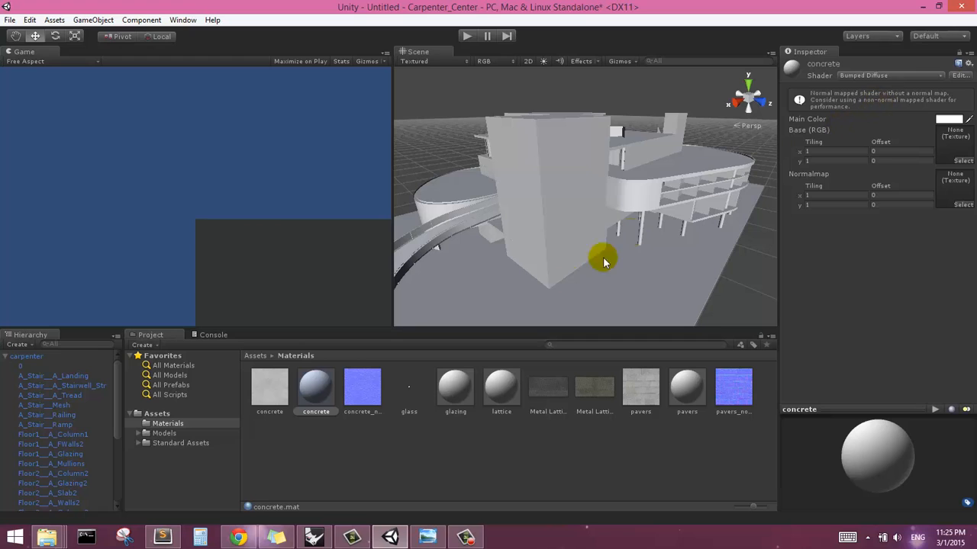
mouse_move(270, 389)
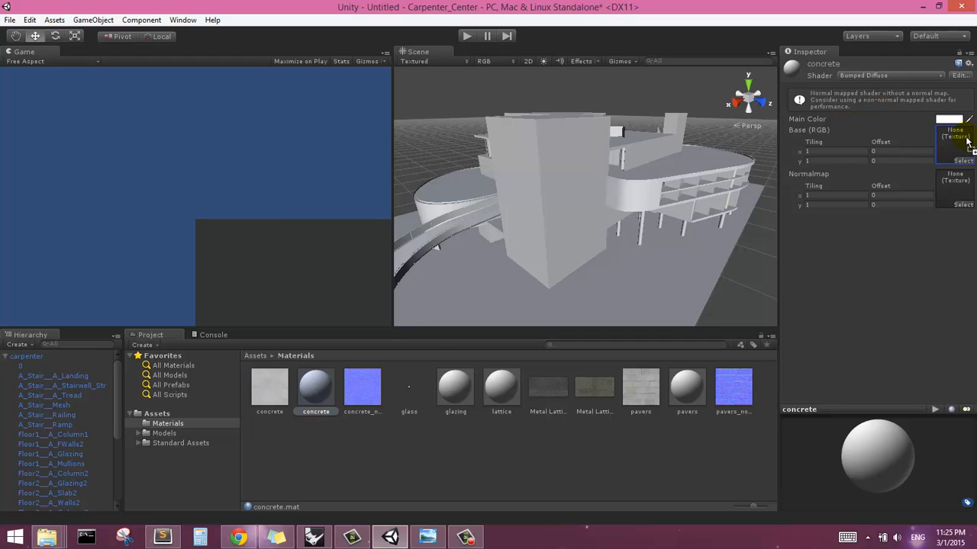
Step: Put the concrete texture in Base (RGB) and concrete_norm in the Normalmap slot
left_click(362, 387)
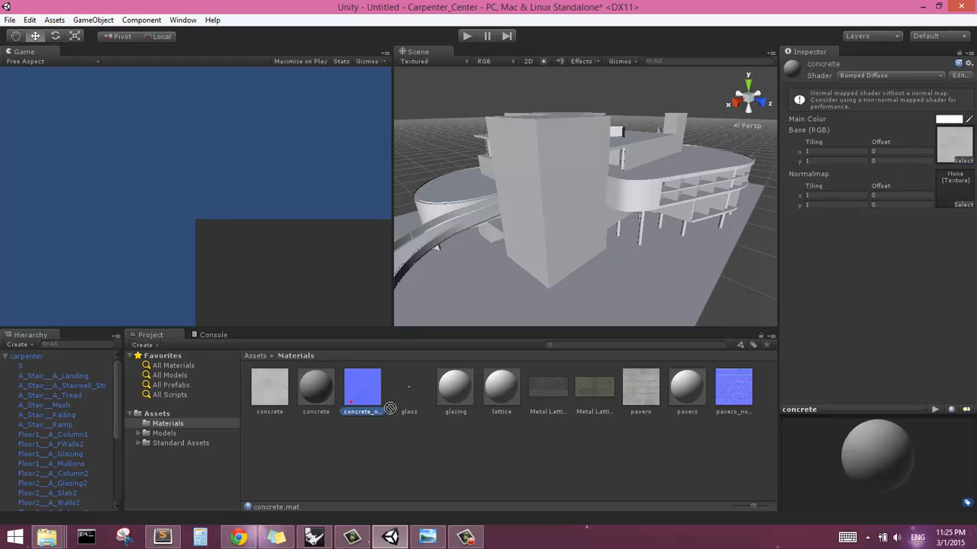
left_click(315, 387)
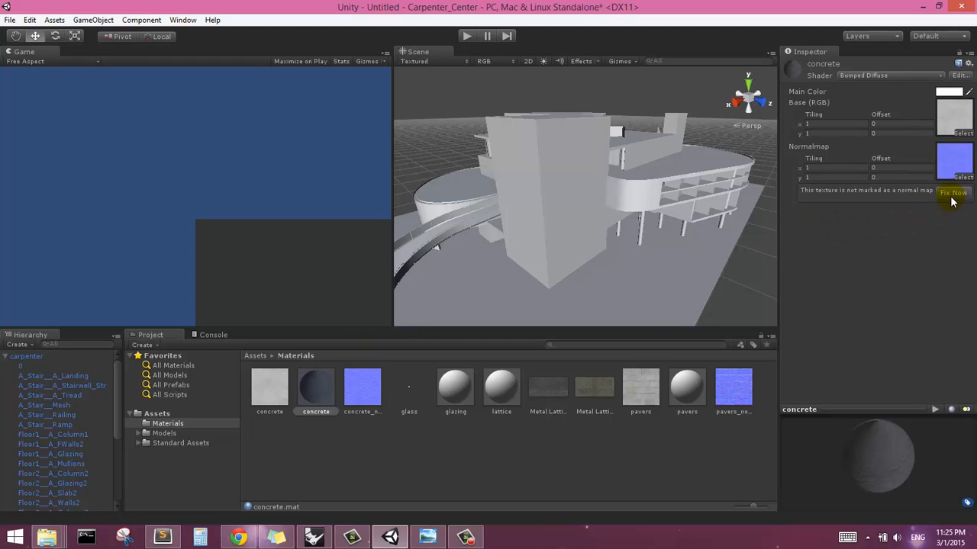
mouse_move(814, 202)
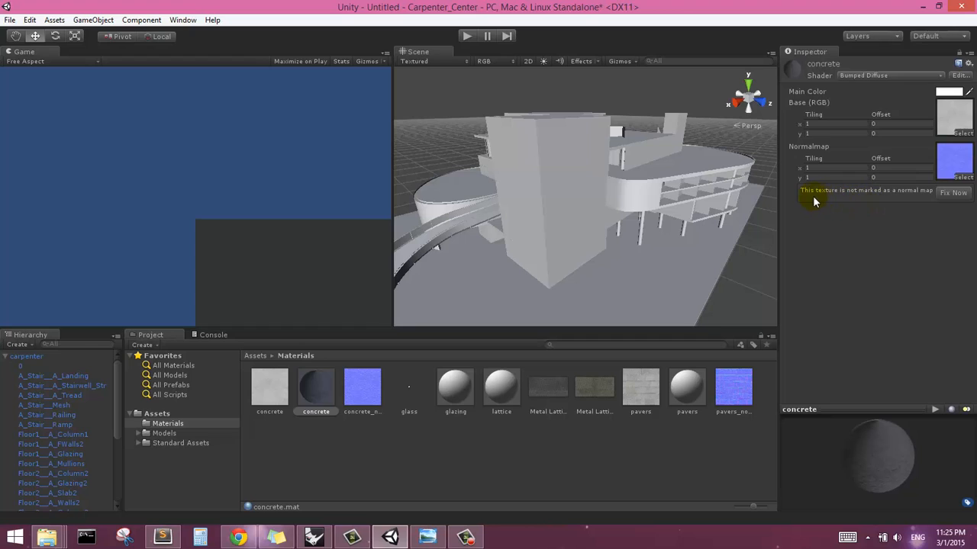
mouse_move(820, 199)
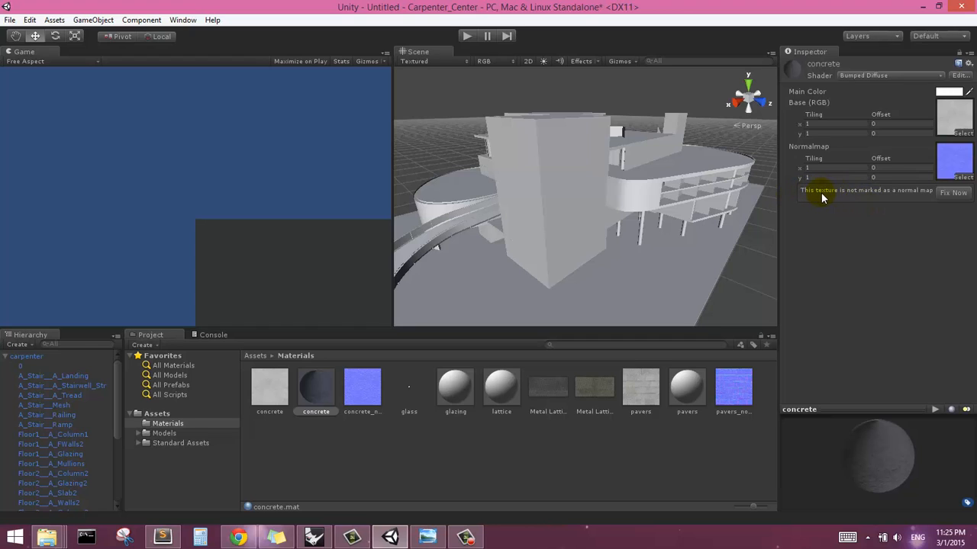
mouse_move(913, 194)
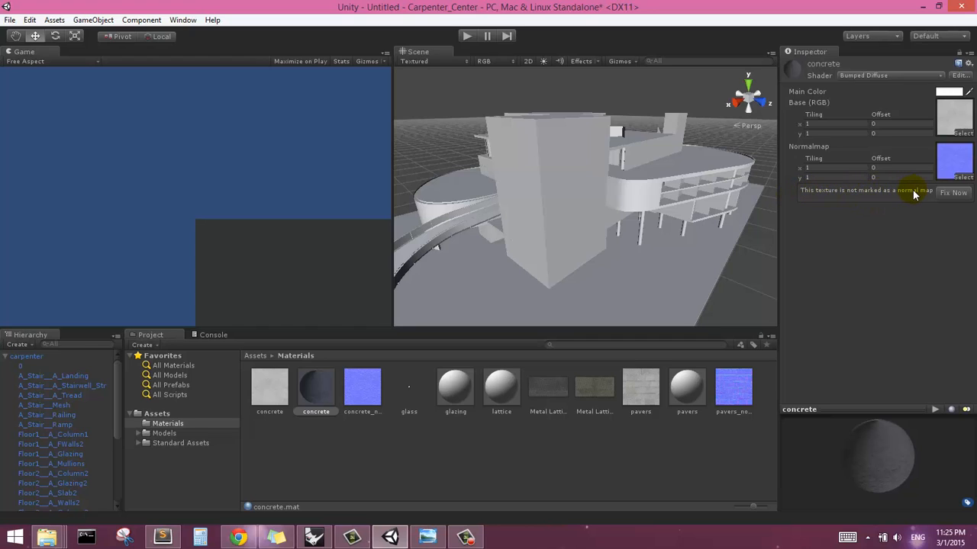
mouse_move(953, 192)
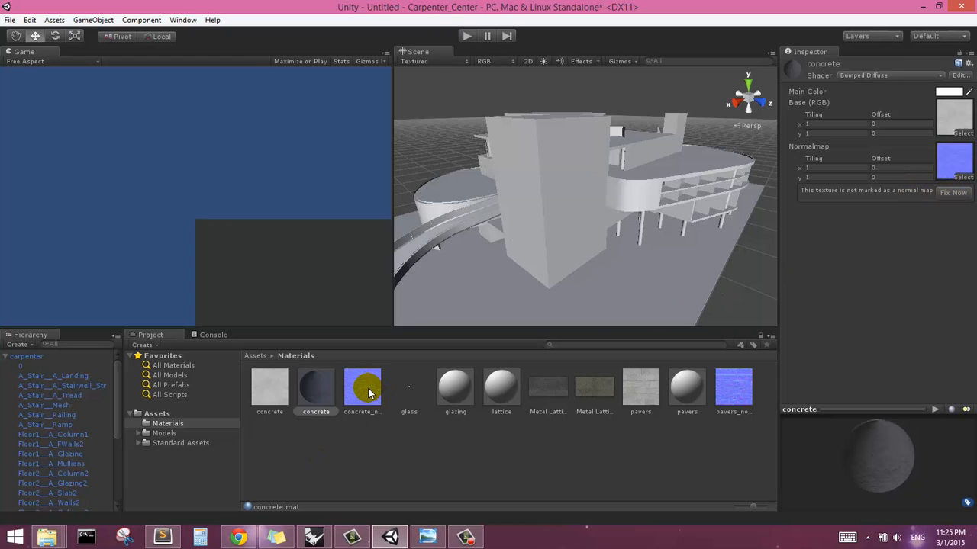
Step: Set concrete_norm's Texture Type to Normal map, turn off Create from Grayscale, and apply
left_click(362, 388)
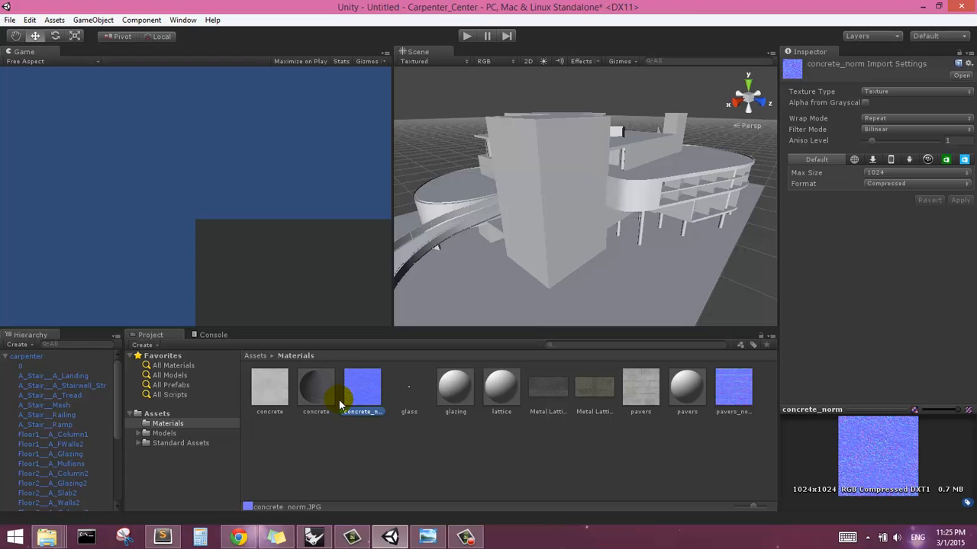
mouse_move(814, 243)
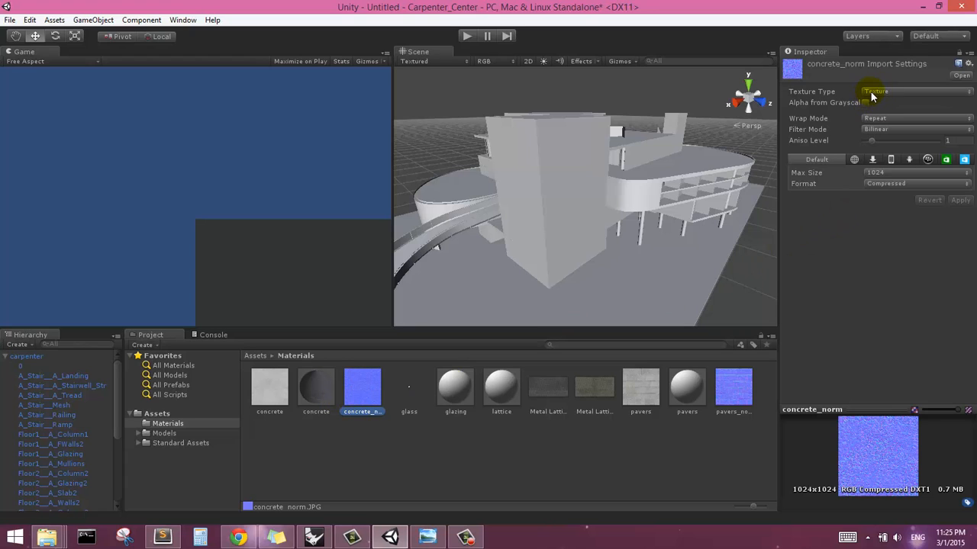
left_click(913, 92)
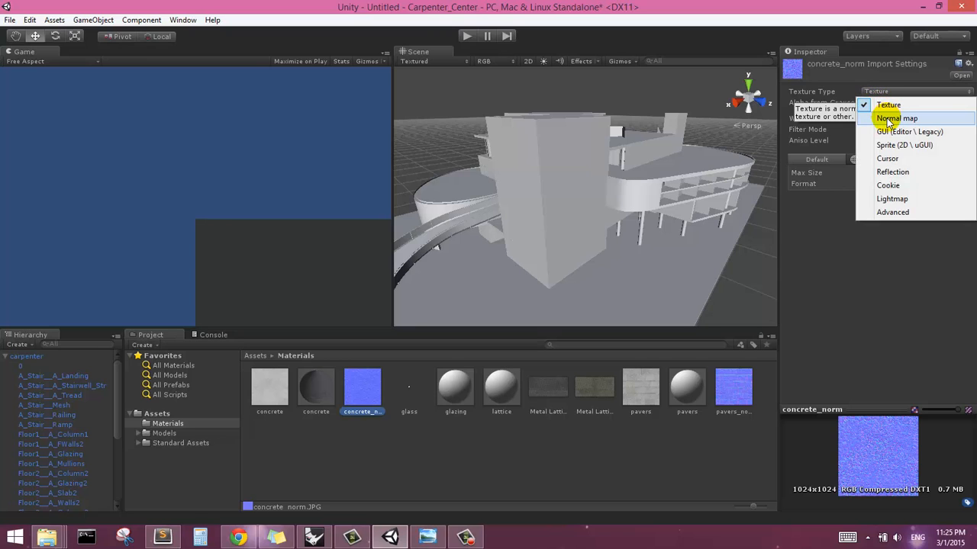
left_click(898, 118)
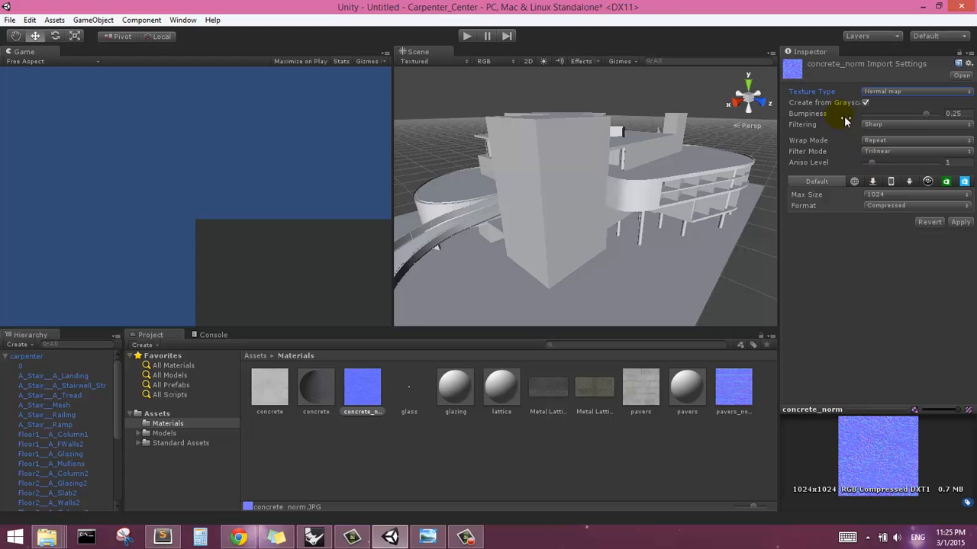
mouse_move(788, 109)
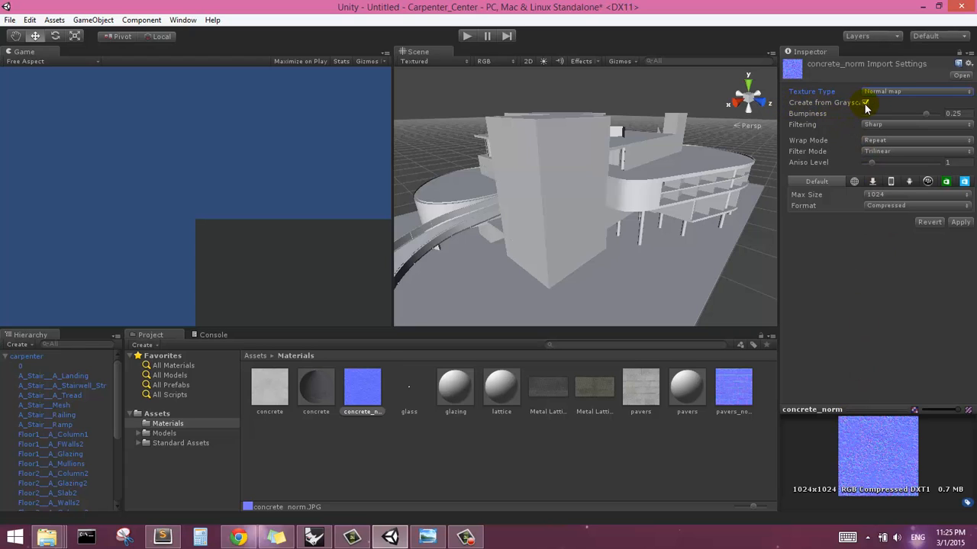
left_click(866, 103)
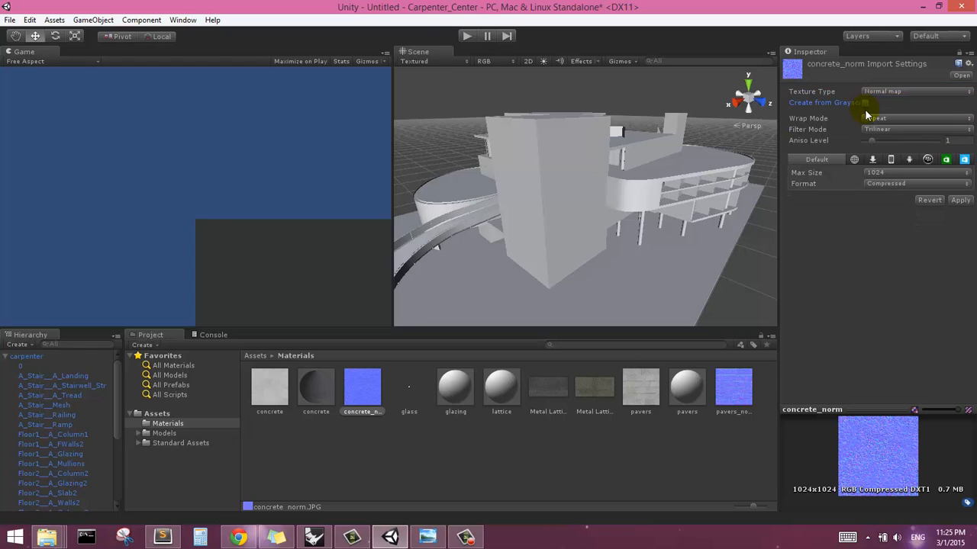
mouse_move(856, 453)
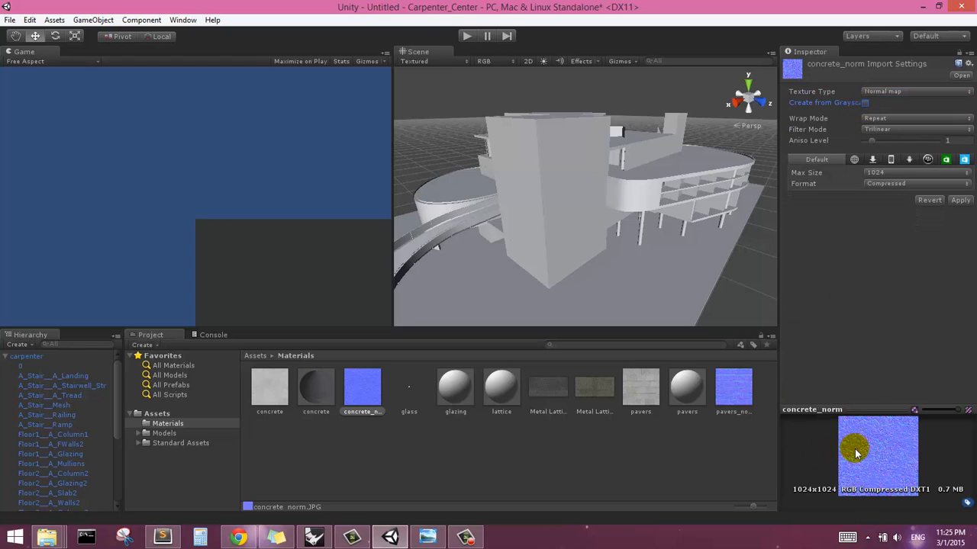
mouse_move(897, 448)
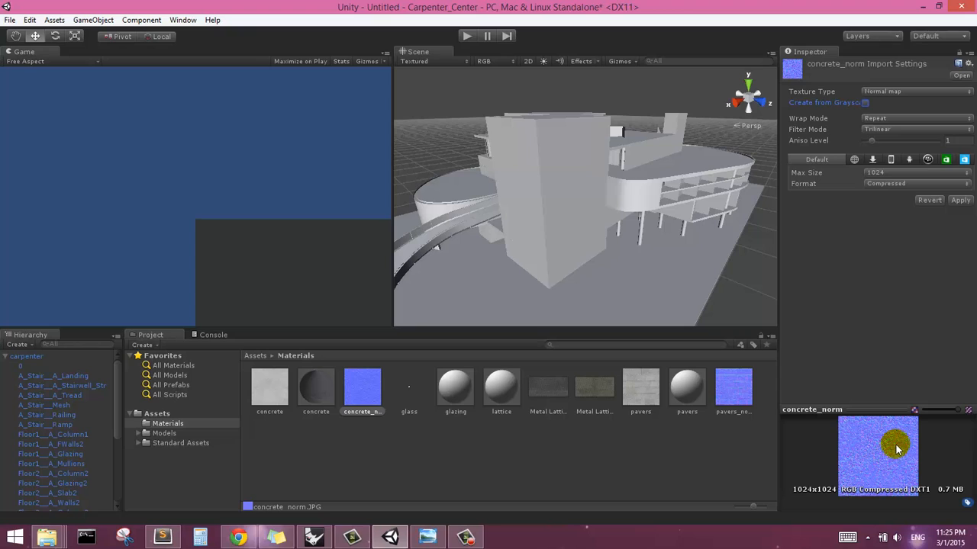
mouse_move(887, 418)
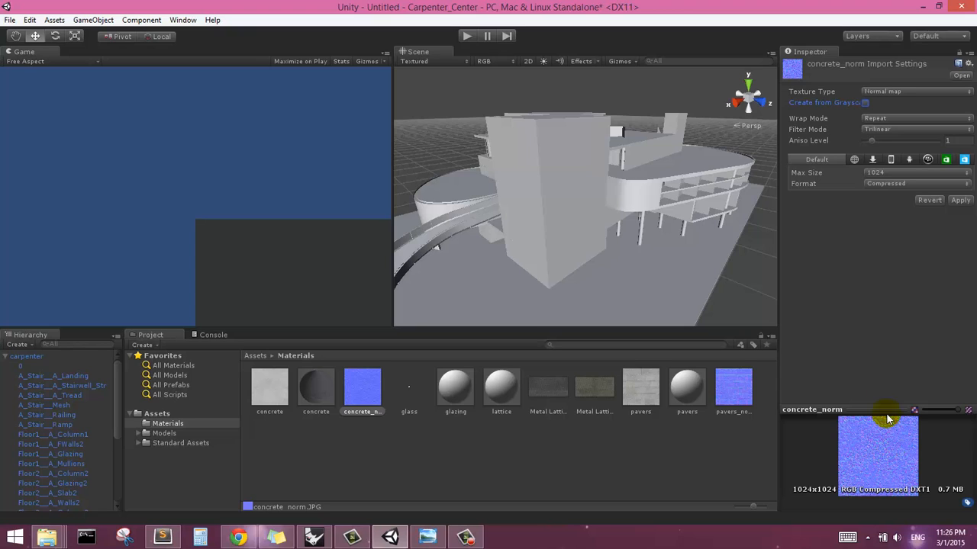
mouse_move(893, 513)
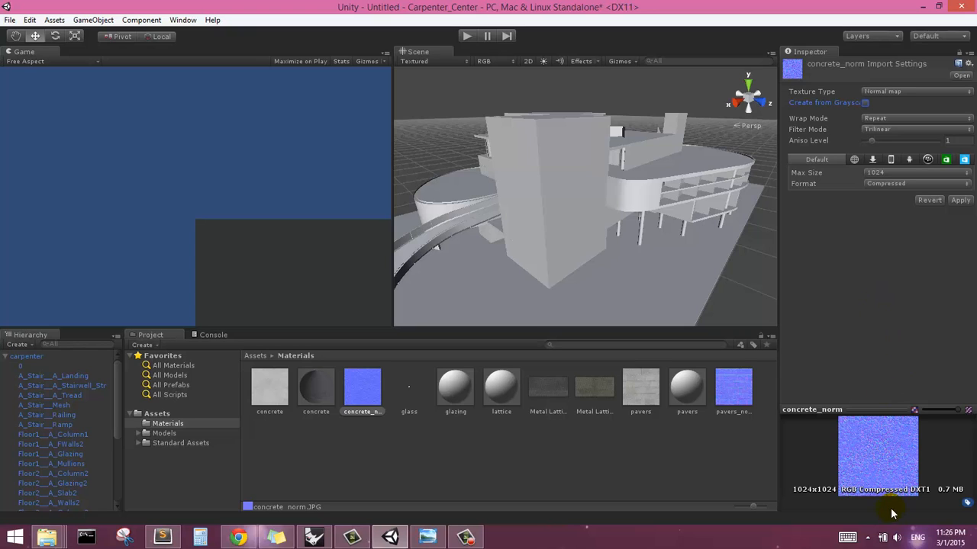
mouse_move(892, 221)
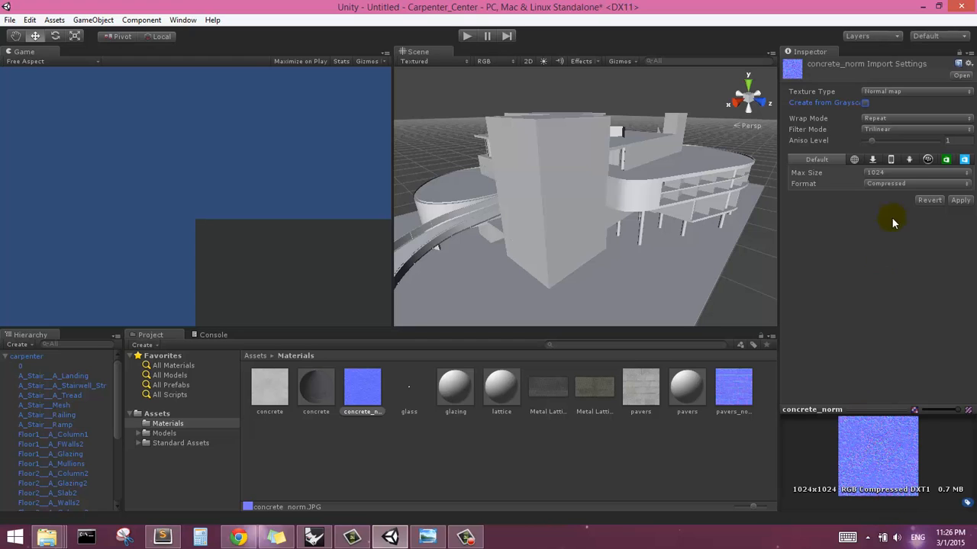
mouse_move(862, 480)
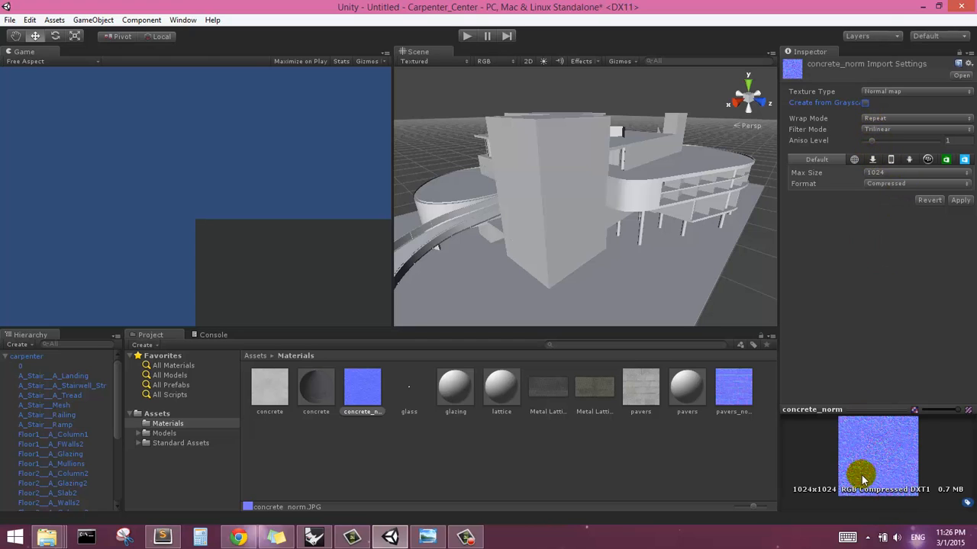
mouse_move(868, 119)
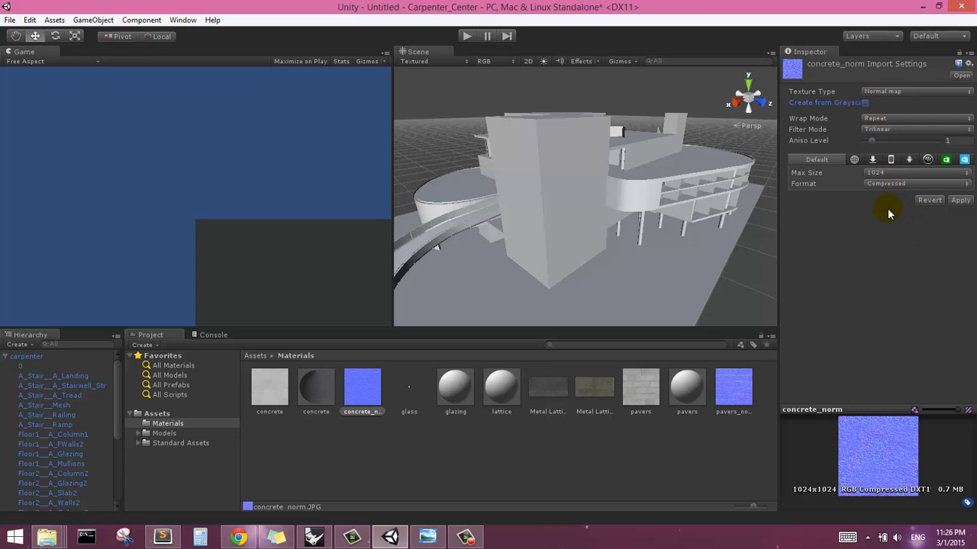
mouse_move(911, 135)
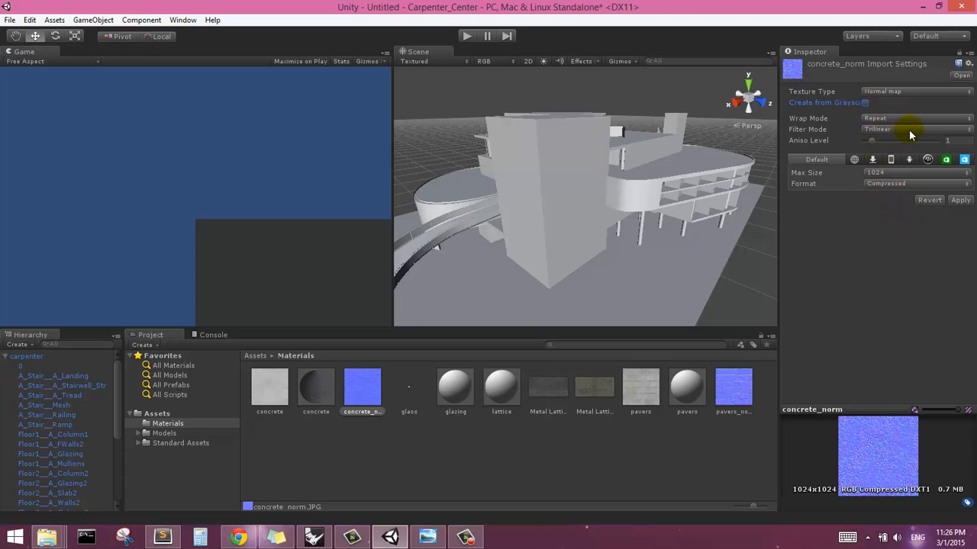
left_click(960, 200)
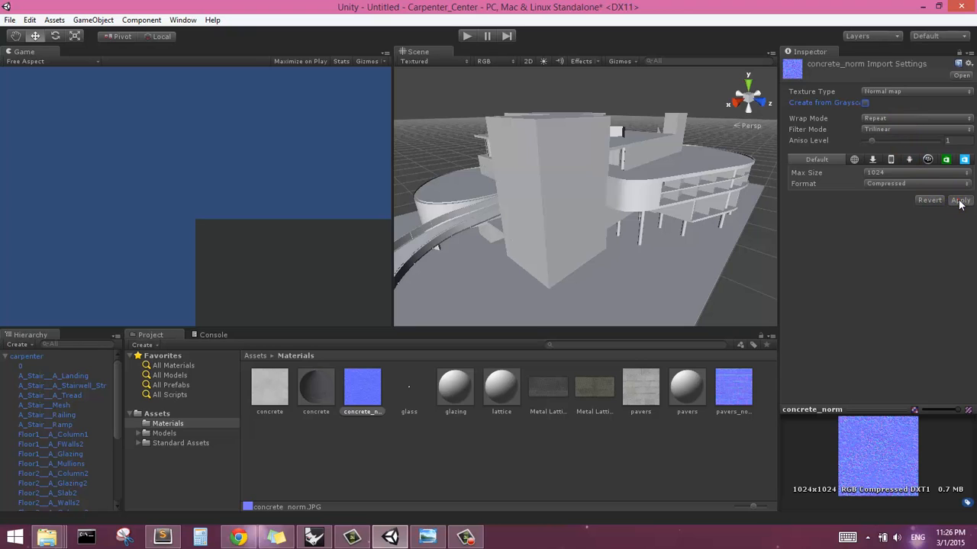
left_click(960, 200)
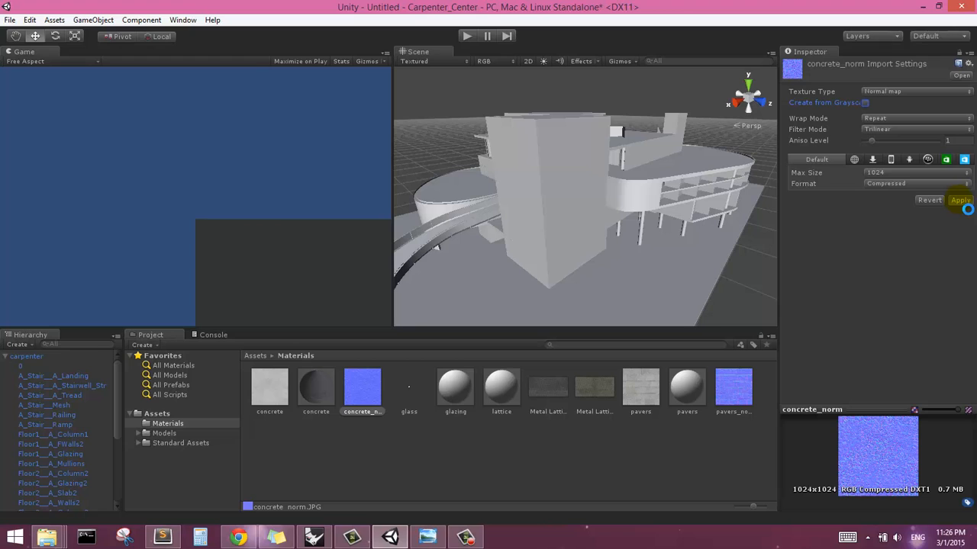
Step: Change pavers_norm's Texture Type from Texture to Normal map and apply the import settings
left_click(959, 200)
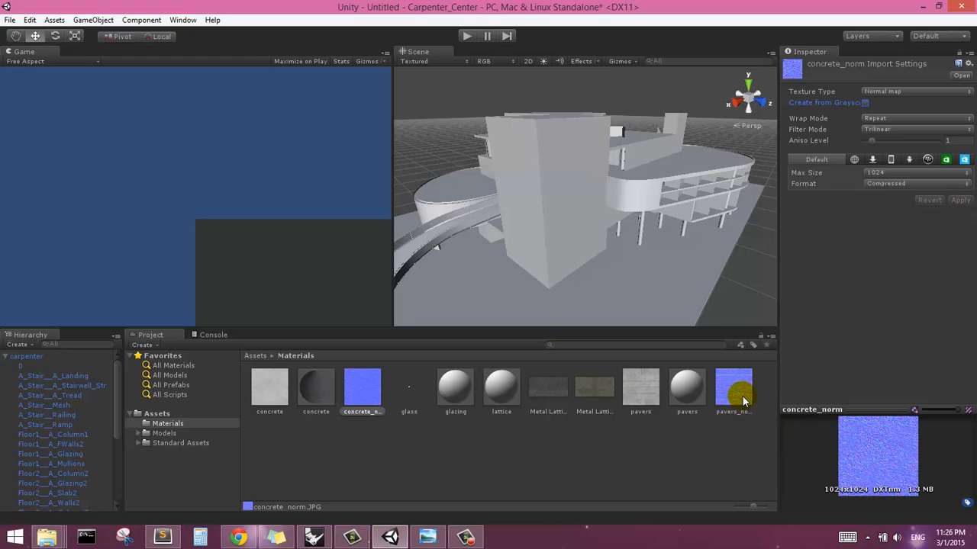
left_click(732, 389)
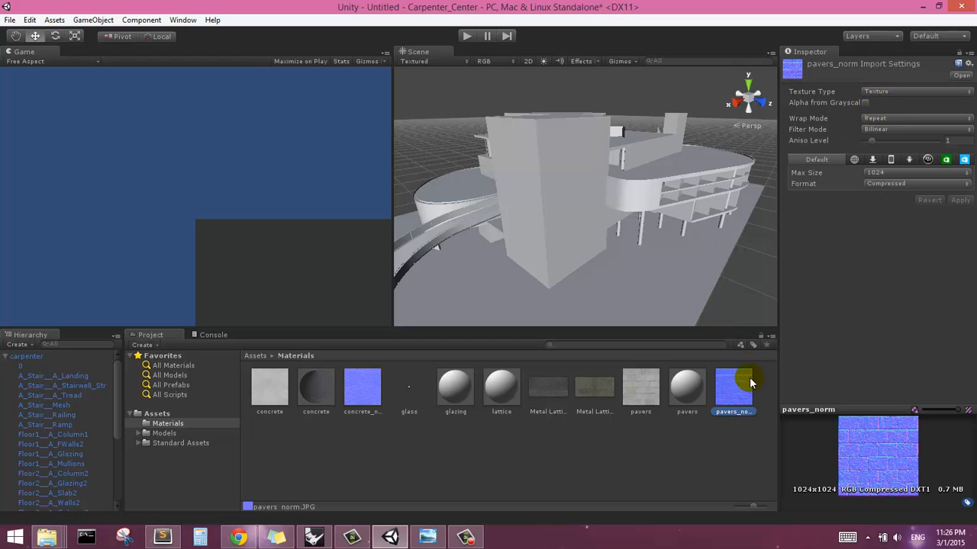
mouse_move(885, 93)
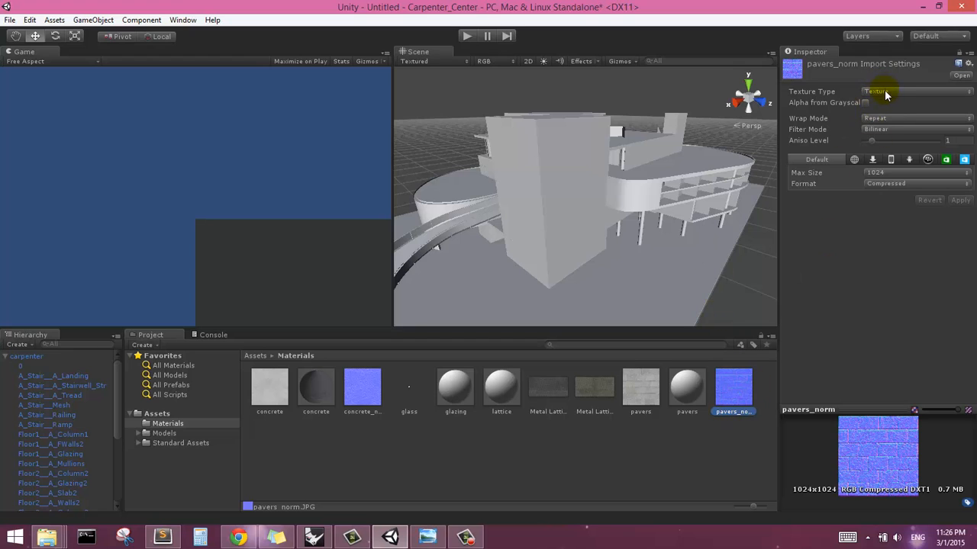
left_click(913, 90)
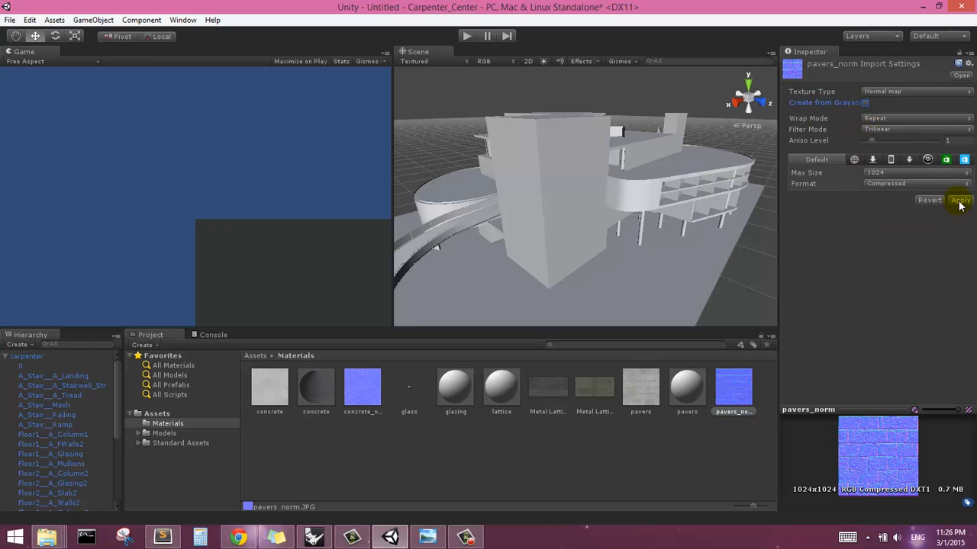
left_click(959, 200)
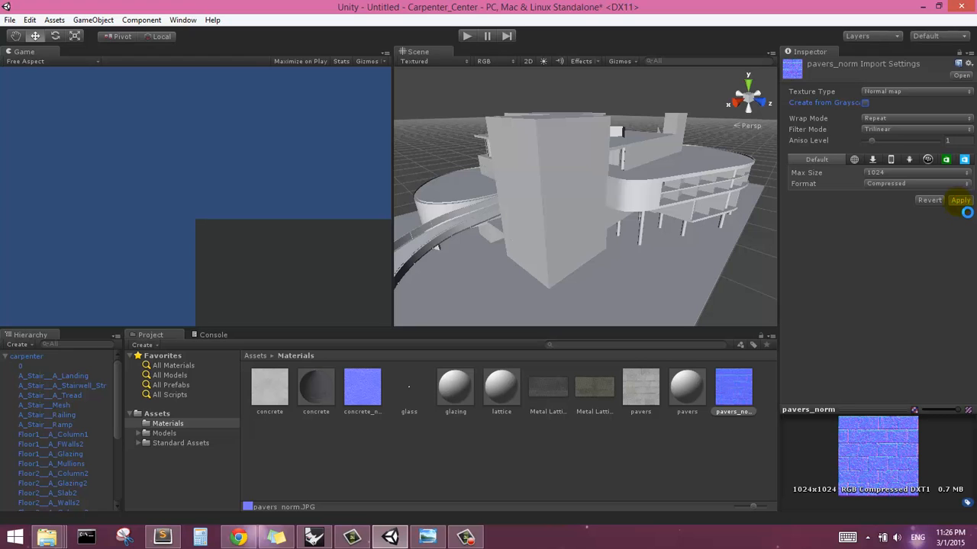
left_click(316, 387)
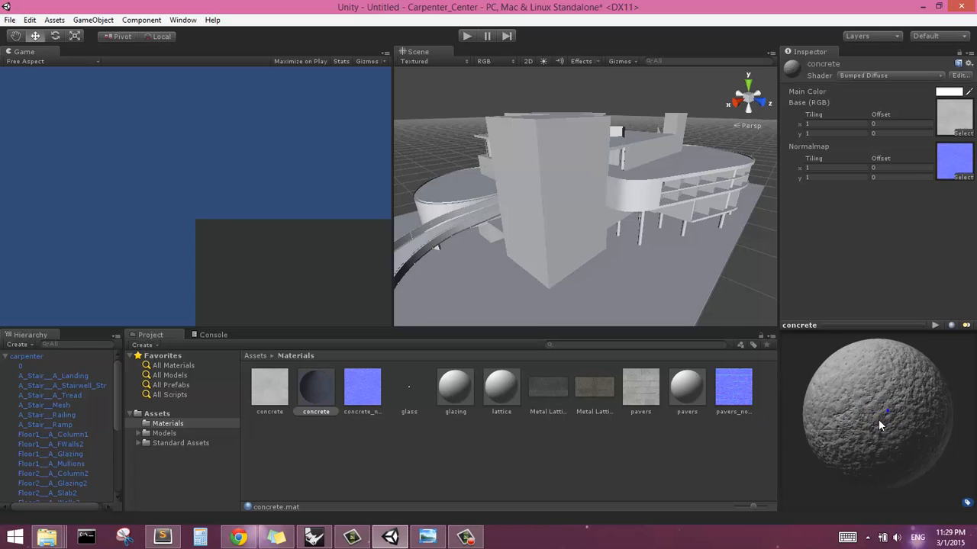
mouse_move(933, 266)
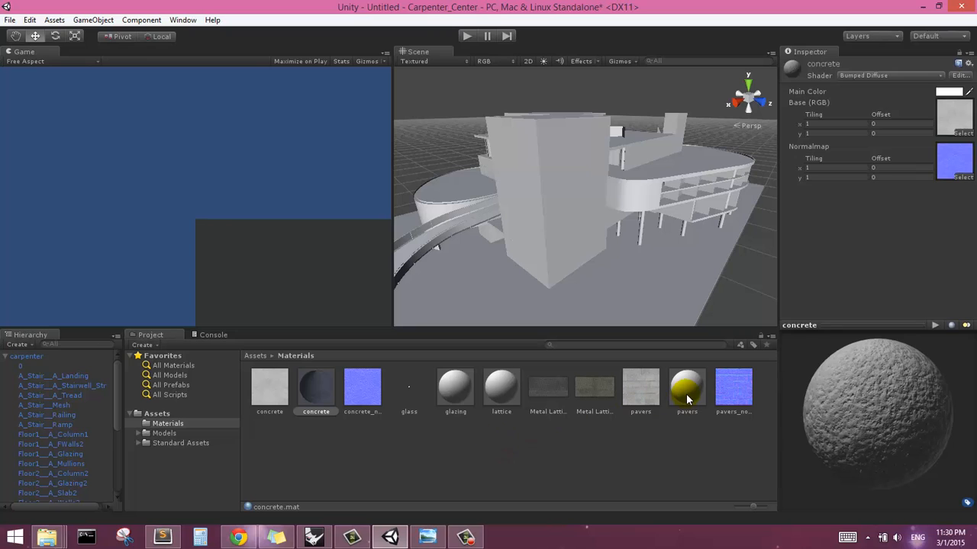
Step: Switch the pavers material to Bumped Diffuse, with pavers as base and pavers_norm as normal map
left_click(685, 389)
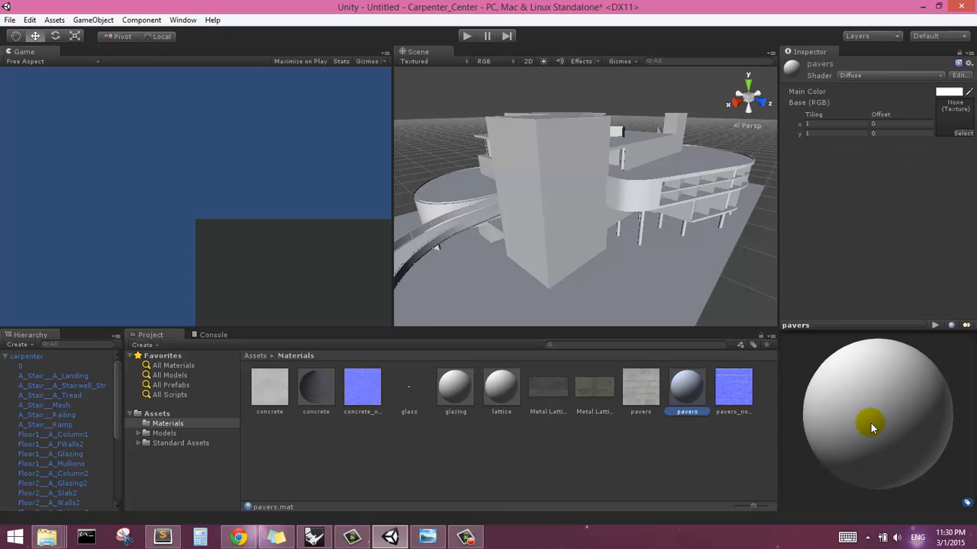
left_click(889, 75)
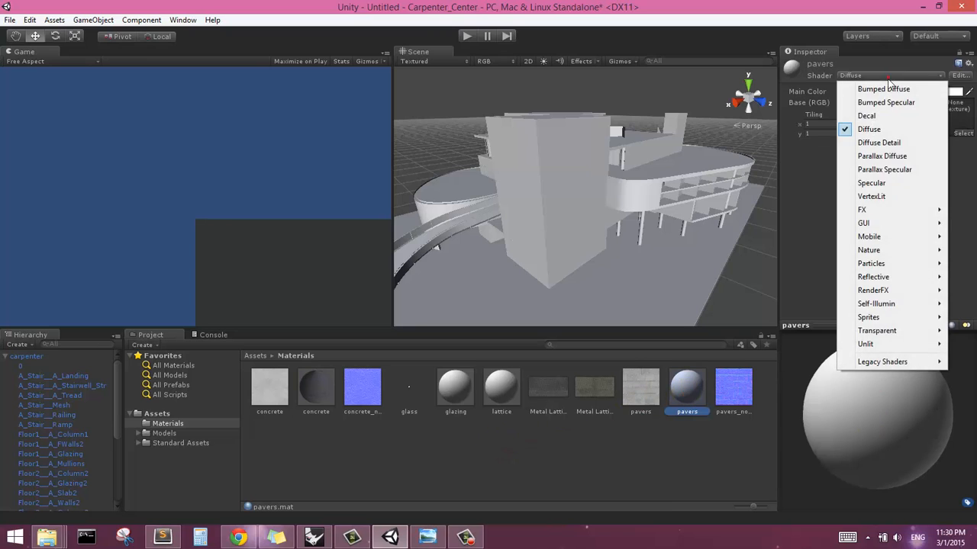
mouse_move(883, 89)
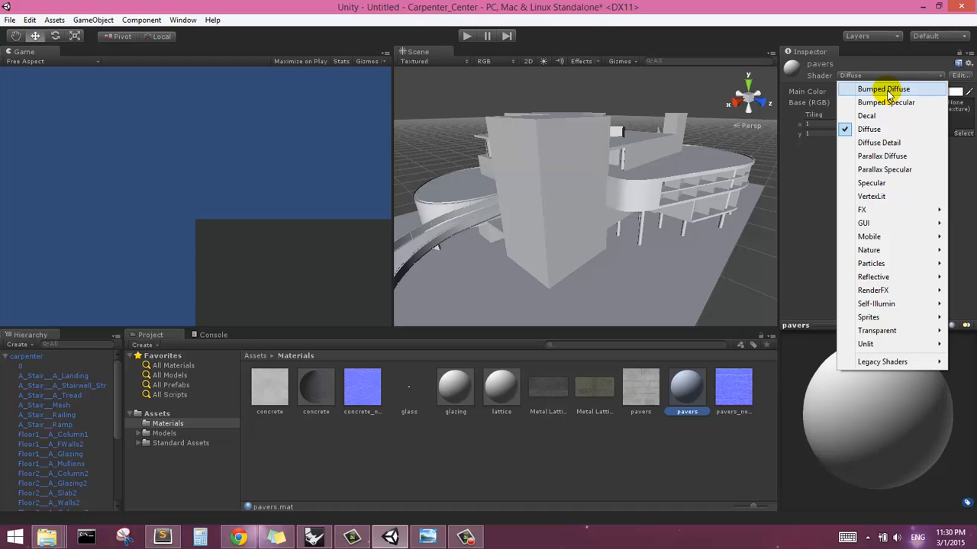
left_click(883, 90)
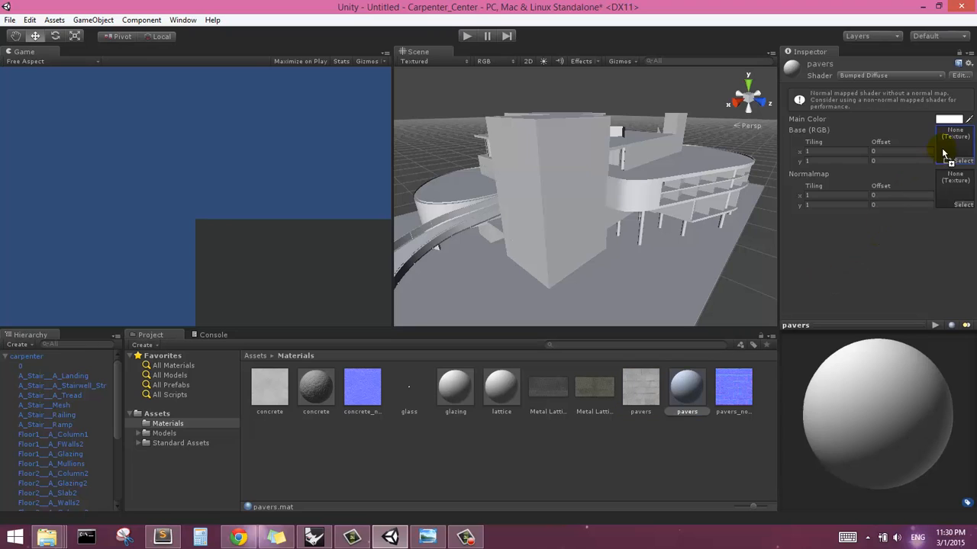
left_click(954, 145)
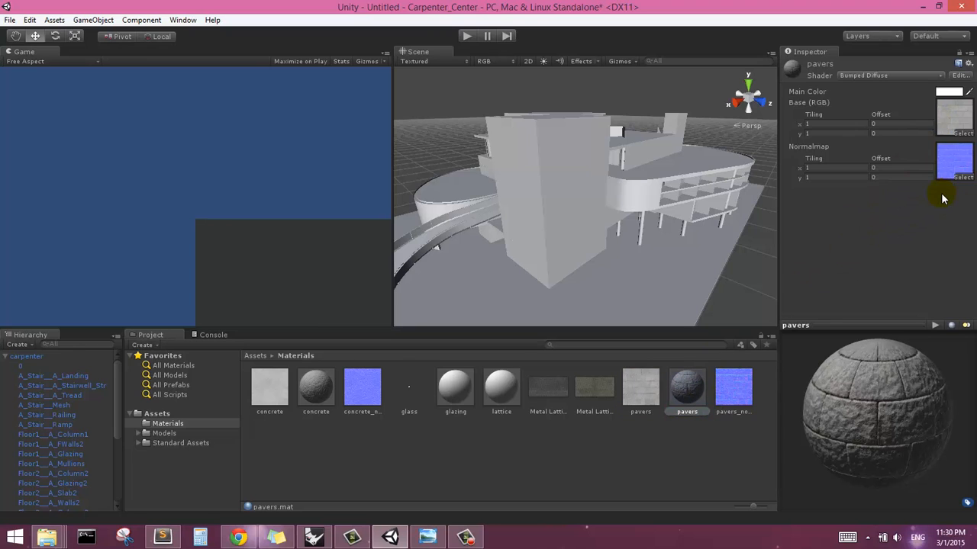
mouse_move(881, 333)
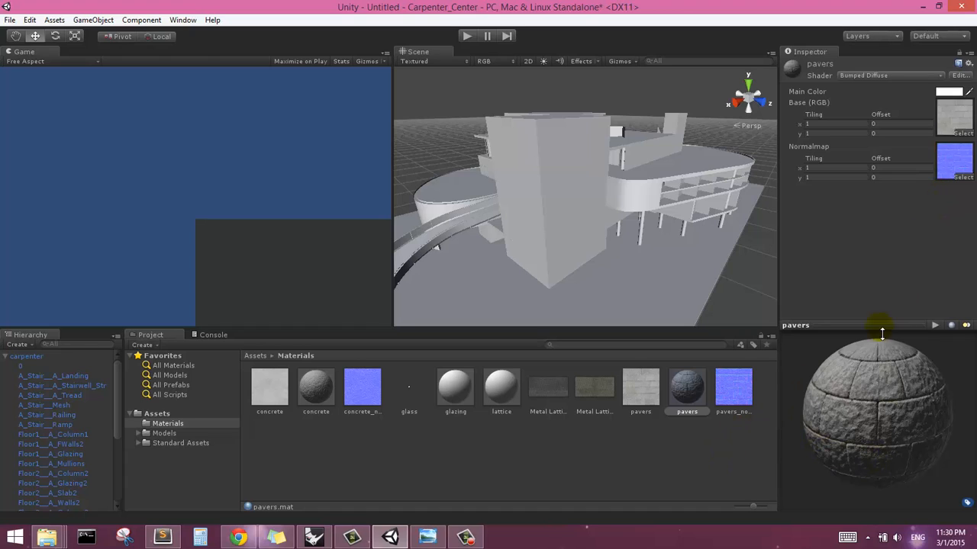
mouse_move(621, 309)
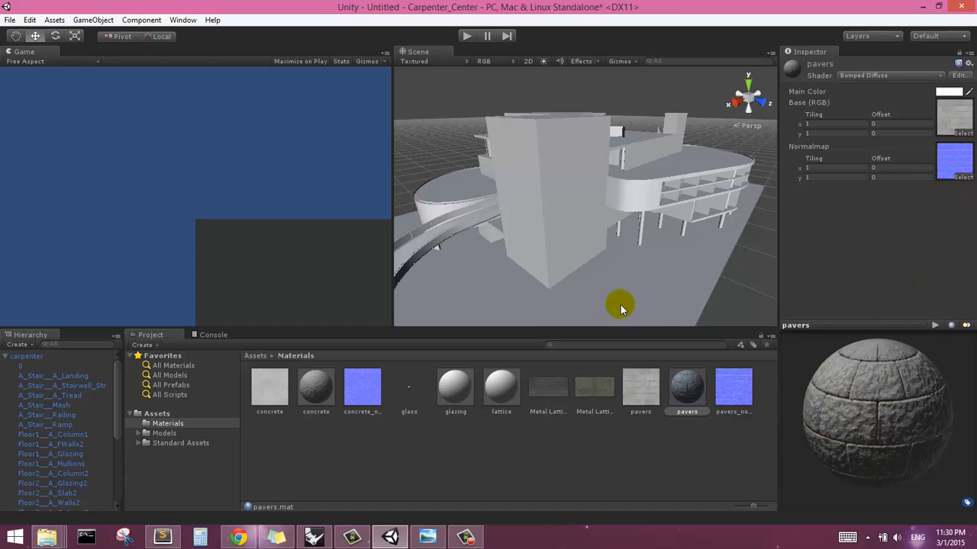
mouse_move(693, 298)
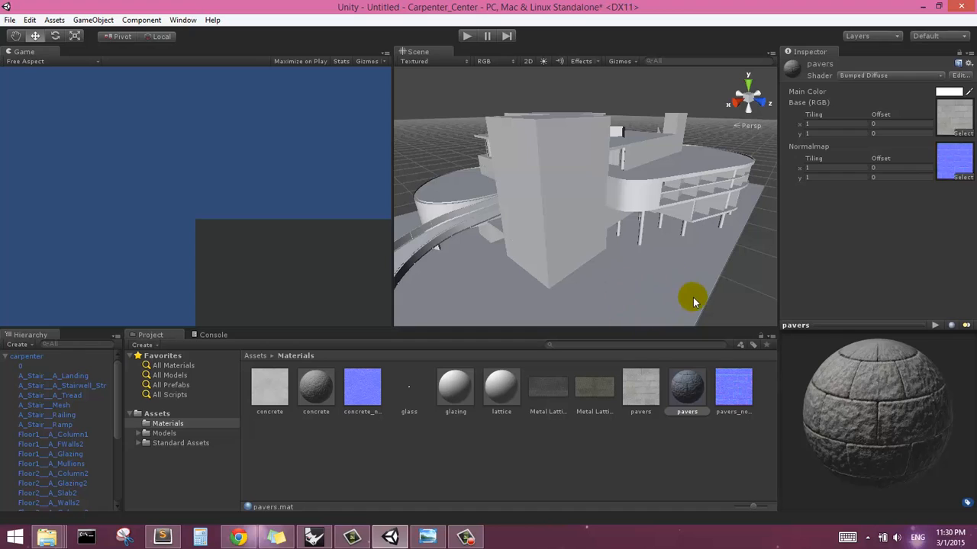
mouse_move(711, 447)
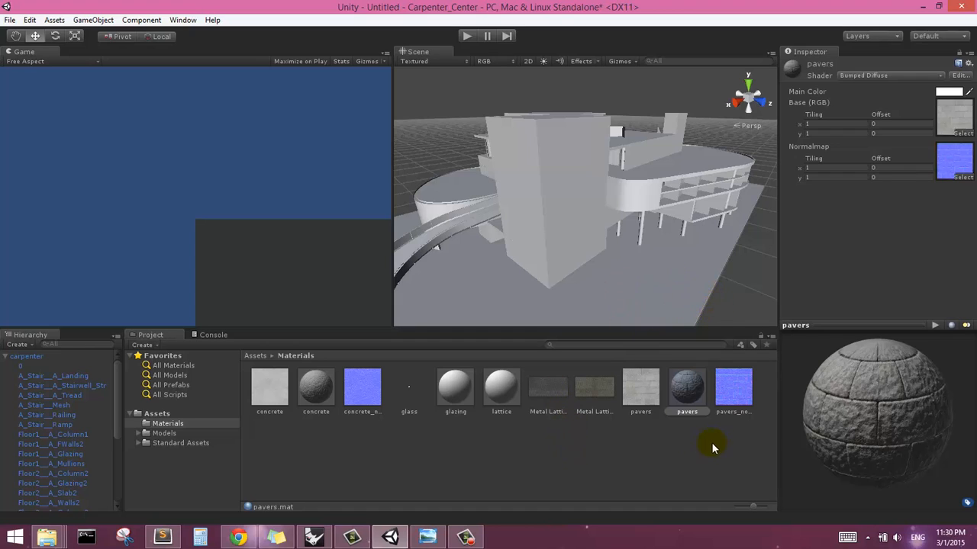
mouse_move(556, 433)
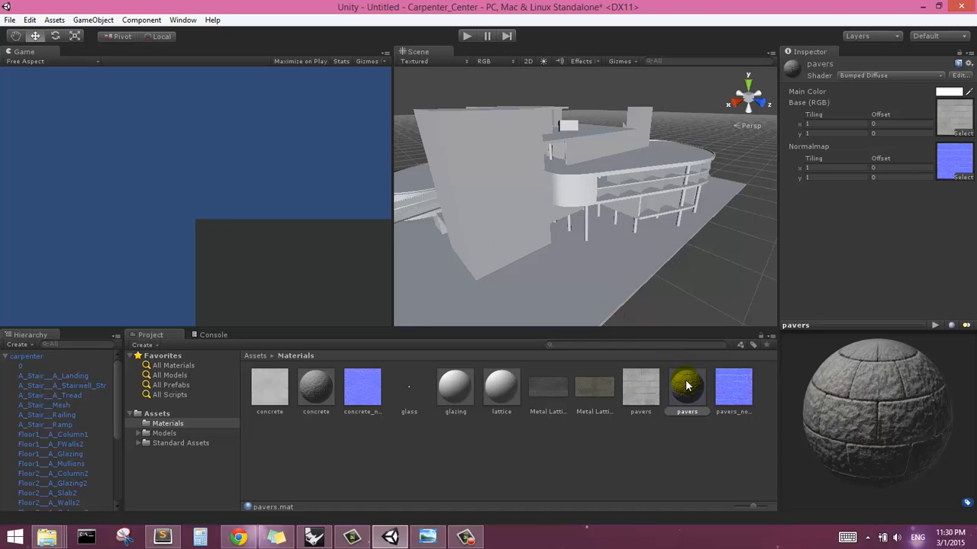
Step: Select object 0 in the Hierarchy and apply the pavers material to the ground plane
left_click(27, 356)
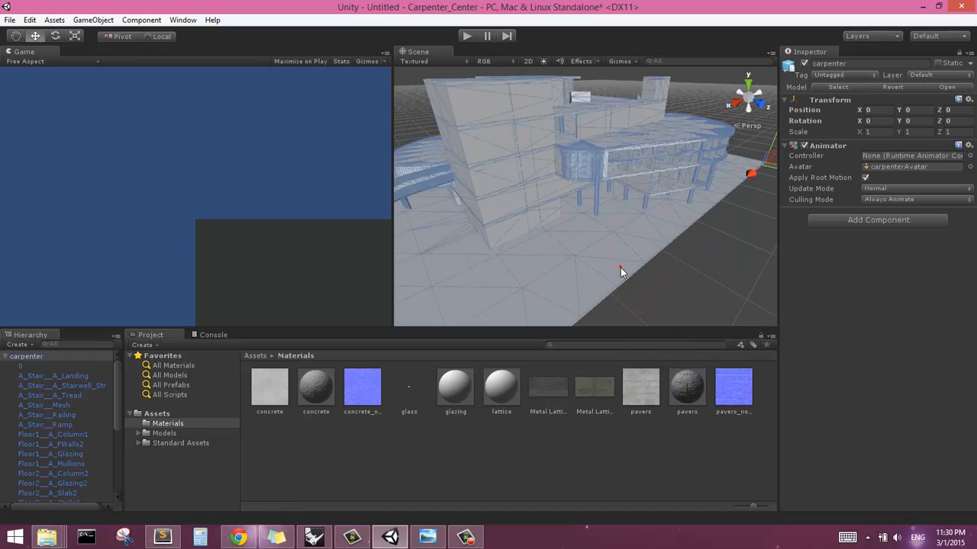
mouse_move(701, 276)
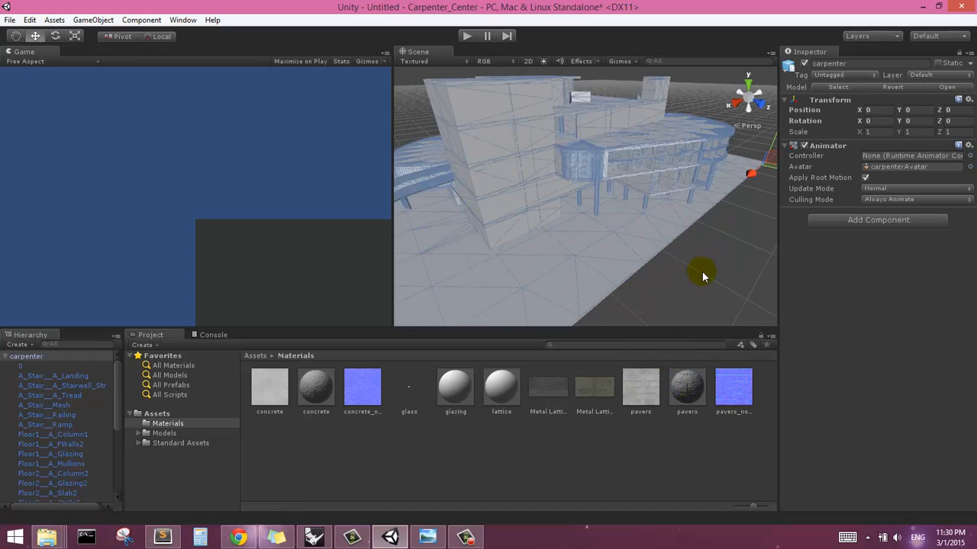
left_click_drag(702, 276, 583, 238)
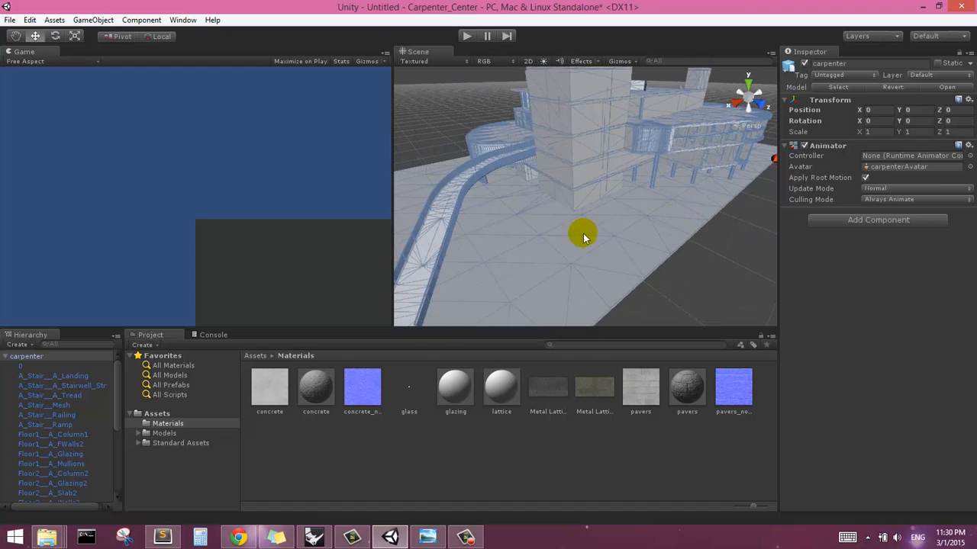
mouse_move(667, 233)
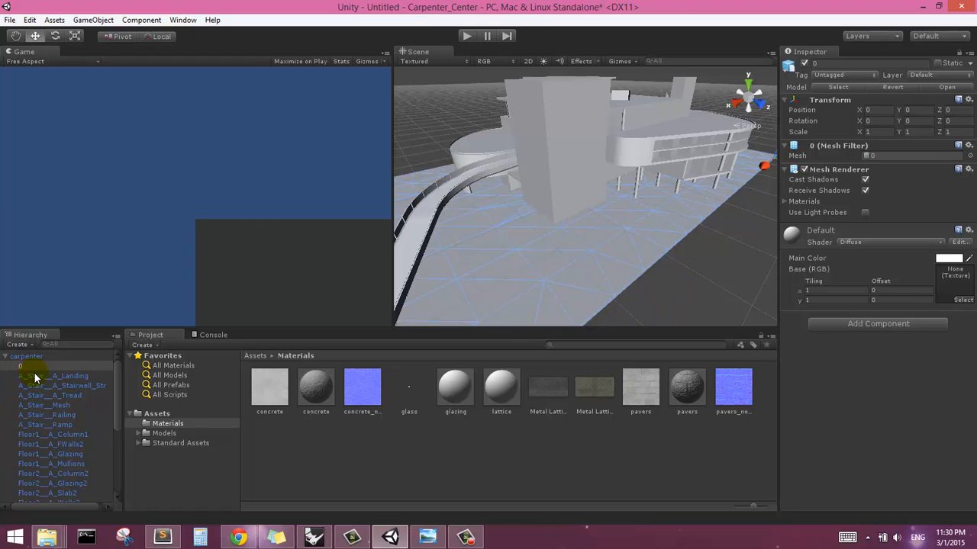
mouse_move(47, 372)
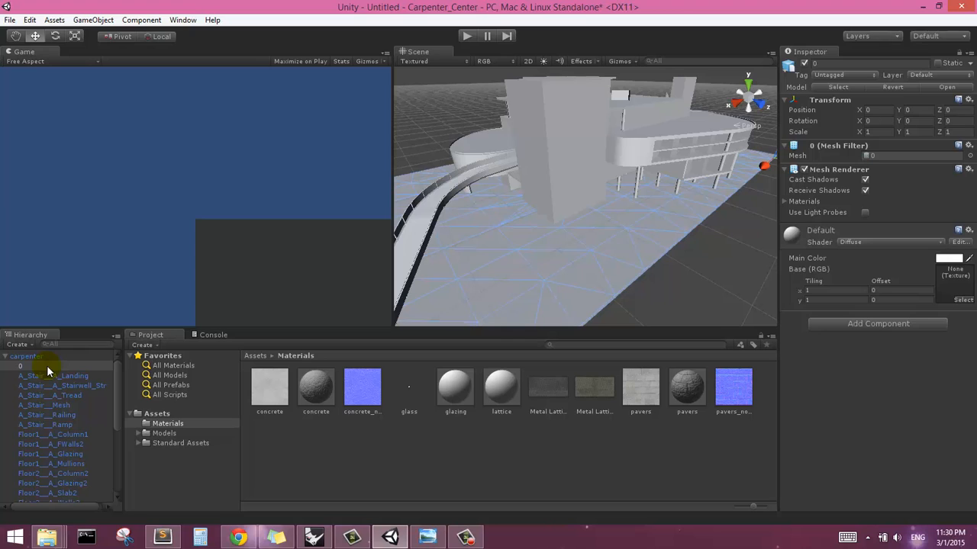
mouse_move(716, 402)
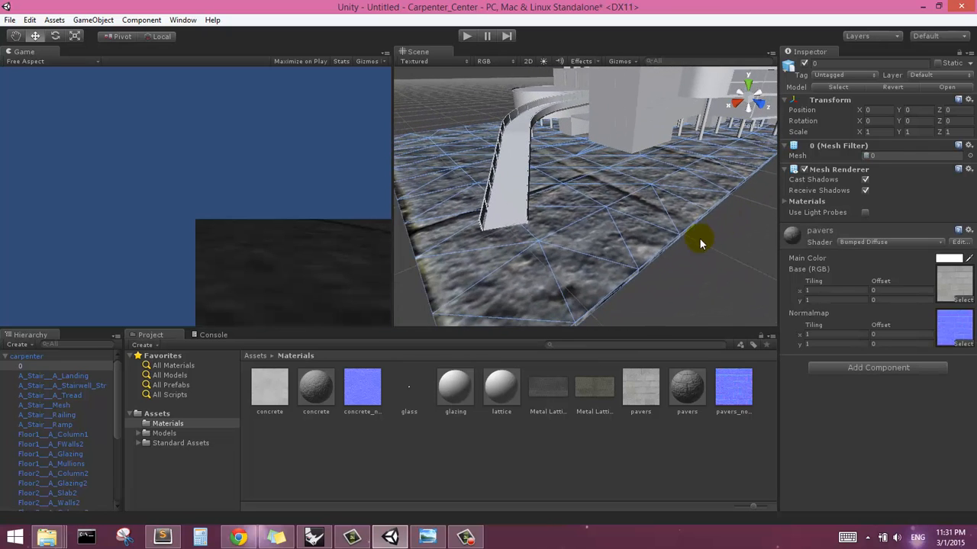
Step: Raise the pavers Base (RGB) and Normalmap tiling to 70 and inspect the paving among the columns
left_click_drag(700, 245, 674, 216)
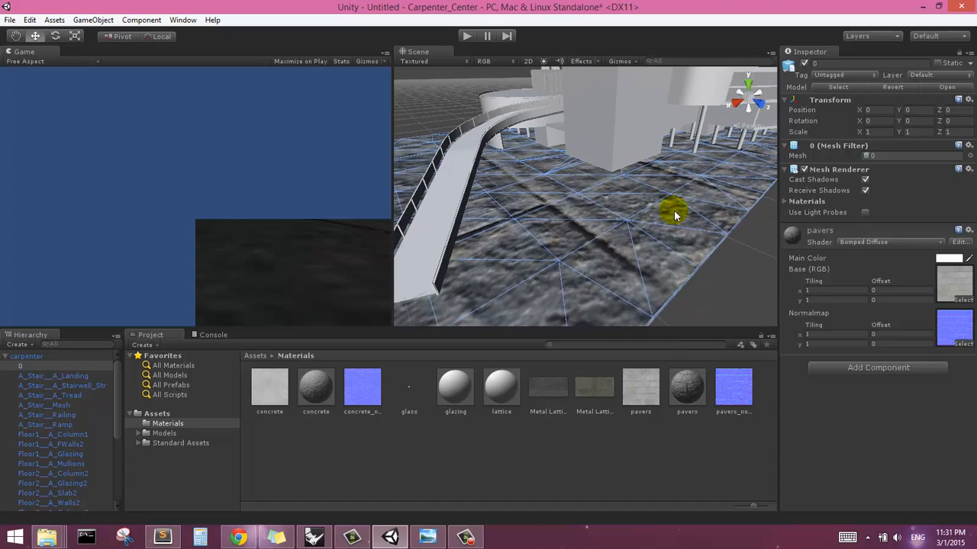
mouse_move(797, 221)
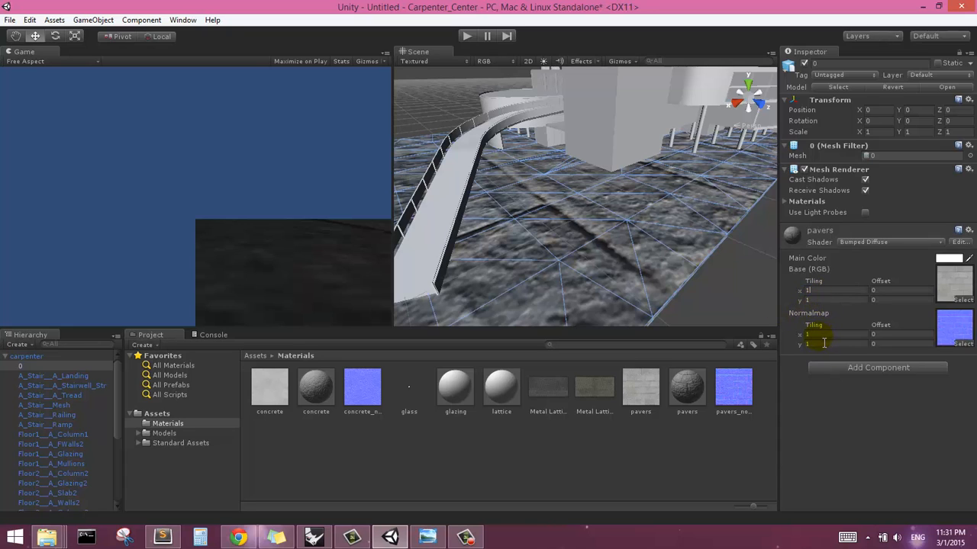
mouse_move(824, 331)
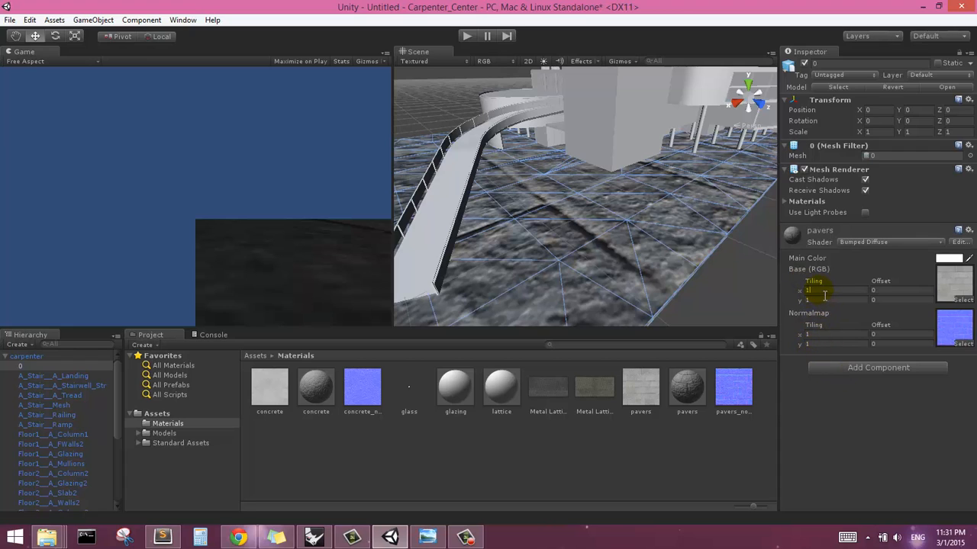
type("10")
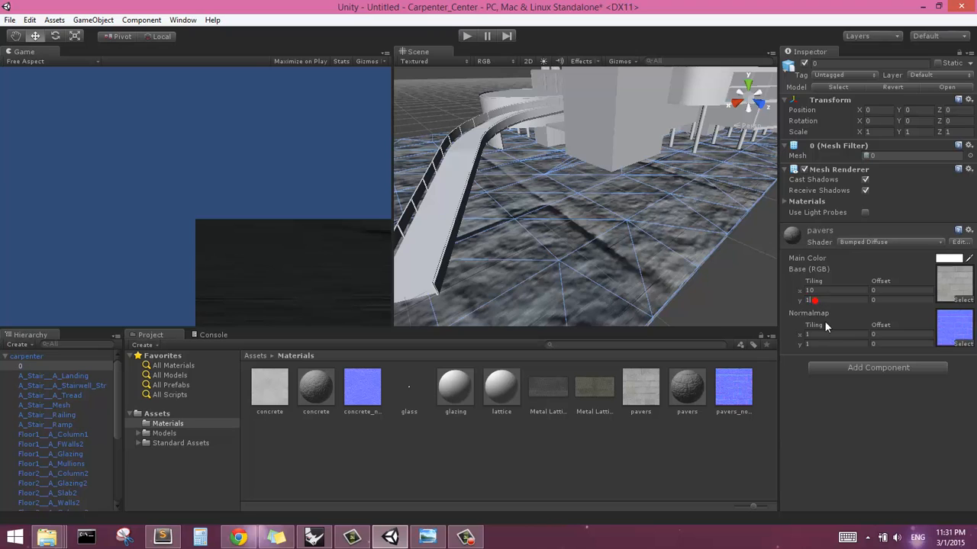
type("10")
type("50")
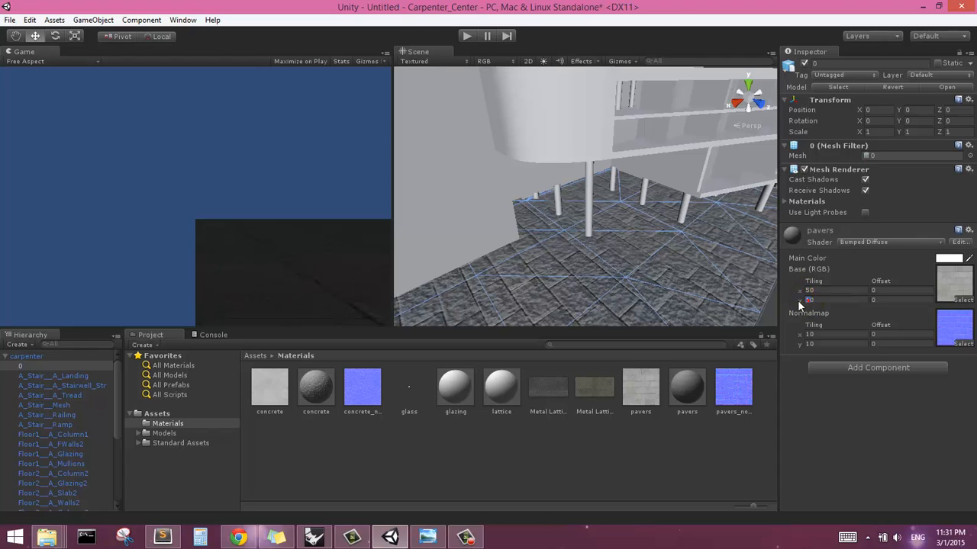
left_click(808, 344)
type("50")
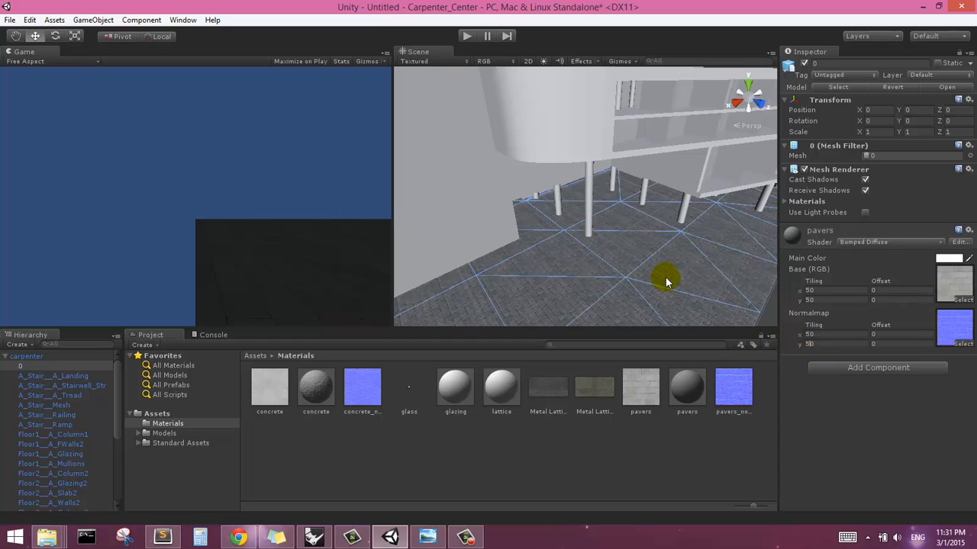
left_click_drag(668, 282, 645, 275)
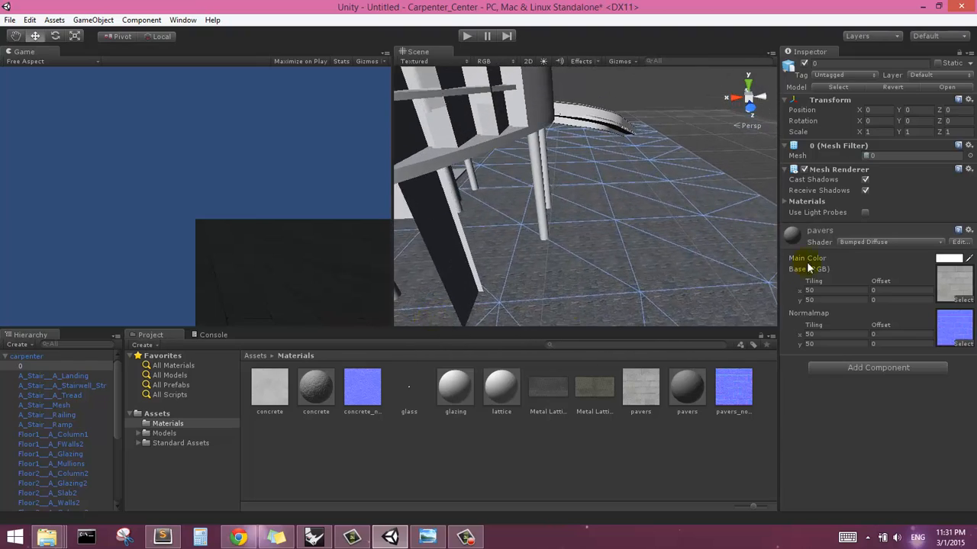
left_click(808, 291)
type("70")
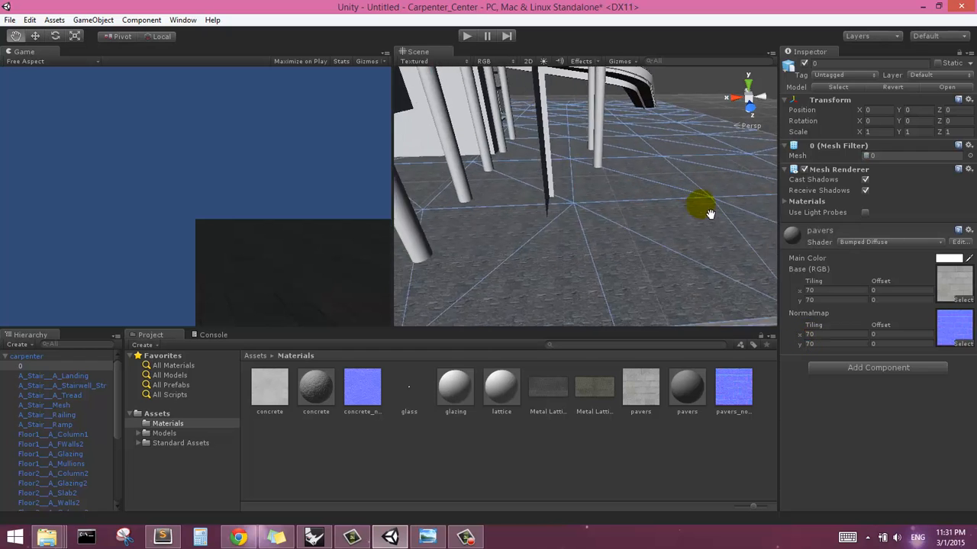
left_click_drag(710, 214, 584, 255)
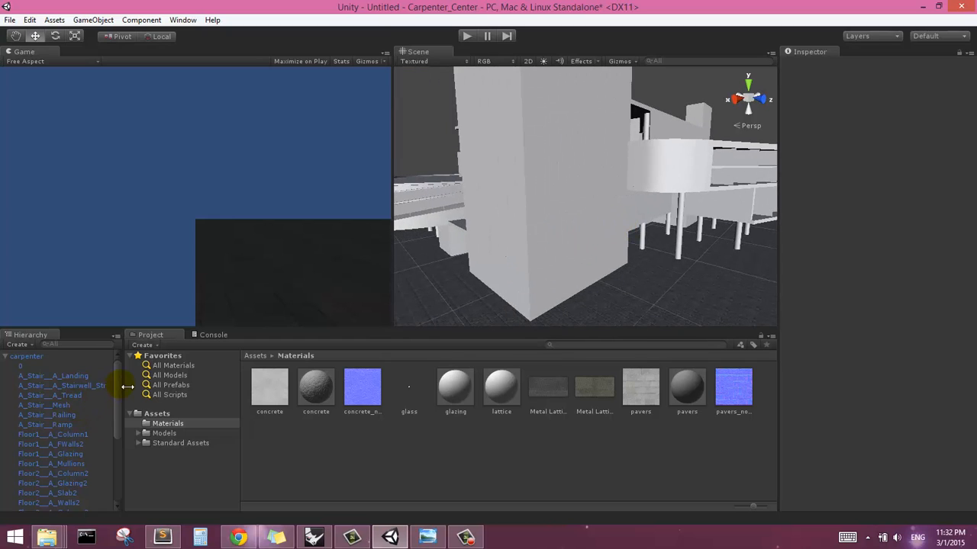
mouse_move(65, 373)
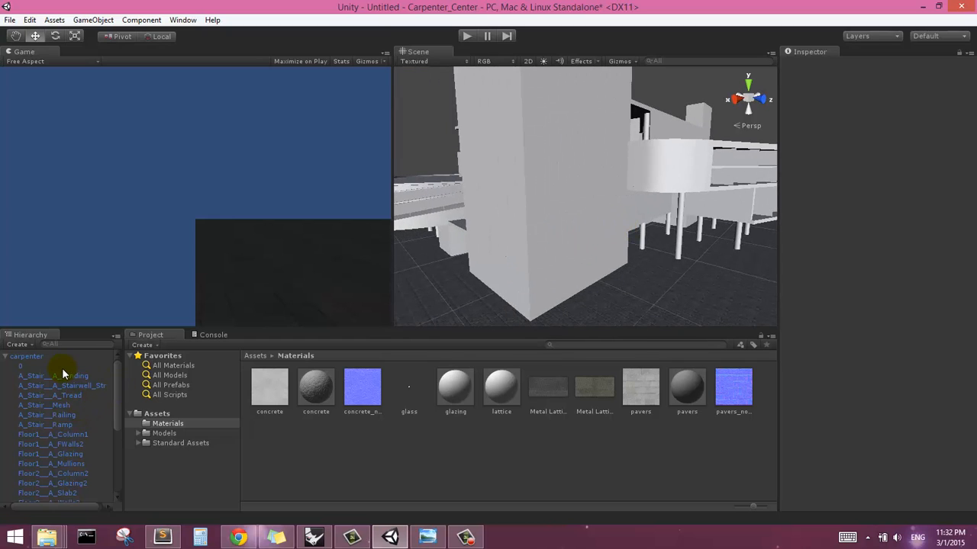
Step: Multi-select the stair pieces, floor columns and walls, fourth- and fifth-floor structure, and PRIMARY_Column
left_click(54, 376)
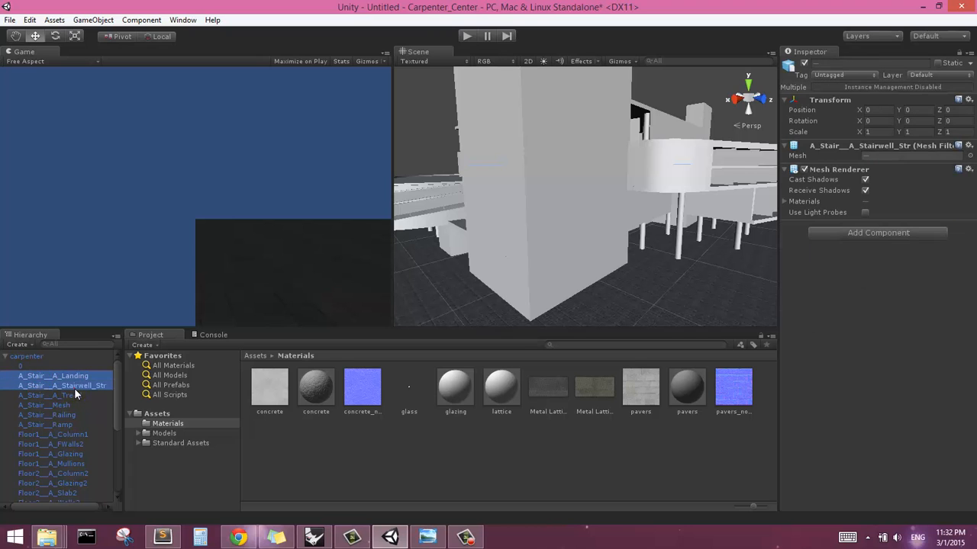
left_click(50, 395)
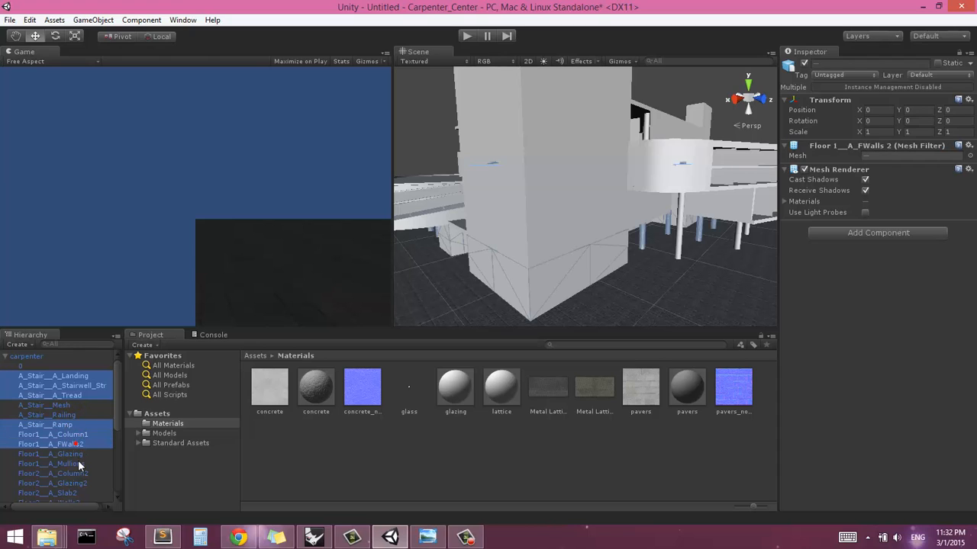
left_click(53, 473)
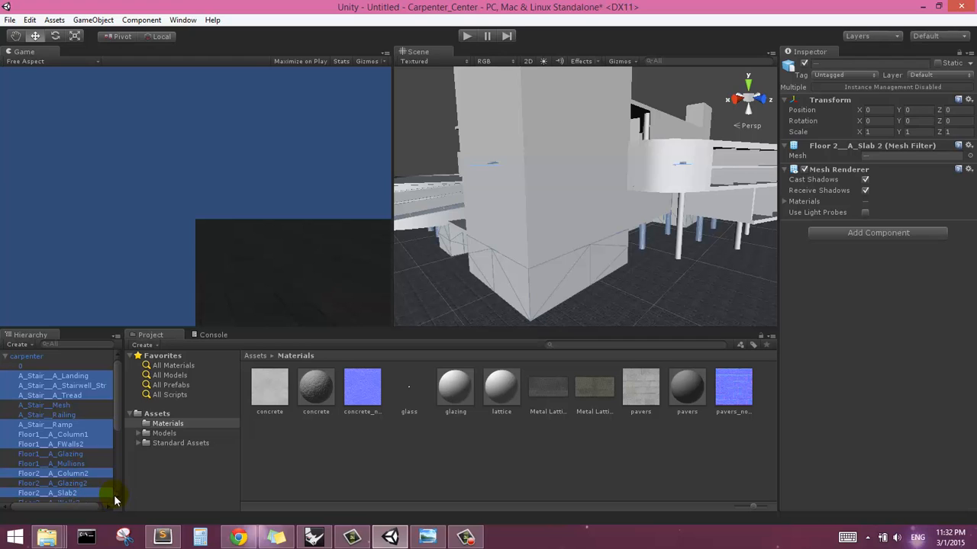
scroll("down", 3)
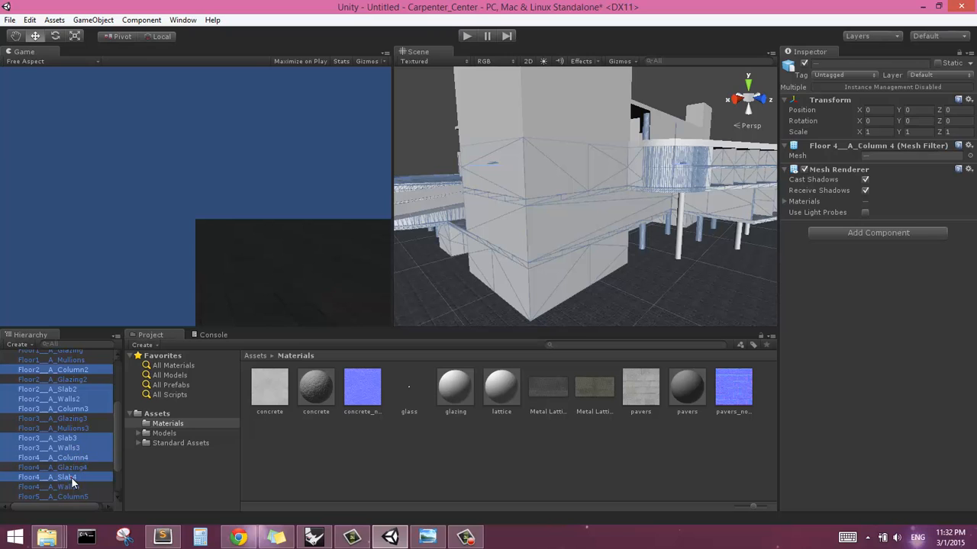
left_click(48, 450)
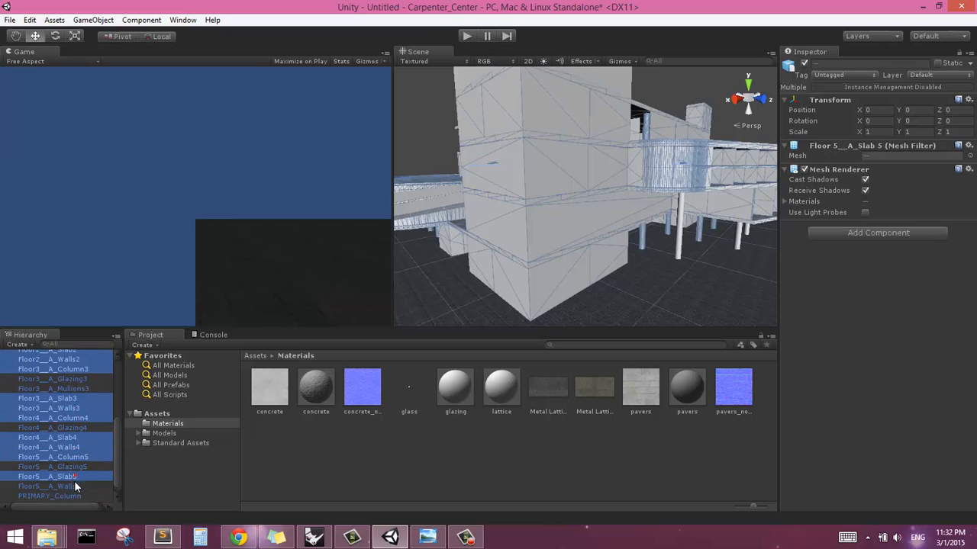
left_click(49, 496)
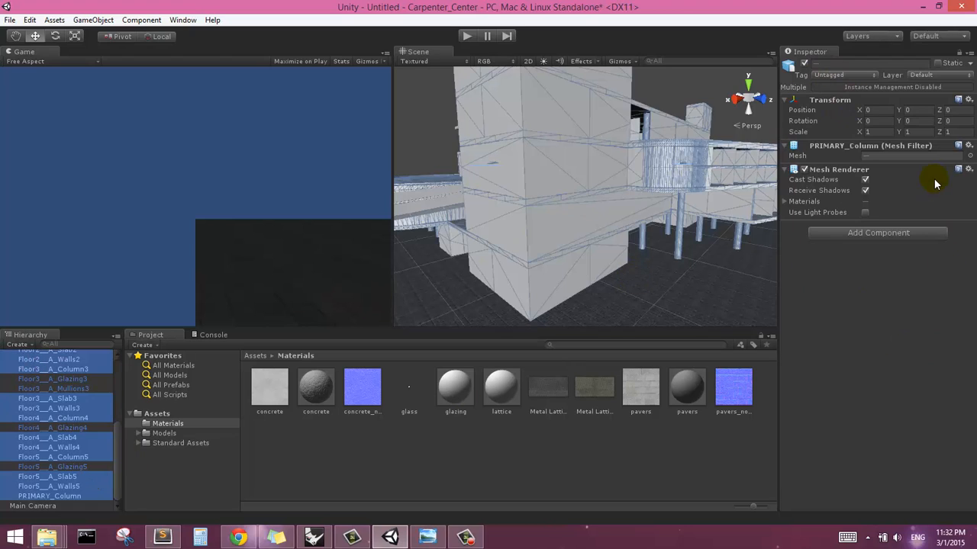
mouse_move(866, 145)
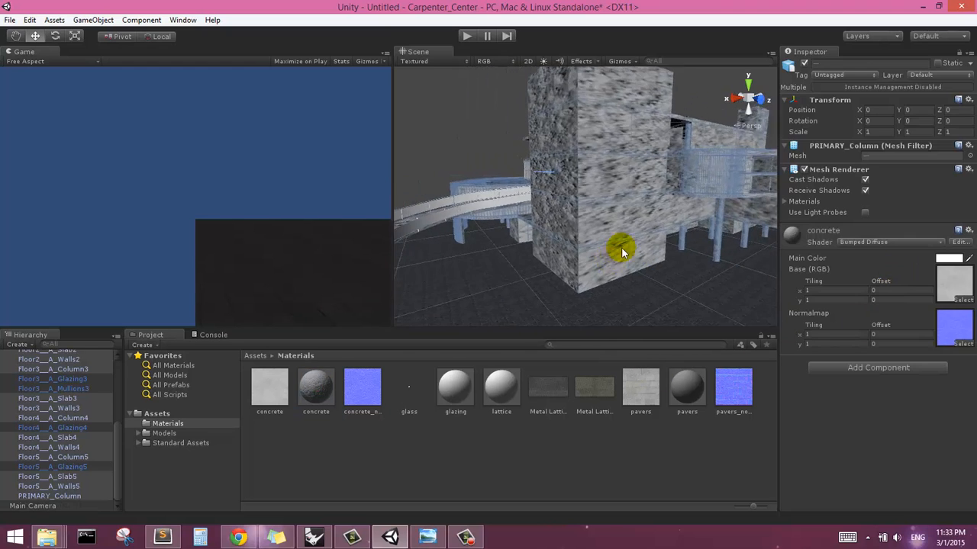
Step: Apply the concrete material to the selected parts and orbit around the concrete tower
left_click_drag(622, 251, 606, 233)
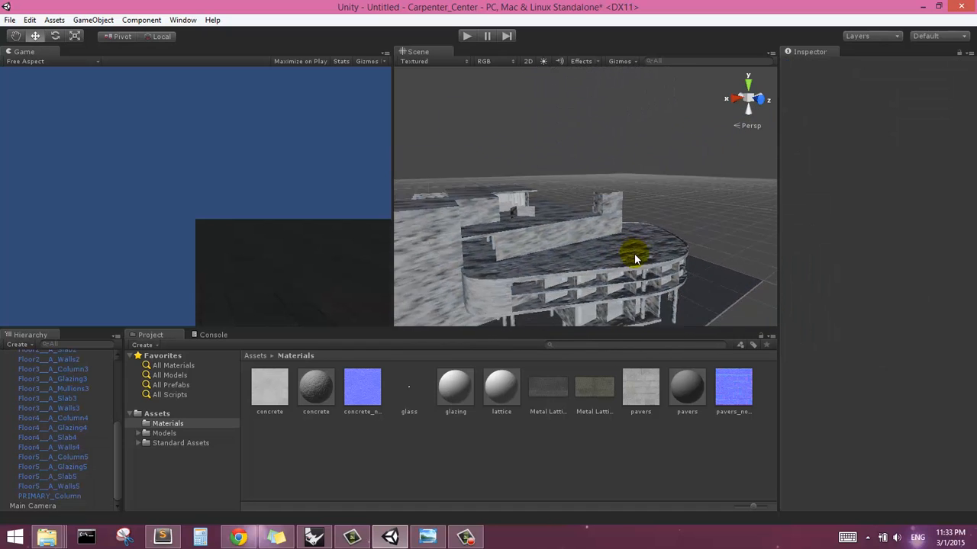
left_click_drag(637, 259, 595, 190)
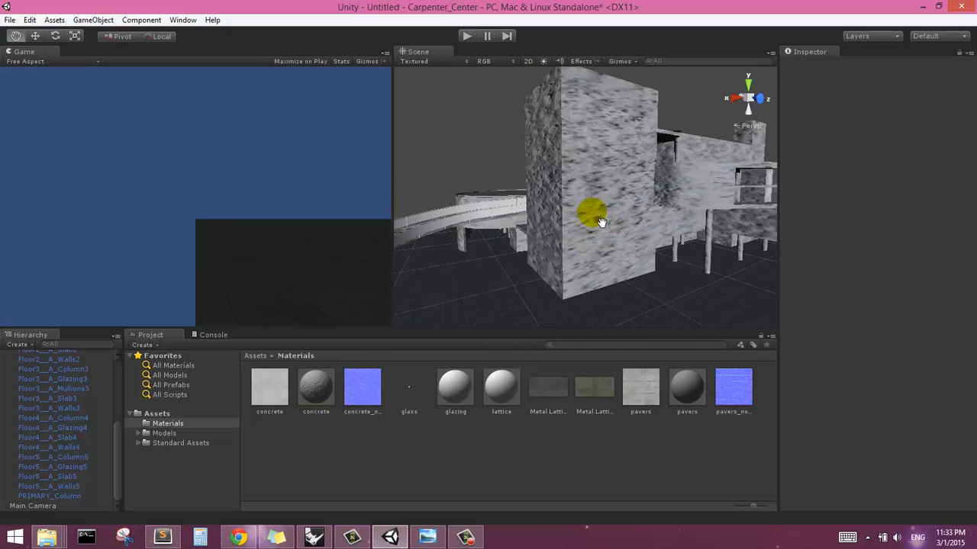
left_click_drag(599, 221, 505, 258)
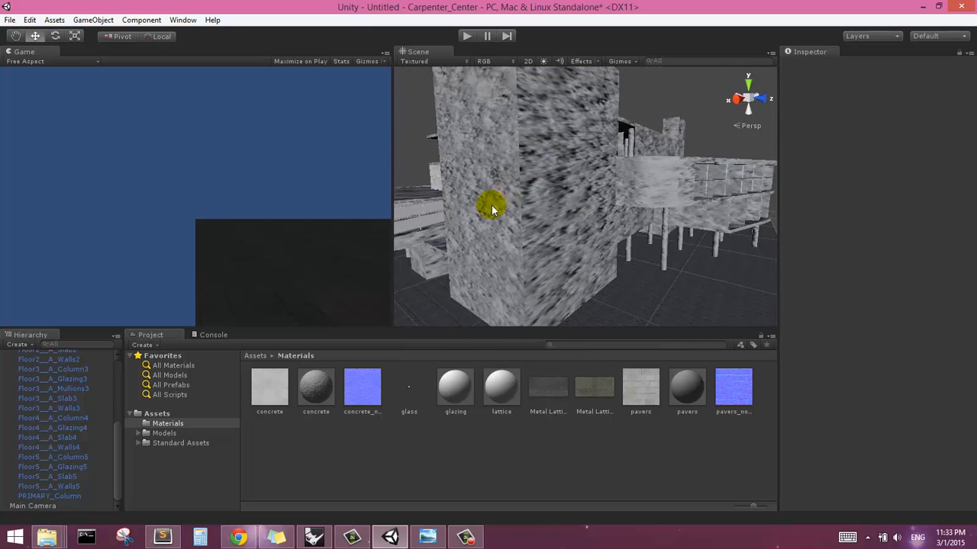
left_click_drag(492, 209, 513, 168)
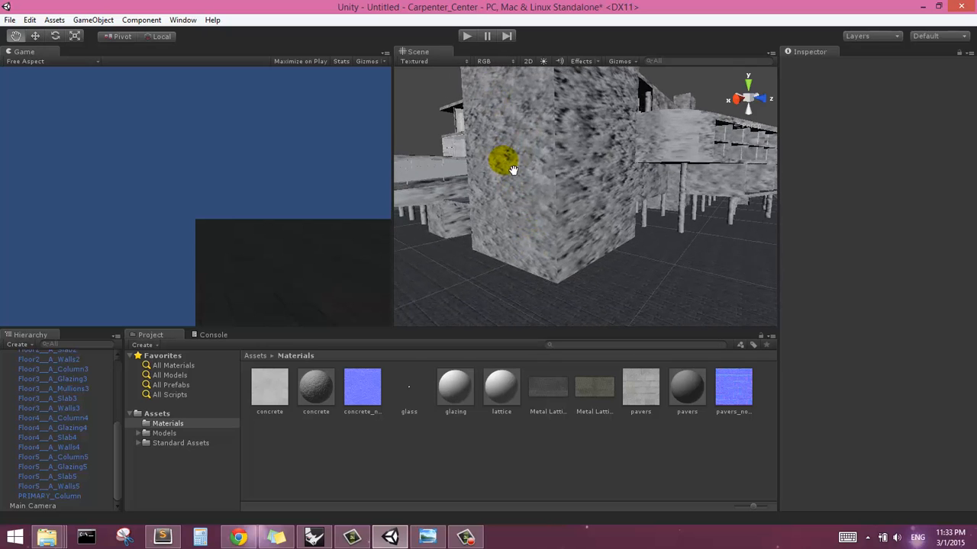
Step: Select the third-floor wall and orbit the tower's fourth-floor walls to check the concrete
left_click(588, 183)
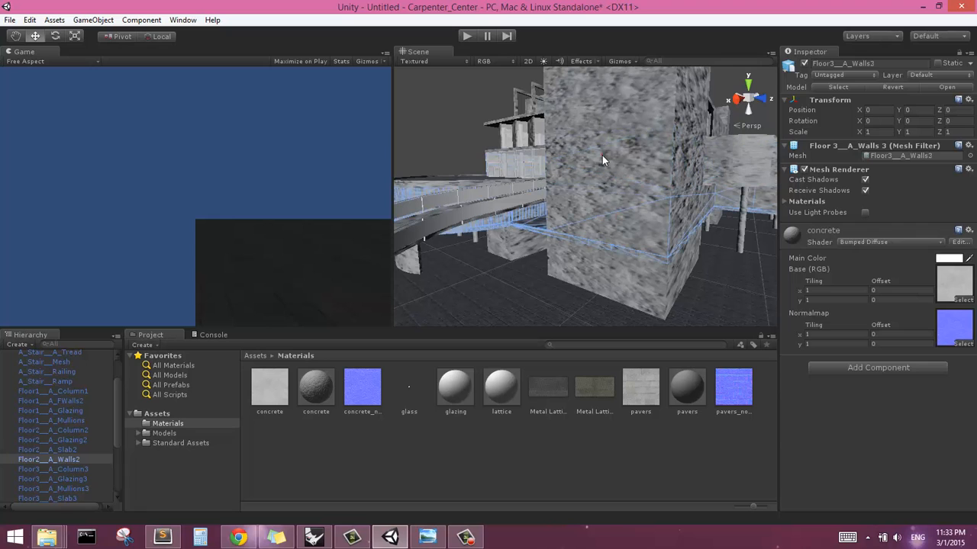
left_click_drag(602, 161, 610, 167)
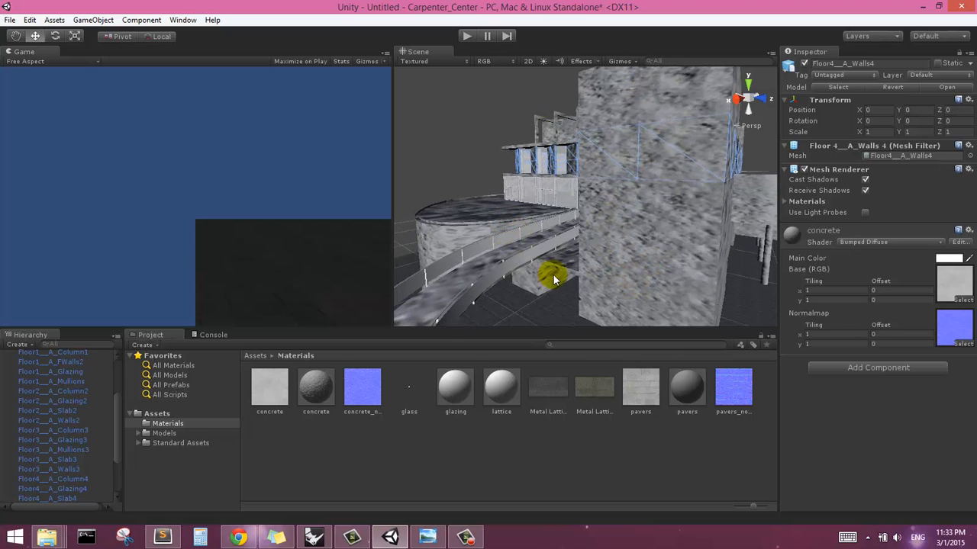
left_click_drag(554, 280, 643, 224)
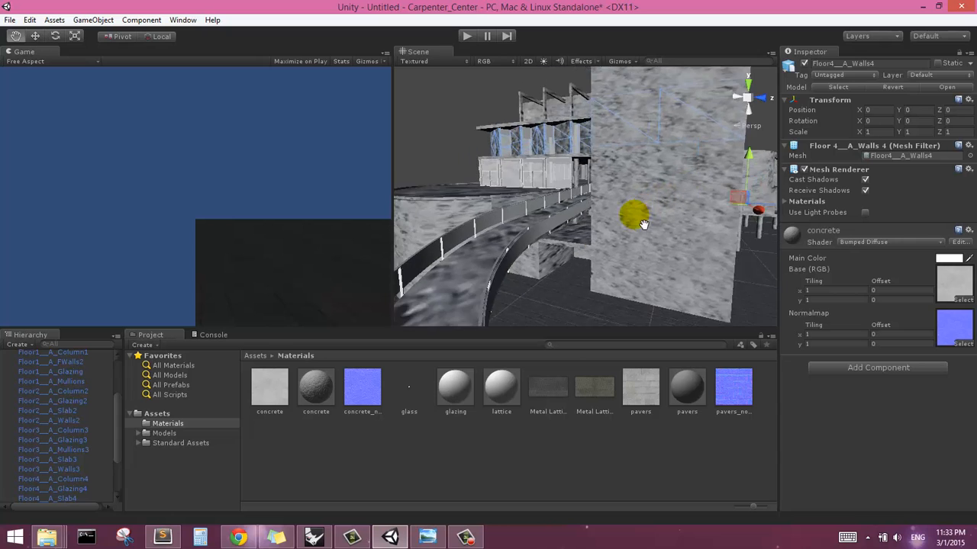
left_click_drag(645, 223, 681, 152)
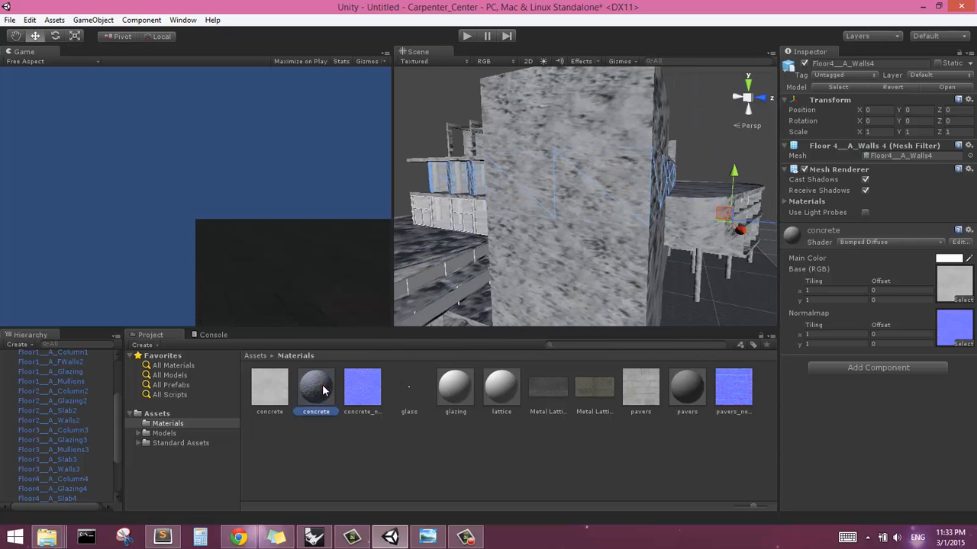
Step: Set the concrete material's Base (RGB) and Normalmap tiling to X 50, Y 30
left_click(316, 389)
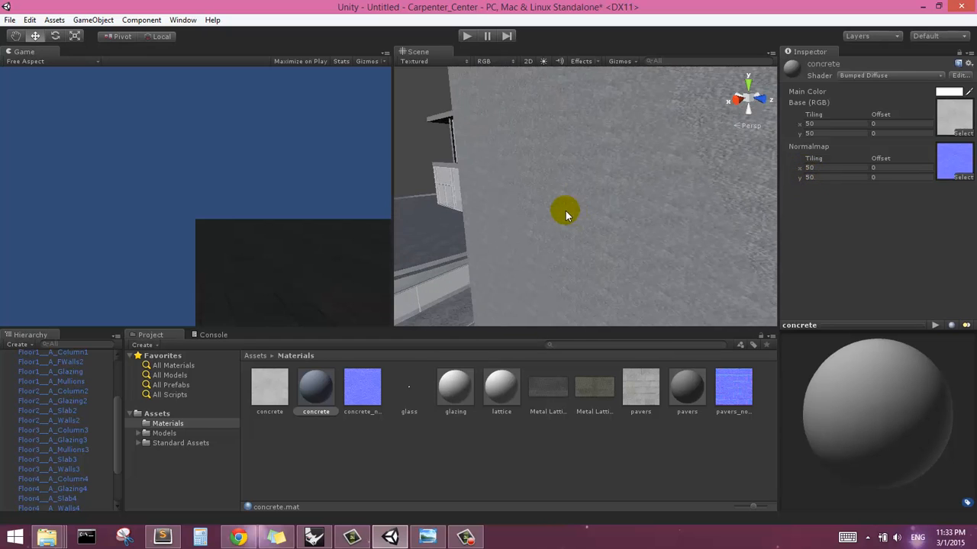
left_click_drag(565, 214, 626, 213)
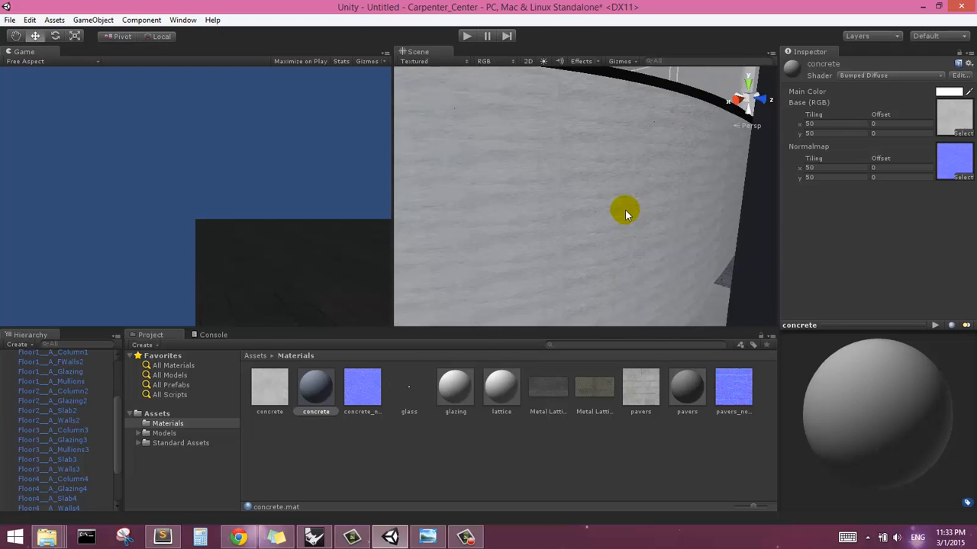
left_click_drag(626, 213, 674, 206)
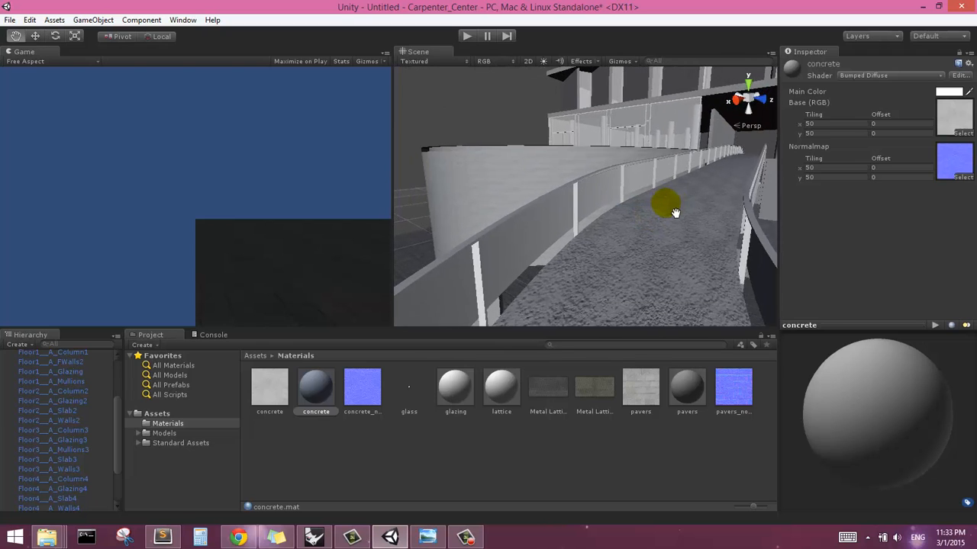
left_click_drag(674, 208, 621, 164)
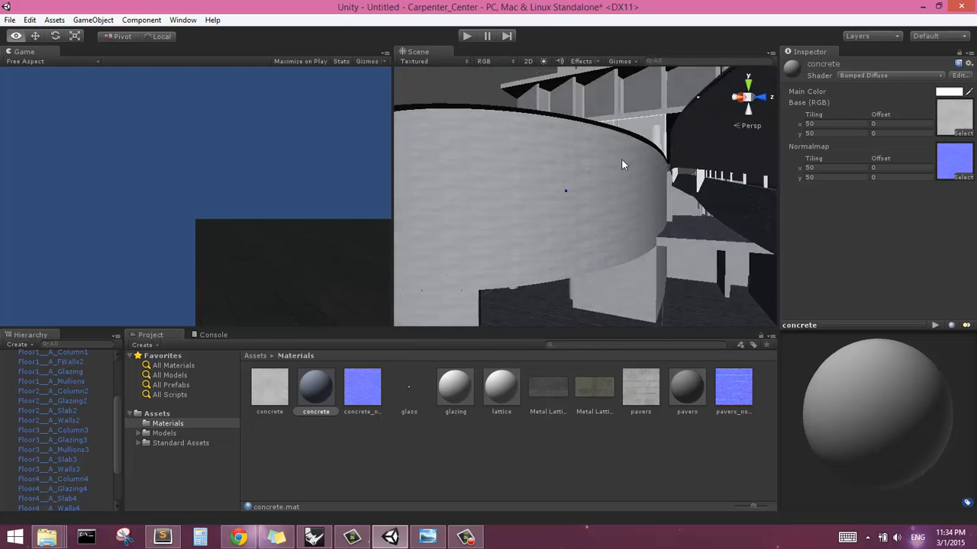
left_click_drag(621, 164, 709, 222)
type("30")
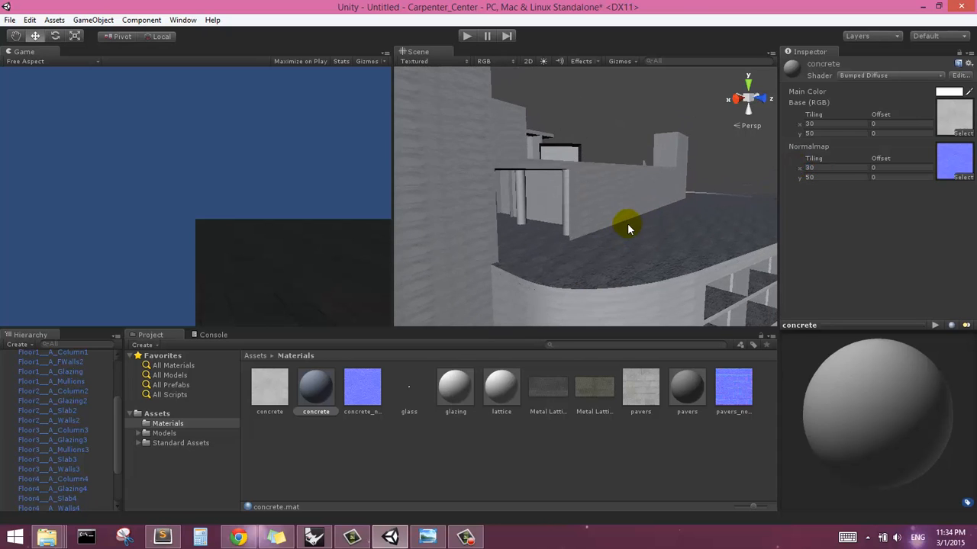
left_click_drag(630, 229, 660, 209)
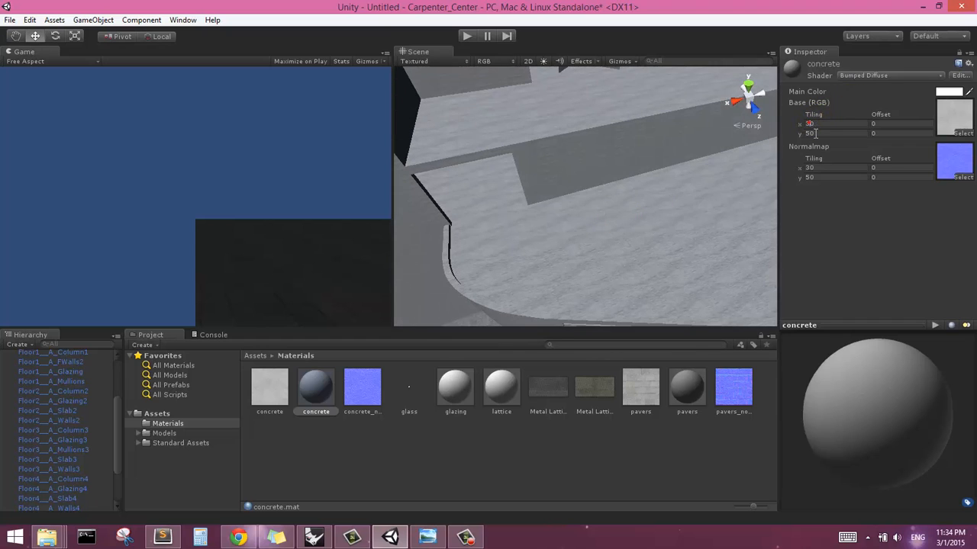
type("30")
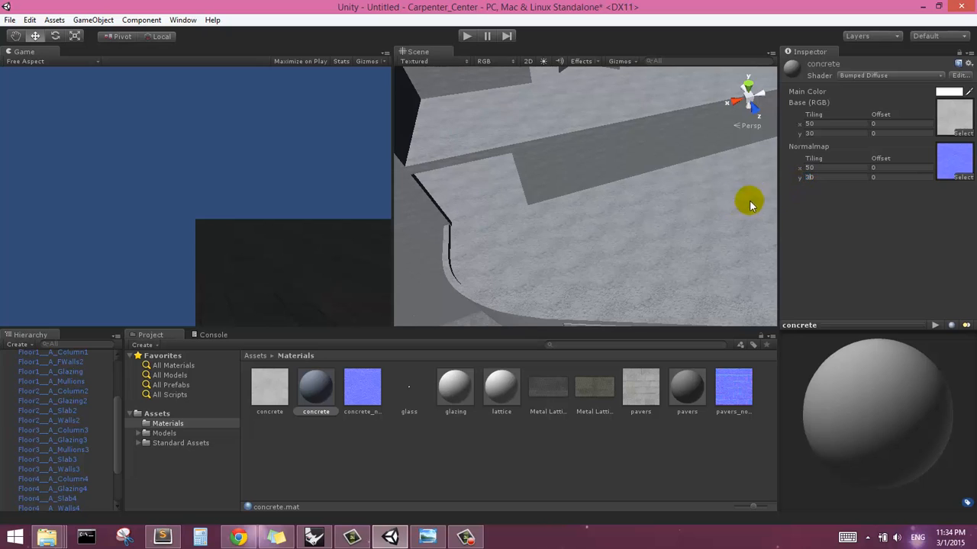
Step: Orbit over the roof, curved ramp and ground-floor walls to check the concrete surfaces
left_click_drag(750, 204, 559, 227)
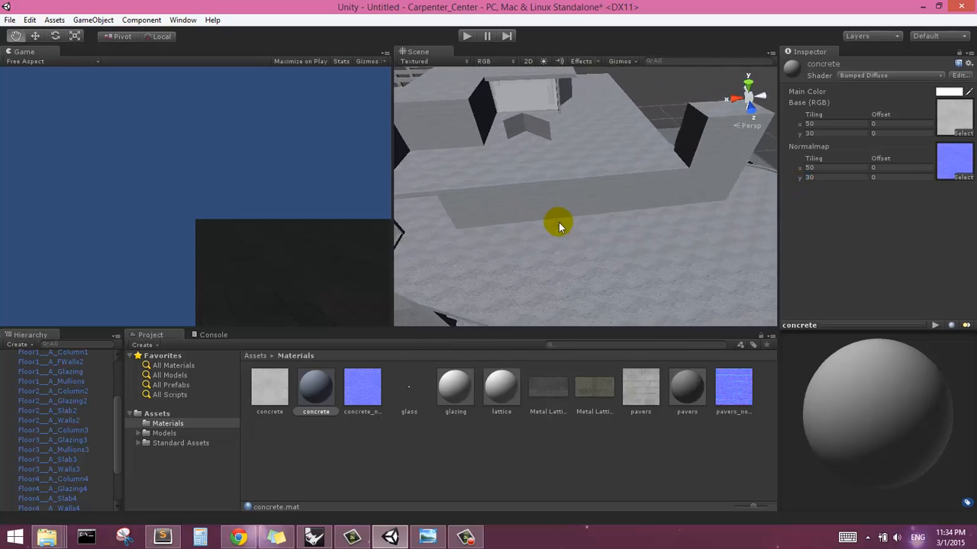
left_click_drag(561, 227, 645, 237)
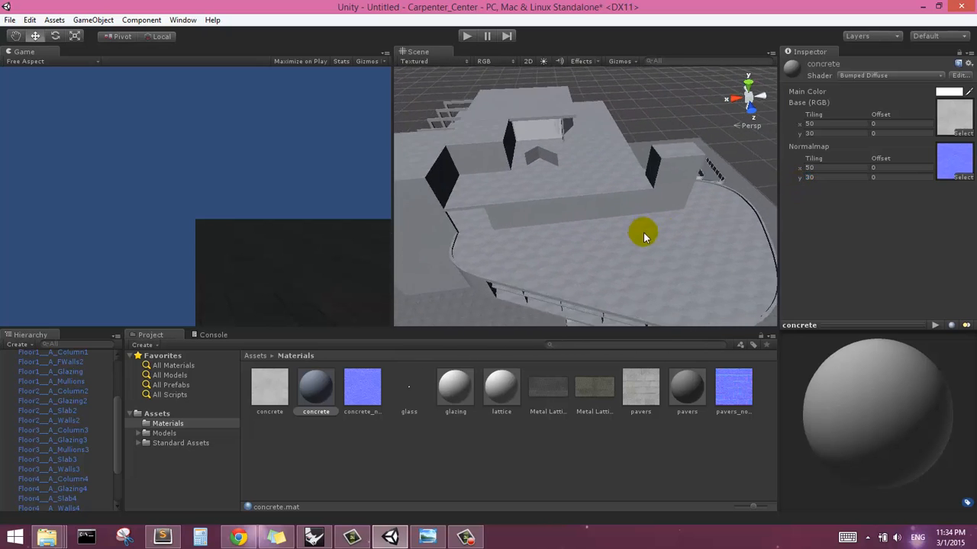
left_click_drag(645, 236, 576, 244)
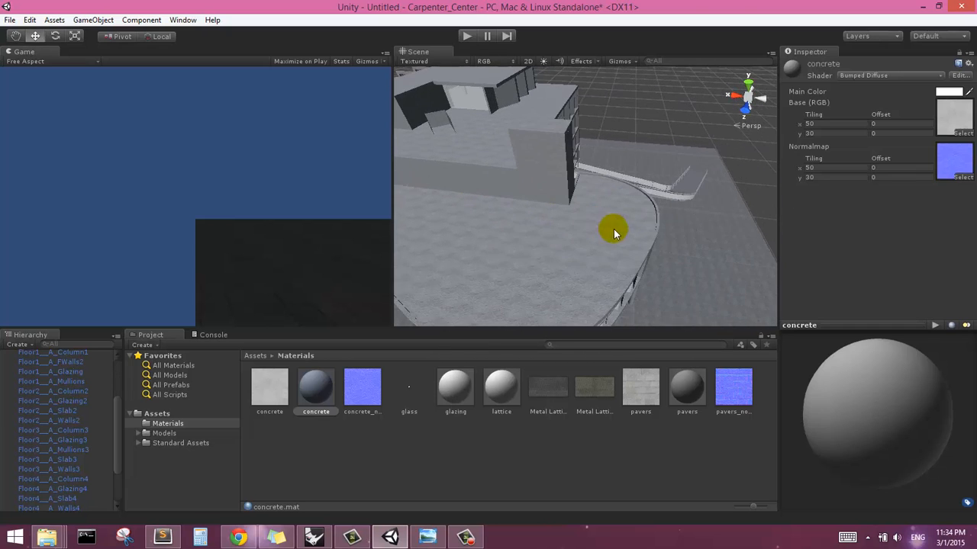
left_click_drag(615, 233, 583, 246)
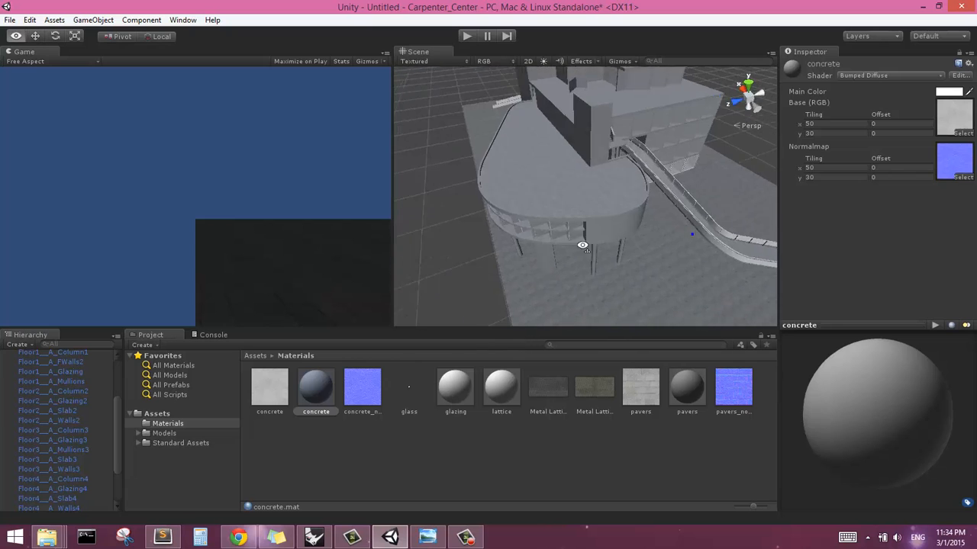
left_click_drag(584, 244, 690, 233)
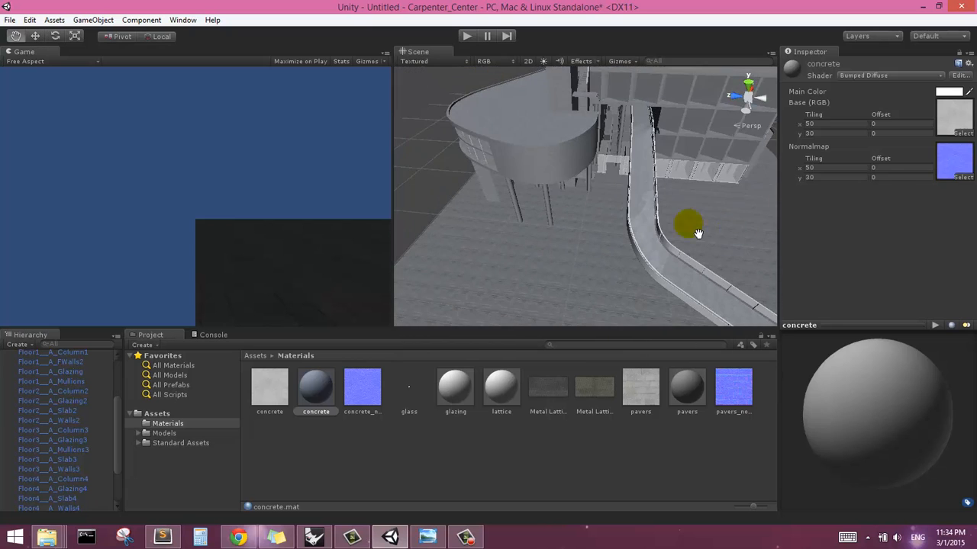
left_click_drag(691, 225, 515, 141)
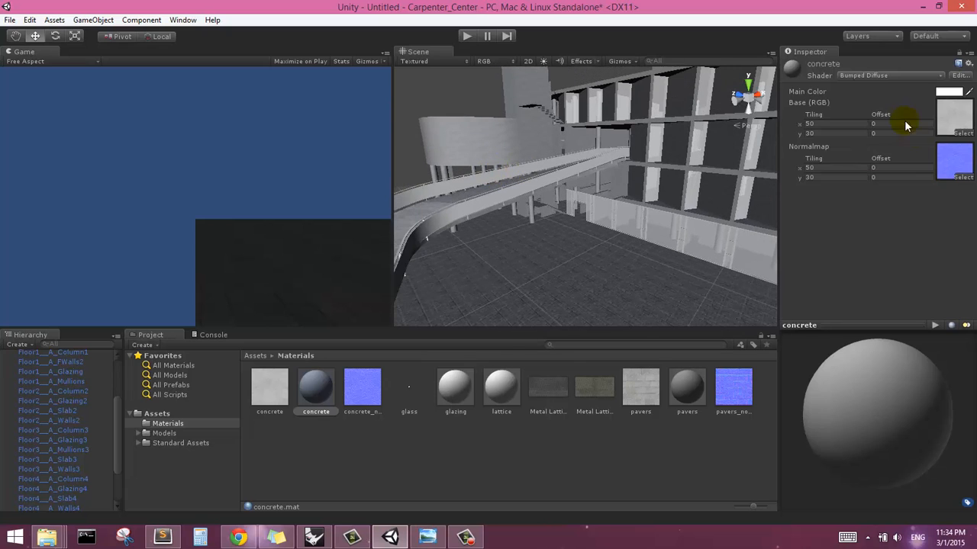
mouse_move(674, 377)
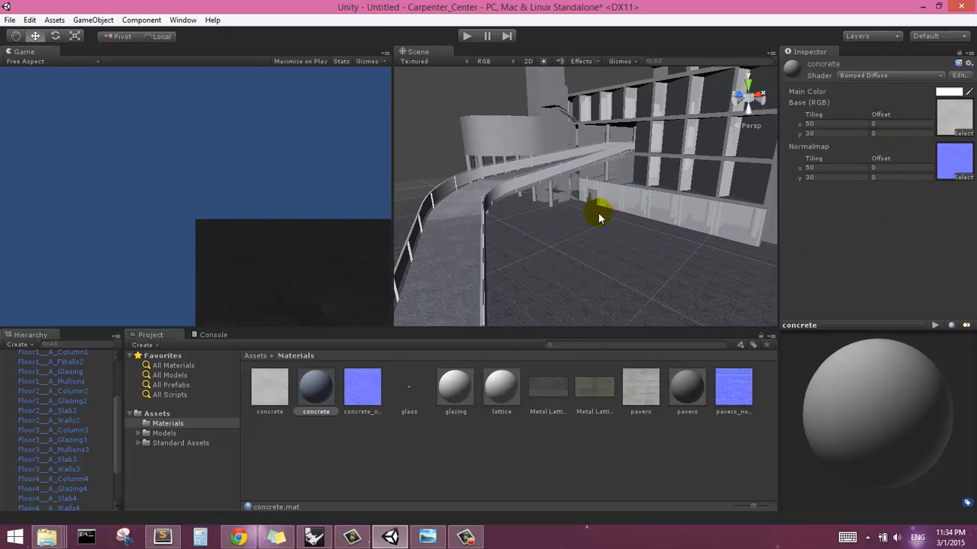
left_click_drag(599, 217, 492, 240)
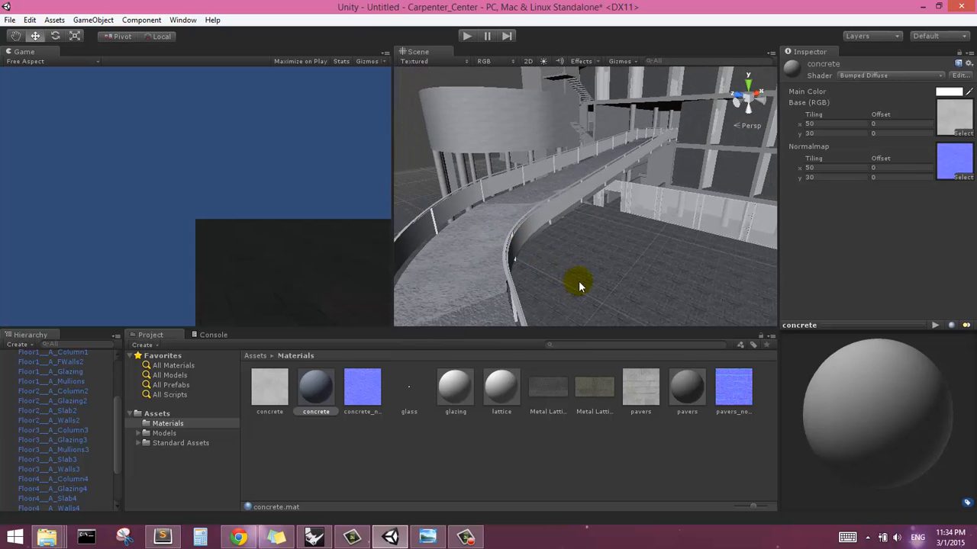
left_click_drag(580, 286, 541, 233)
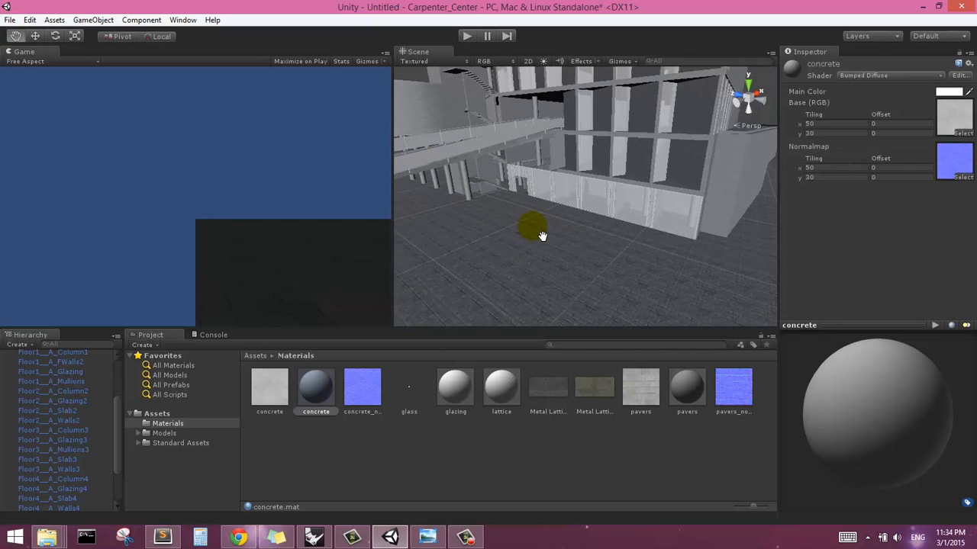
Step: Review the glass texture's import settings, then select the Transparent/Diffuse glazing material
left_click(454, 388)
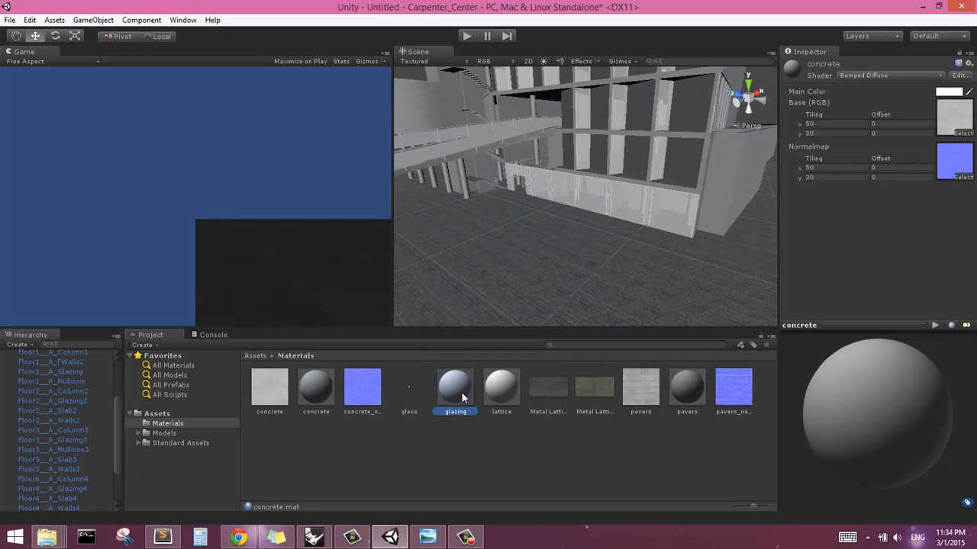
left_click(455, 387)
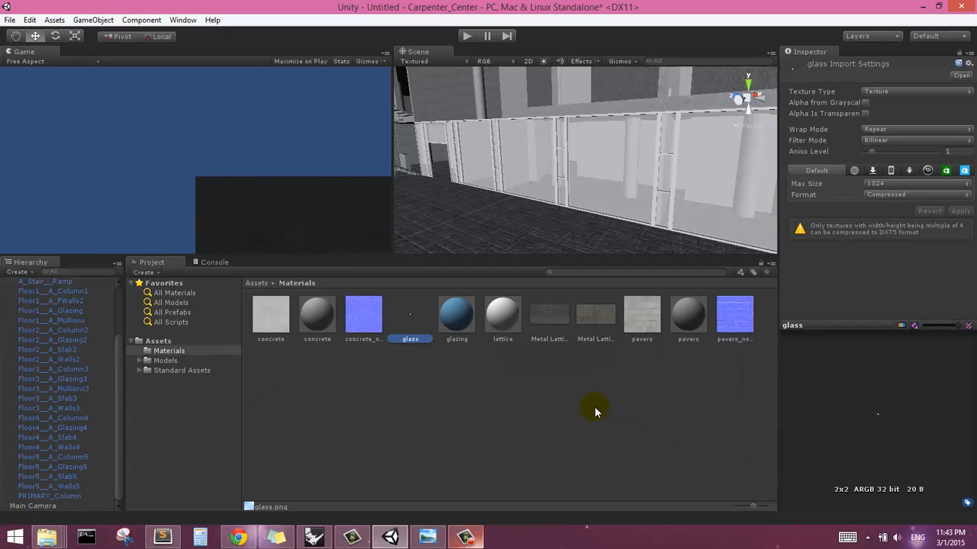
mouse_move(408, 316)
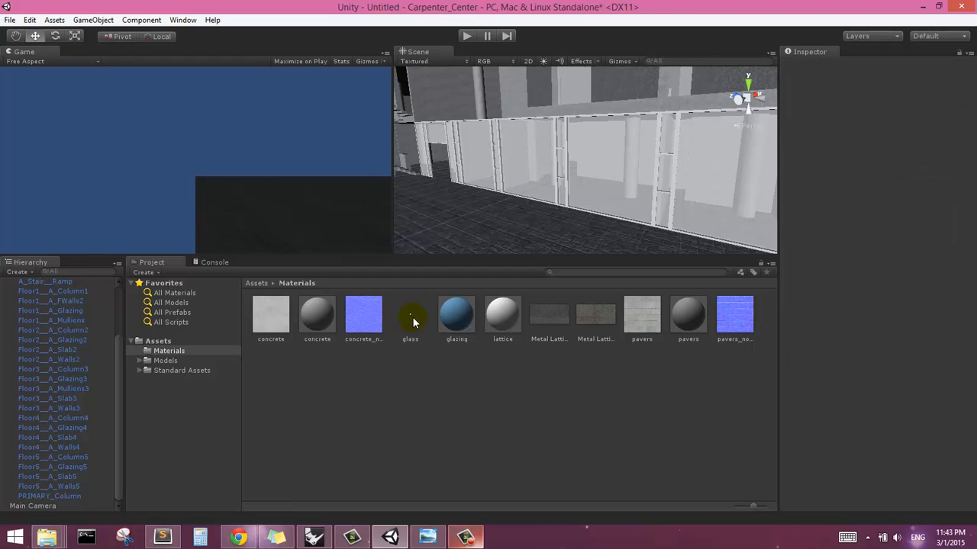
left_click(410, 315)
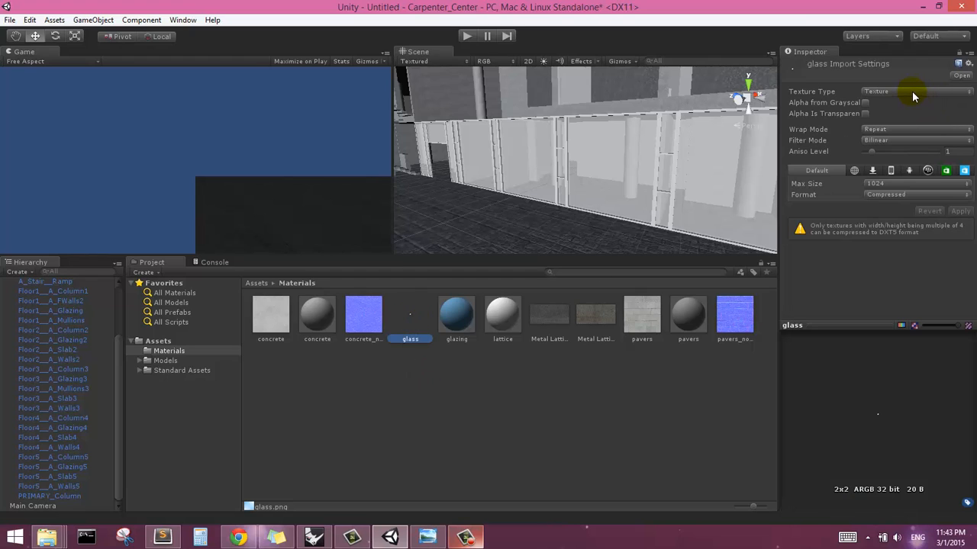
mouse_move(832, 106)
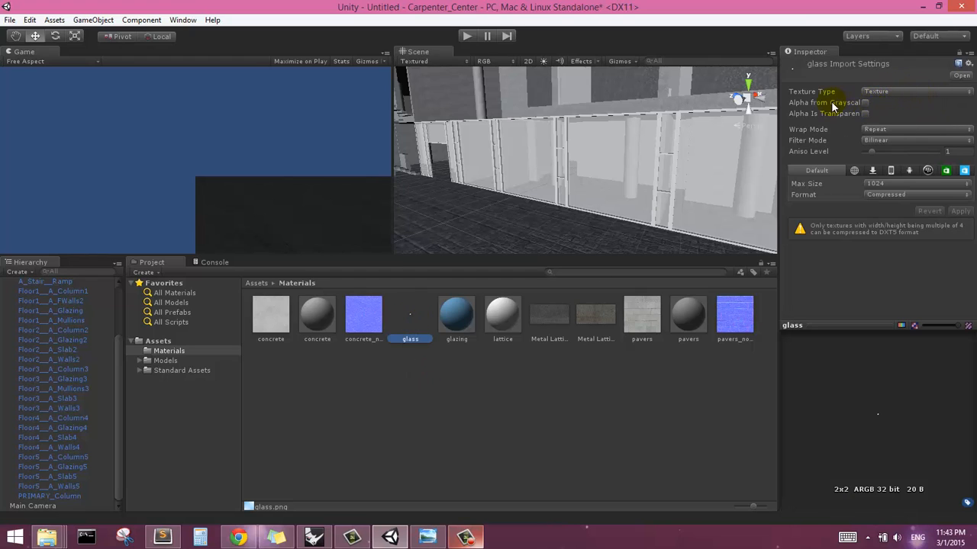
mouse_move(797, 119)
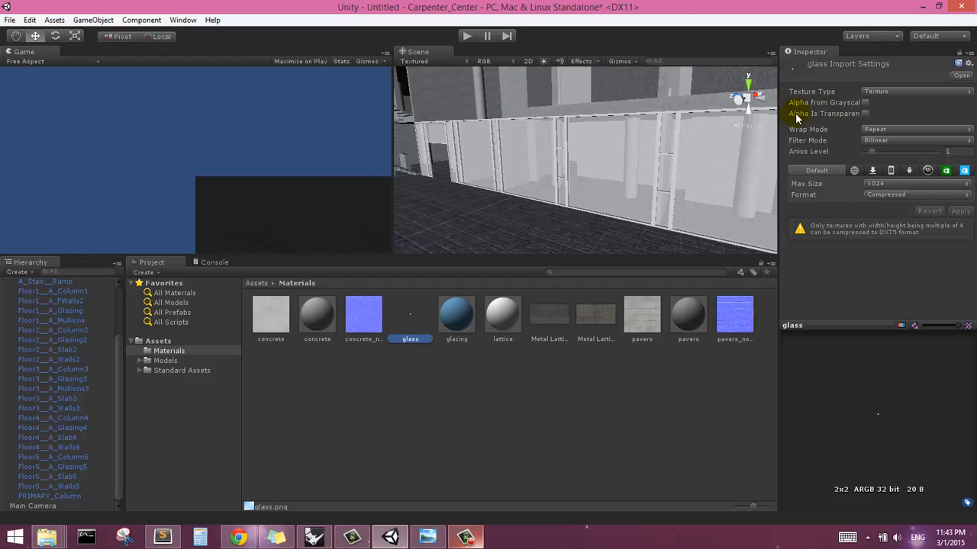
mouse_move(446, 322)
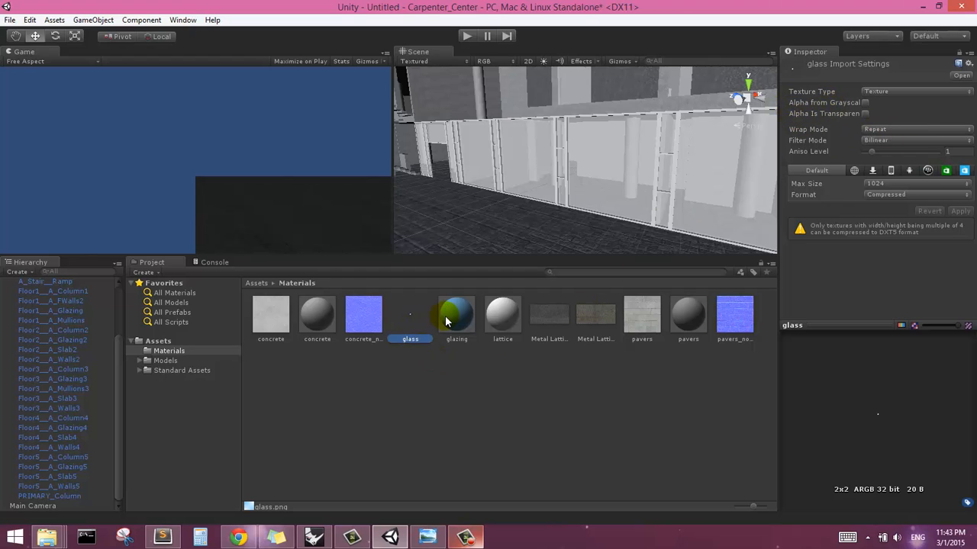
left_click(457, 314)
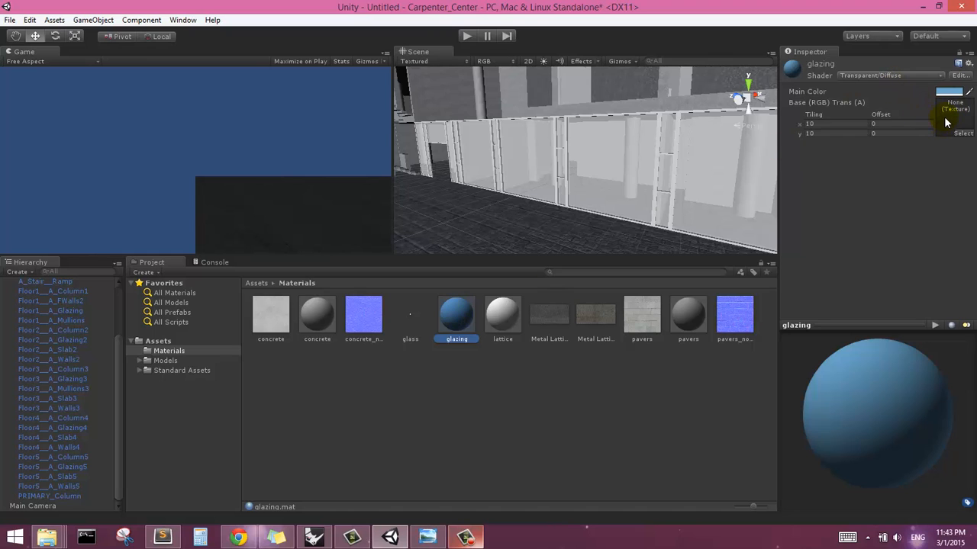
Step: Keep Transparent/Diffuse, add the glass texture, apply glazing to the panes, and tile it 300 by 300
left_click(889, 75)
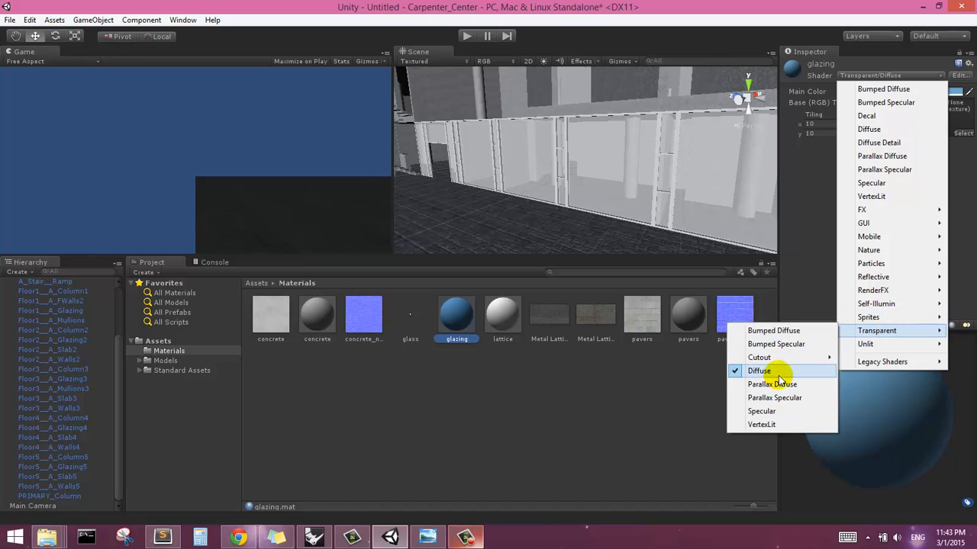
left_click(758, 370)
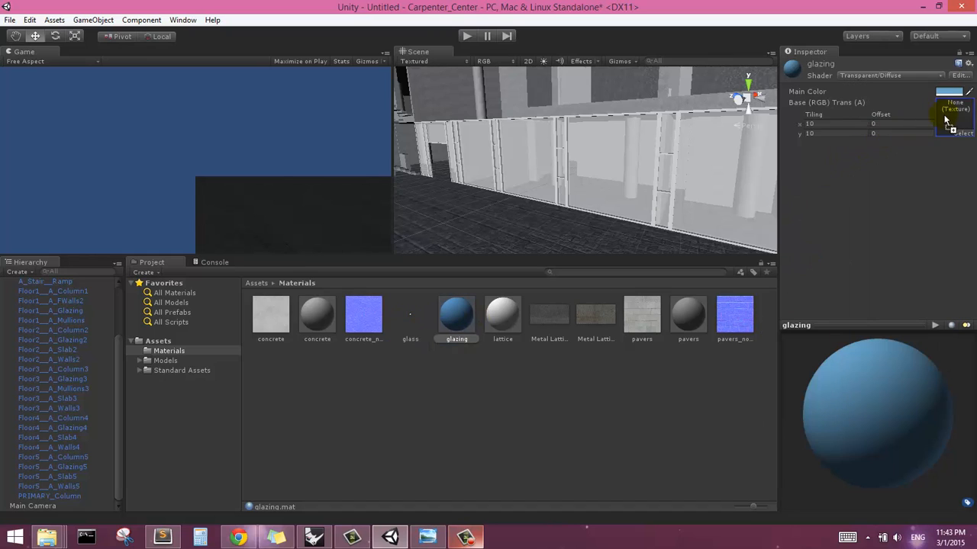
left_click(954, 115)
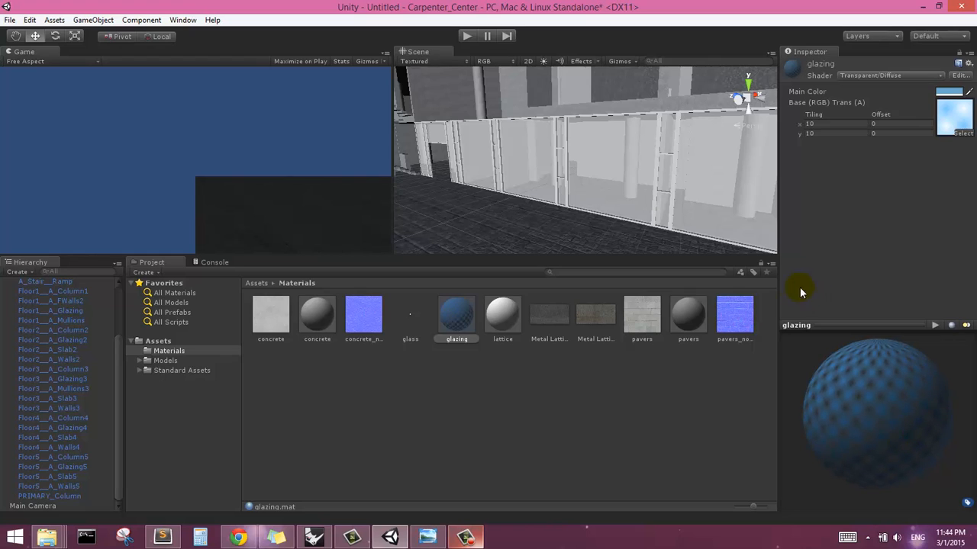
mouse_move(544, 287)
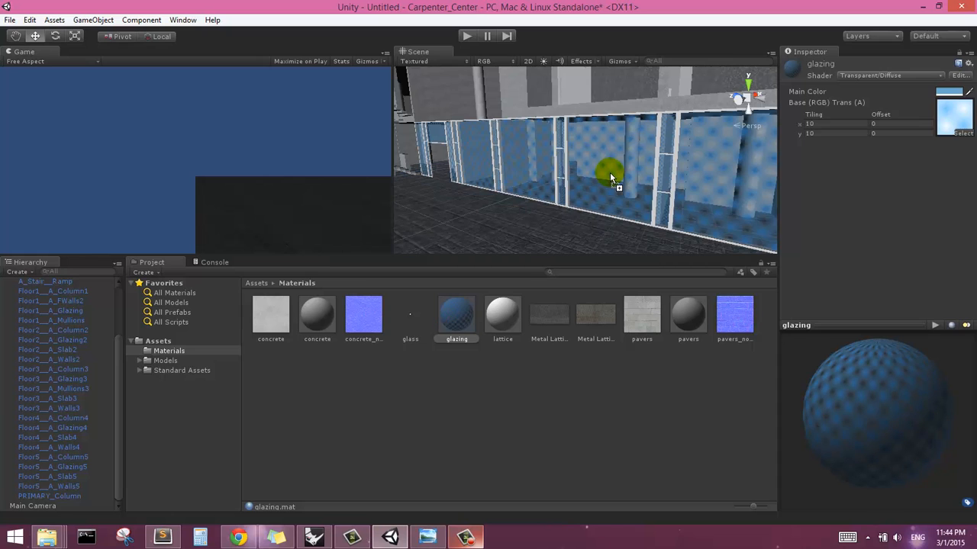
left_click_drag(610, 176, 643, 202)
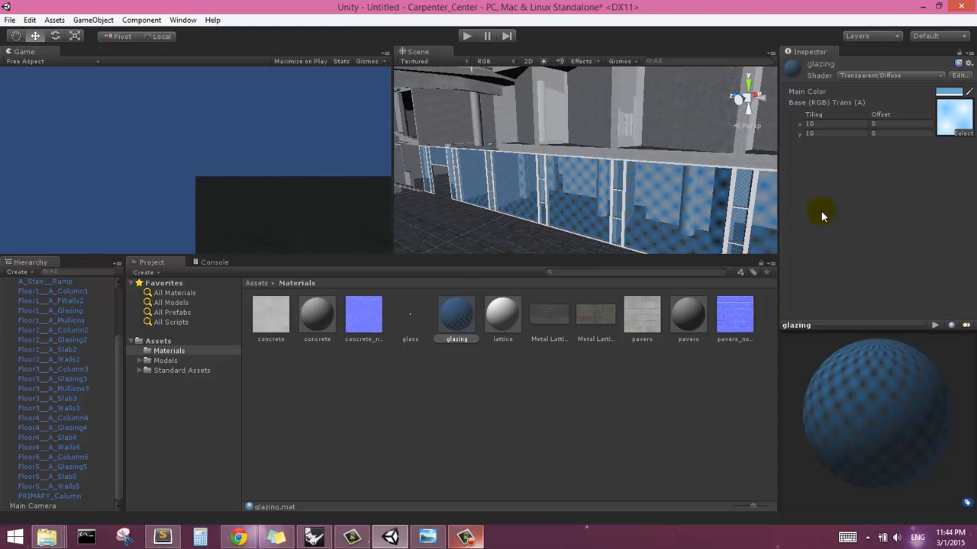
left_click(820, 124)
type("1")
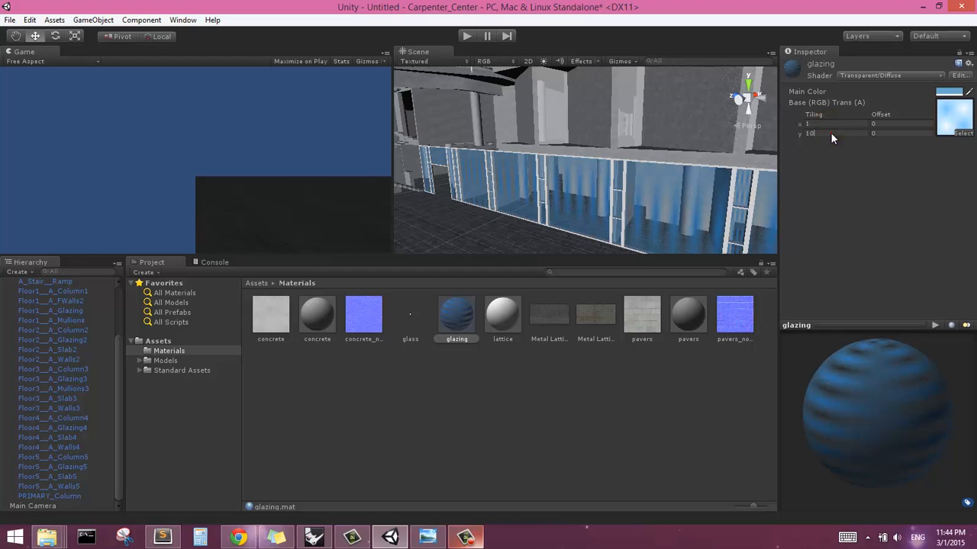
left_click(831, 134)
type("300")
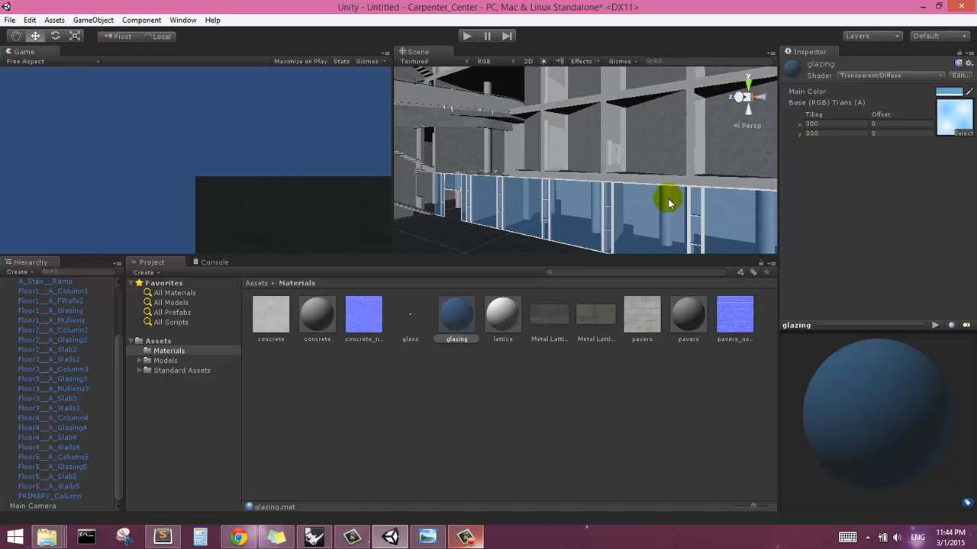
left_click_drag(667, 202, 534, 189)
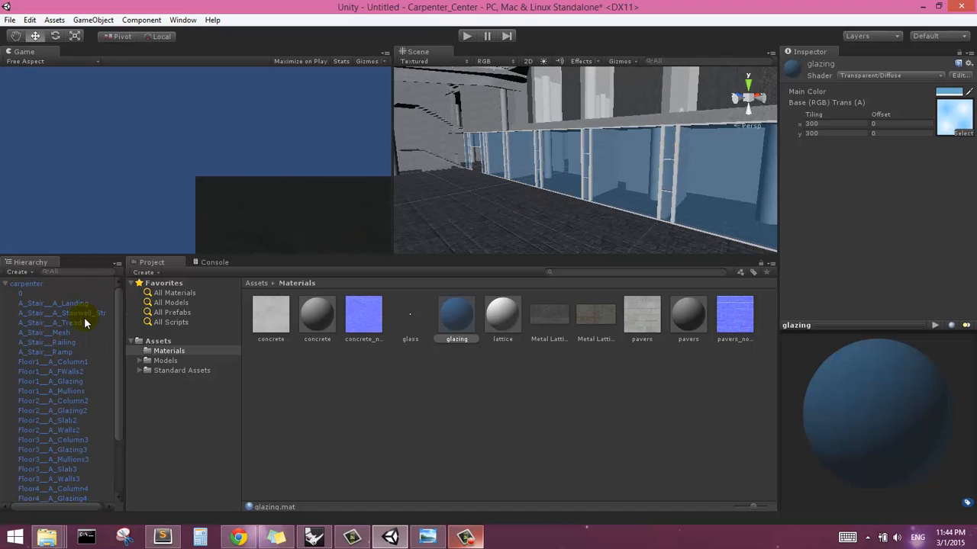
mouse_move(75, 341)
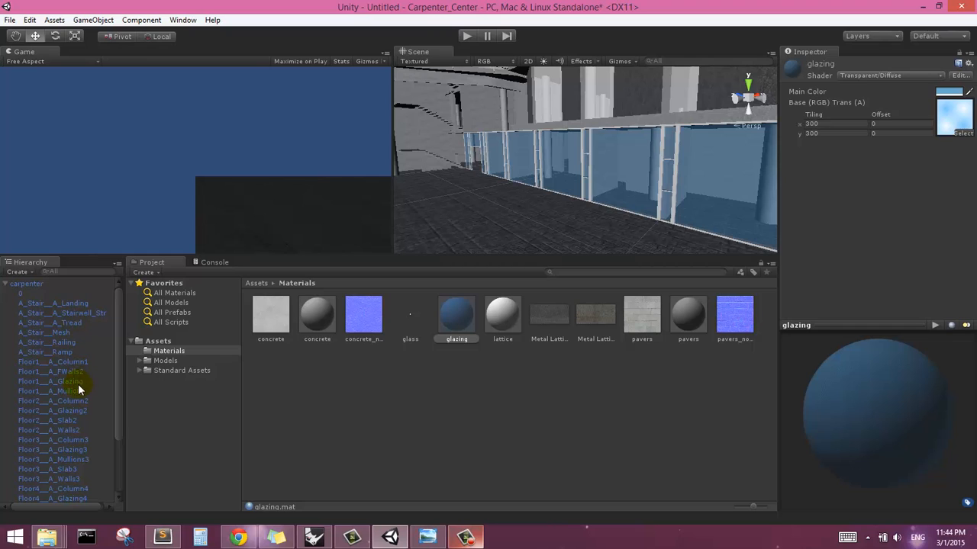
Step: Select the Floor1–Floor5 Glazing objects, assign the glazing material, and view the blue glass
left_click(50, 381)
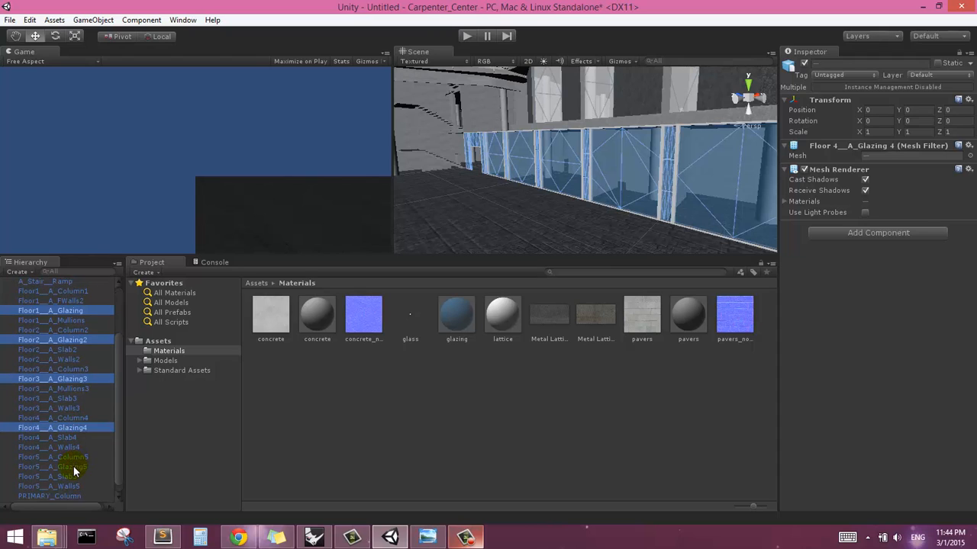
left_click(53, 466)
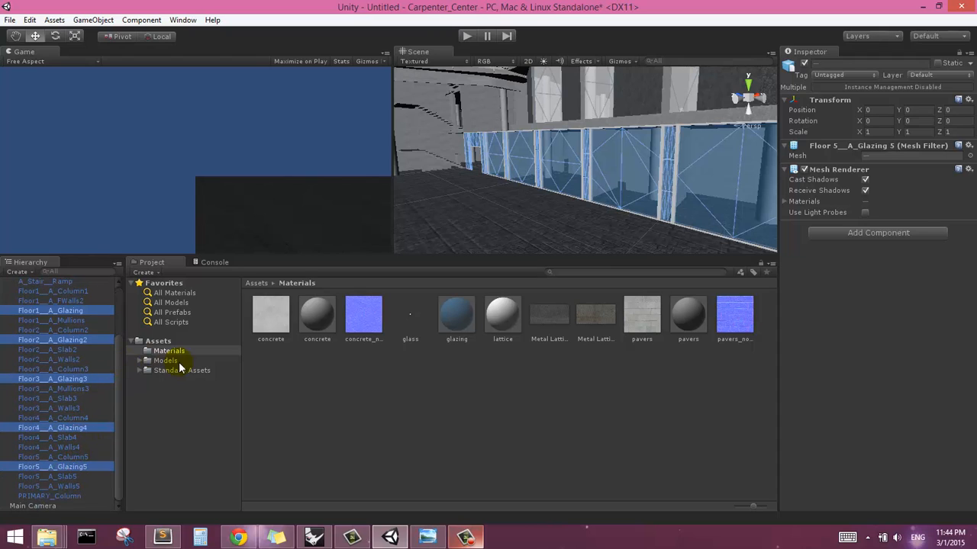
left_click(456, 314)
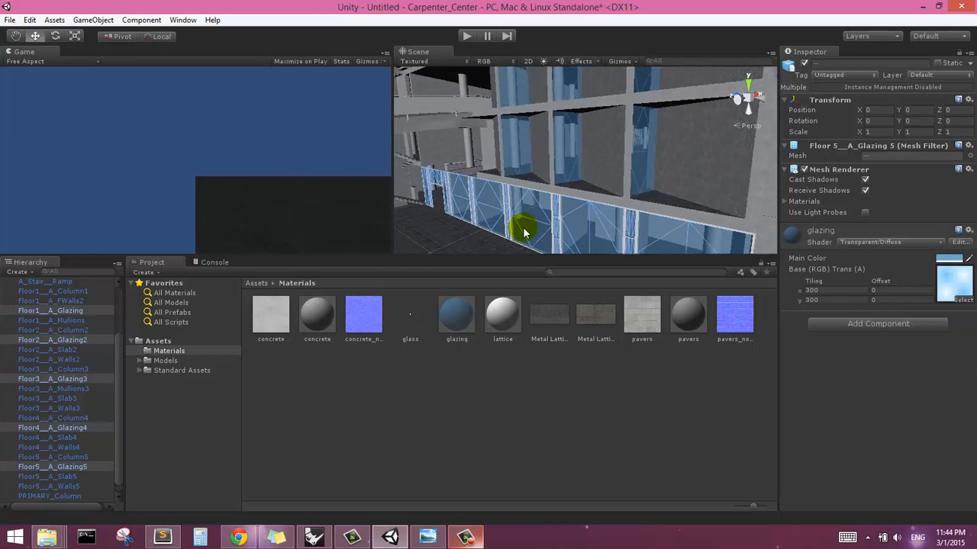
left_click_drag(523, 232, 555, 207)
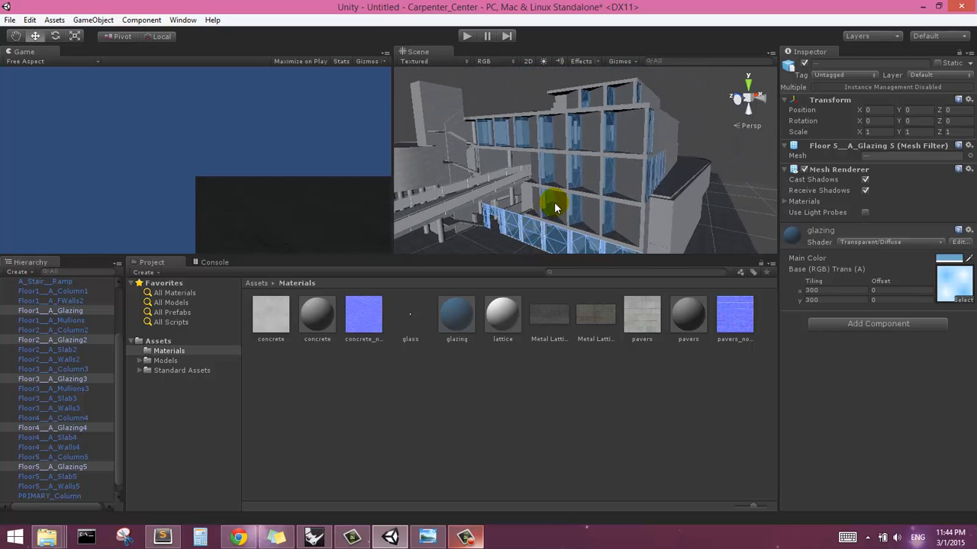
left_click_drag(557, 206, 595, 211)
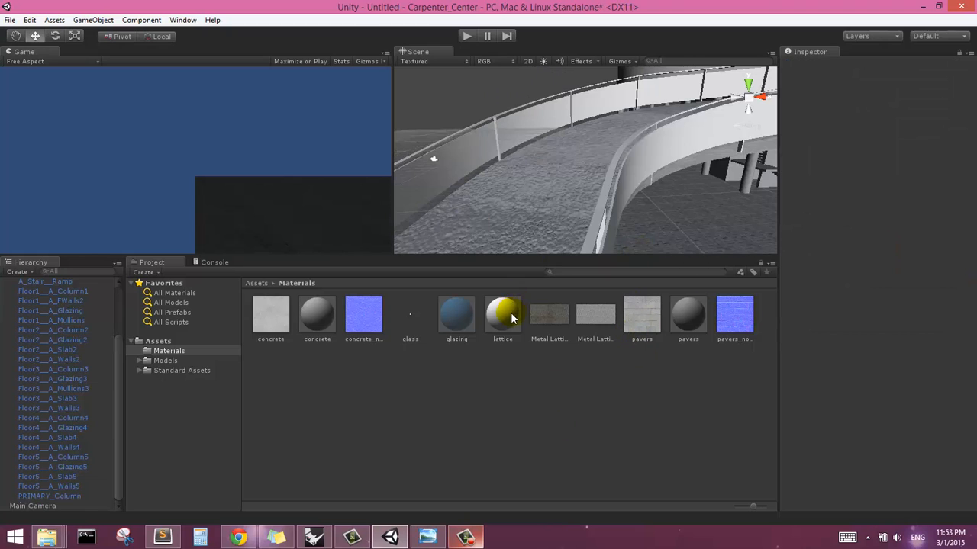
Step: Open the lattice material and keep its Transparent/Bumped Diffuse shader
left_click(502, 314)
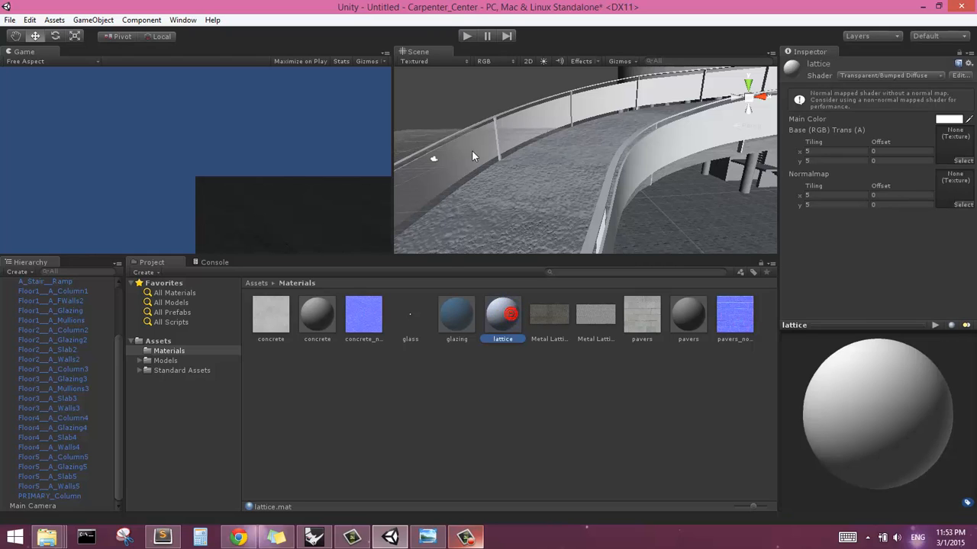
mouse_move(679, 130)
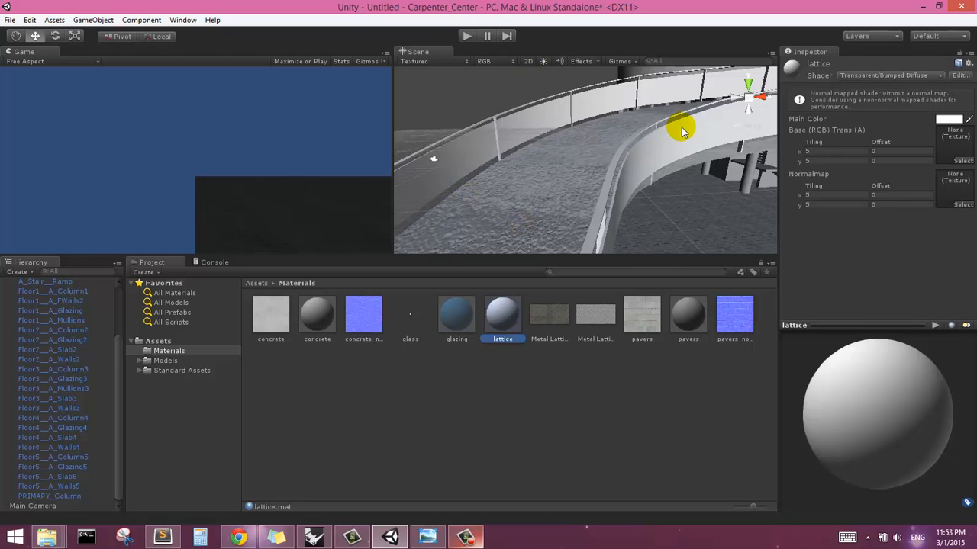
mouse_move(685, 142)
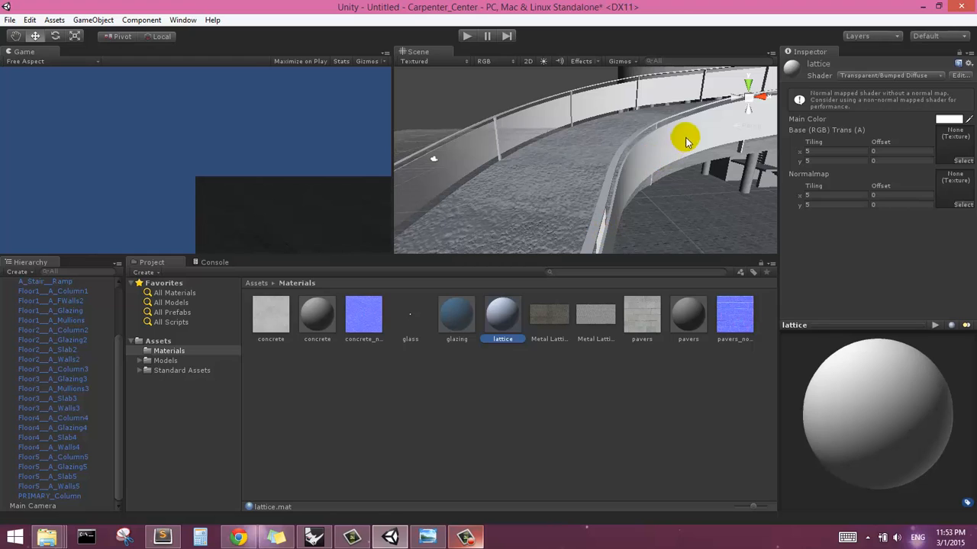
mouse_move(603, 184)
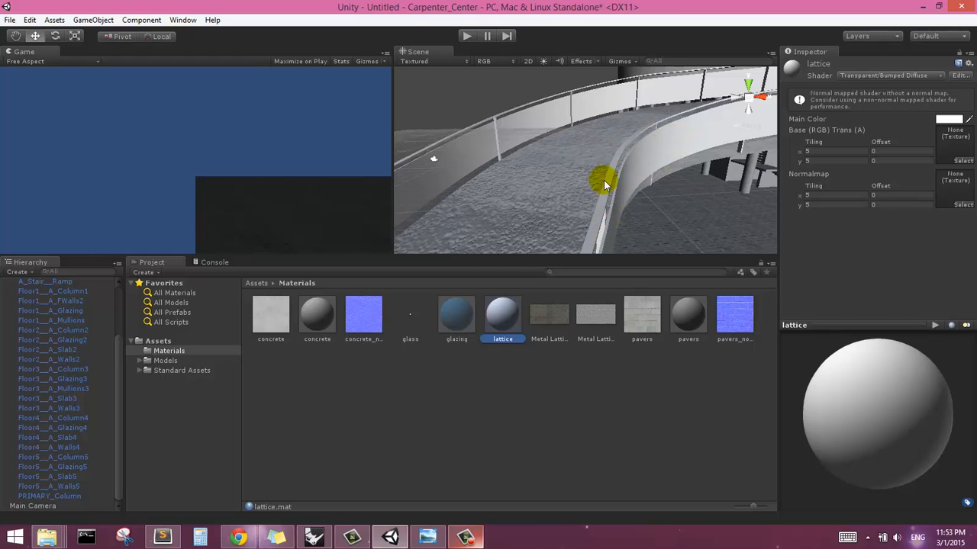
mouse_move(875, 129)
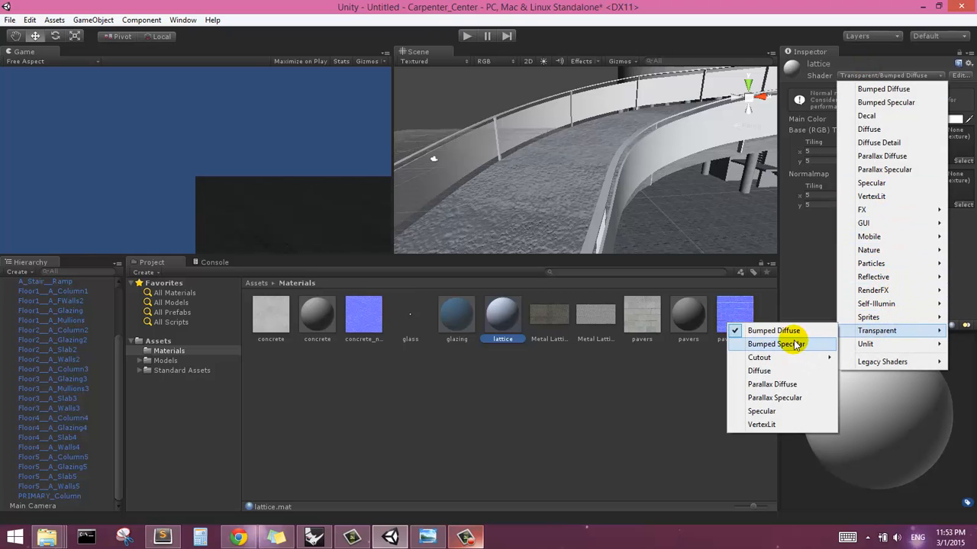
left_click(772, 330)
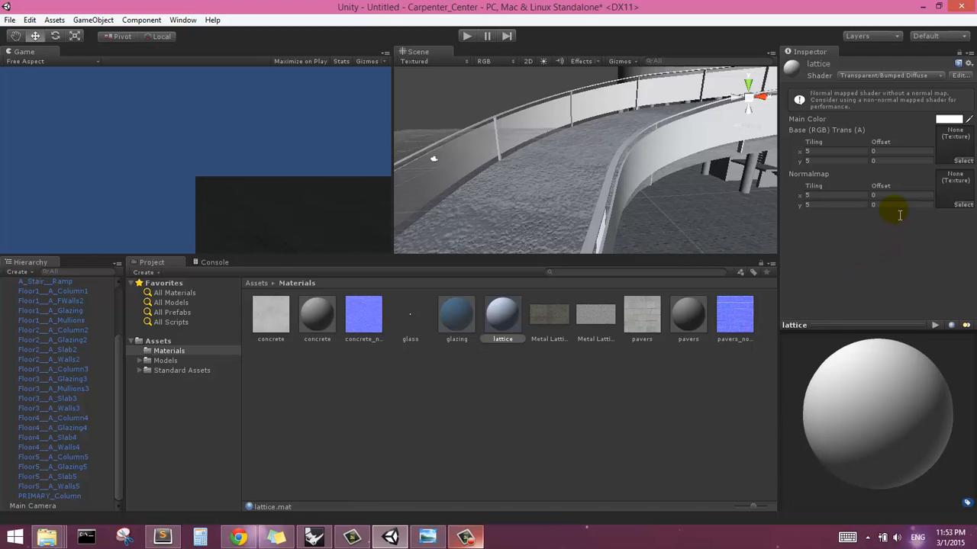
mouse_move(547, 324)
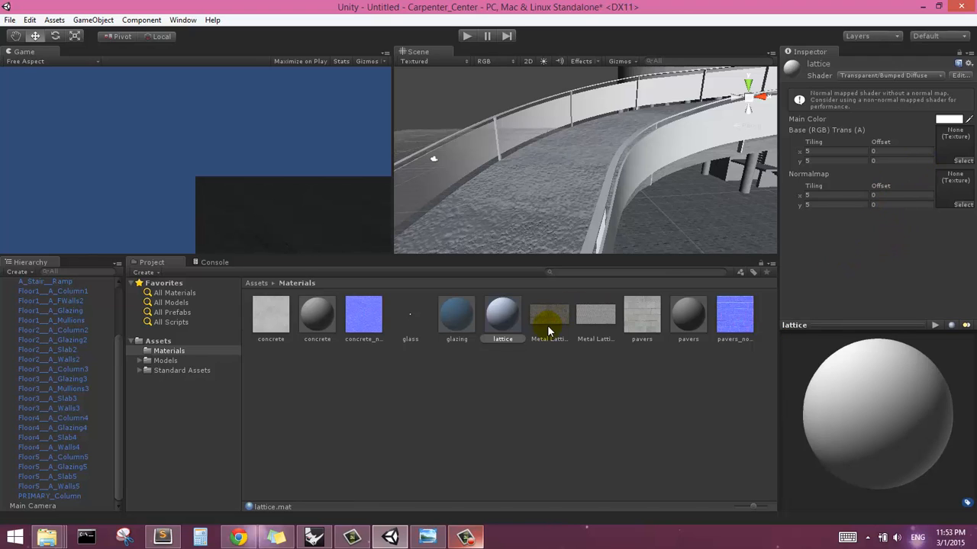
mouse_move(743, 266)
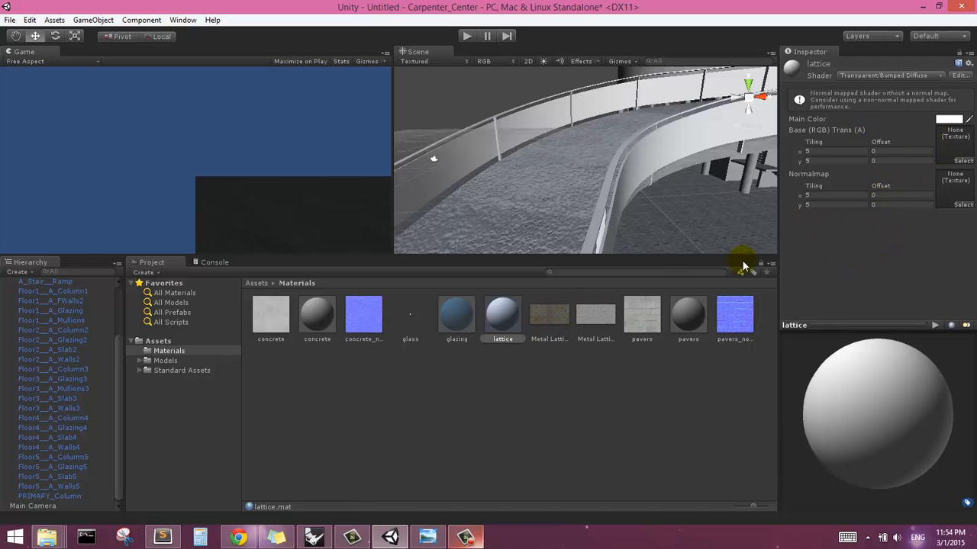
mouse_move(662, 315)
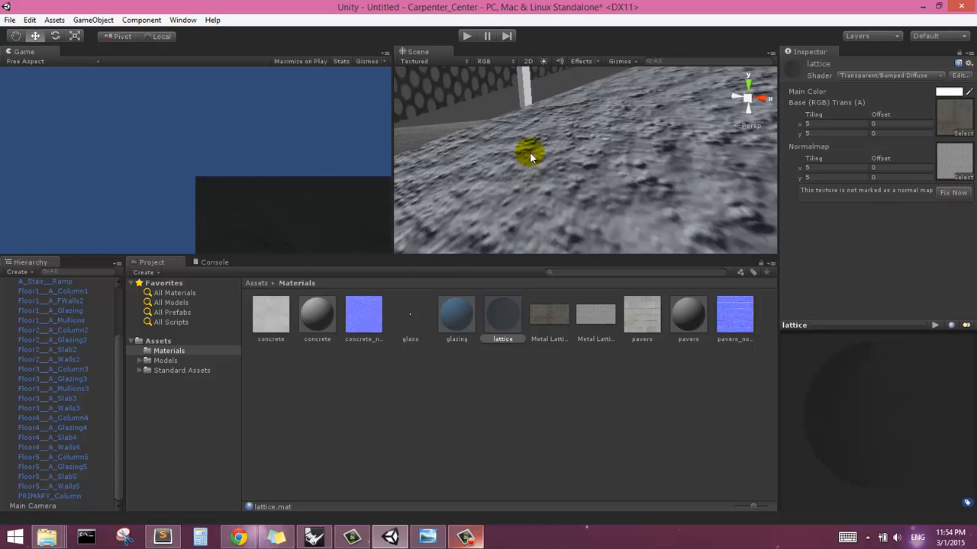
Step: Orbit the Scene view along the ramp to inspect the lattice mesh on the railings
left_click_drag(530, 156, 670, 195)
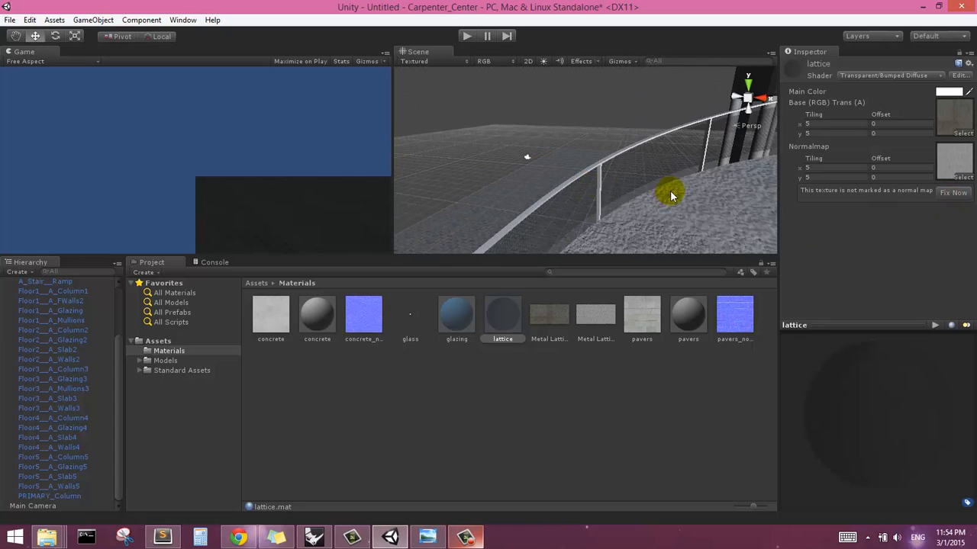
left_click_drag(670, 193, 458, 109)
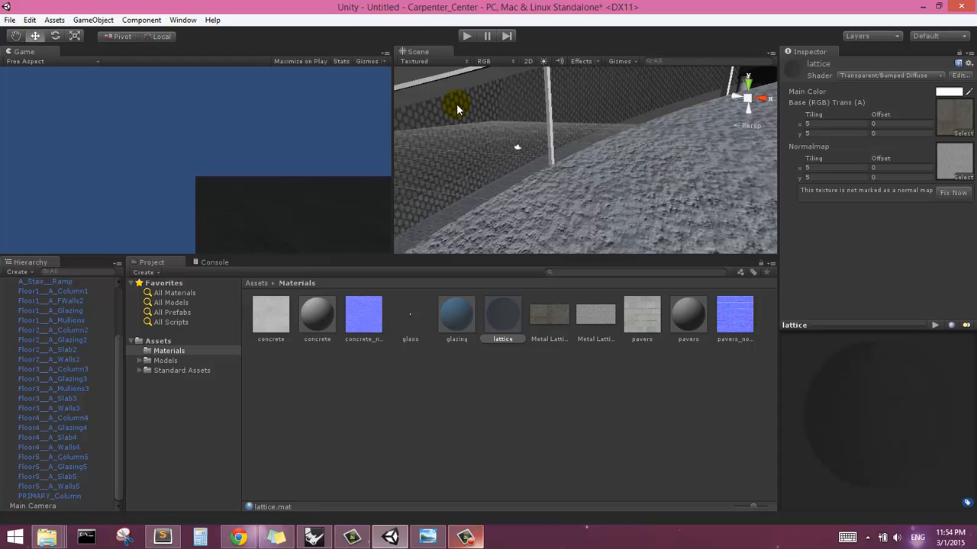
left_click_drag(458, 111, 557, 183)
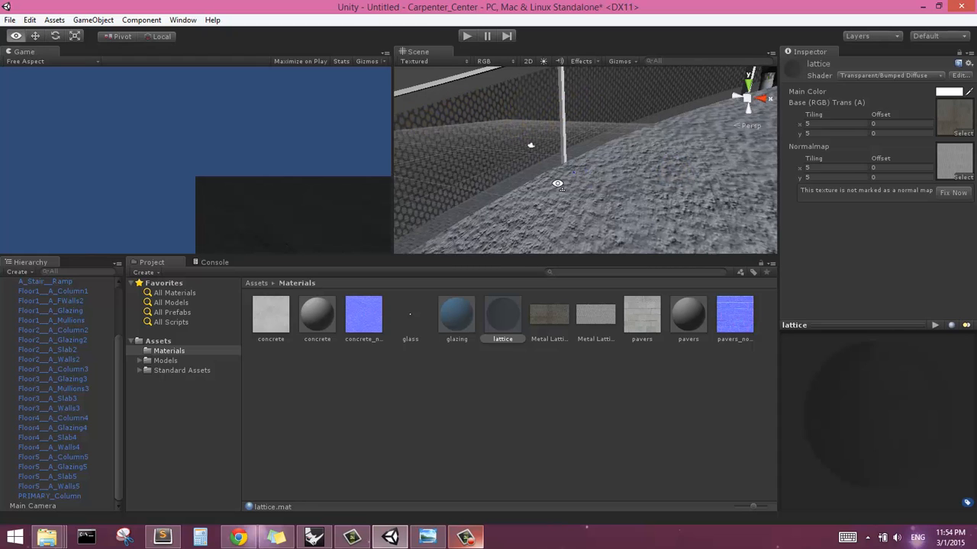
left_click_drag(557, 183, 470, 193)
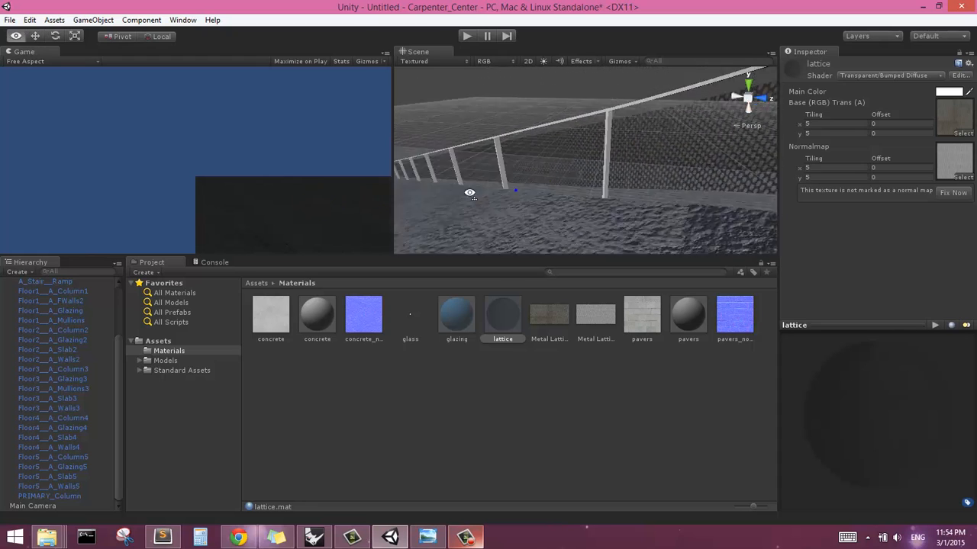
left_click_drag(469, 191, 618, 225)
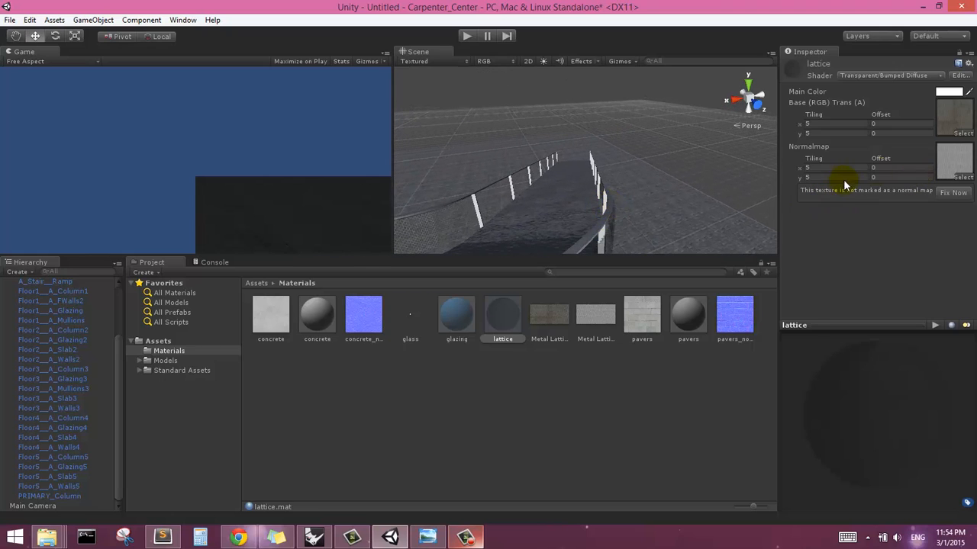
mouse_move(629, 330)
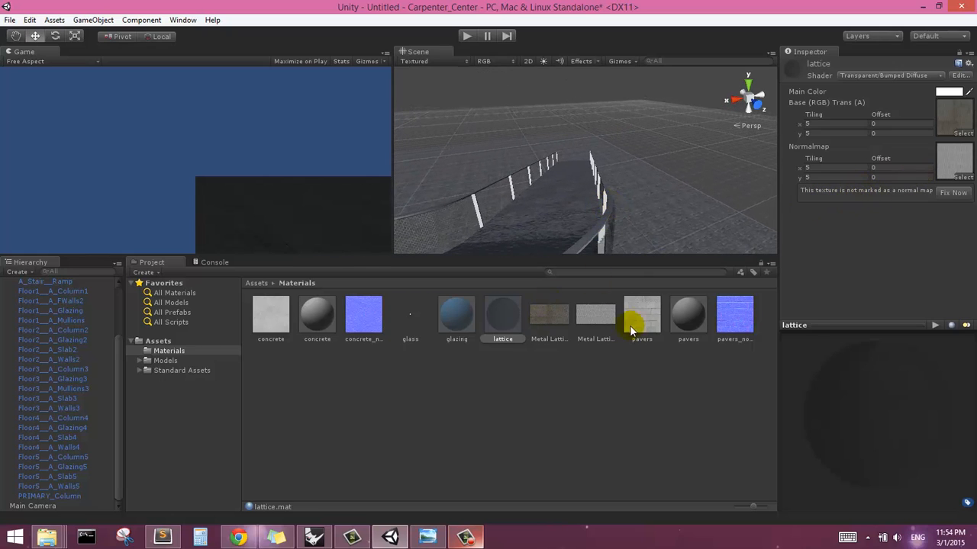
Step: Set the Metal Lattice 01_Opacity texture type to Normal map and apply it
left_click(595, 314)
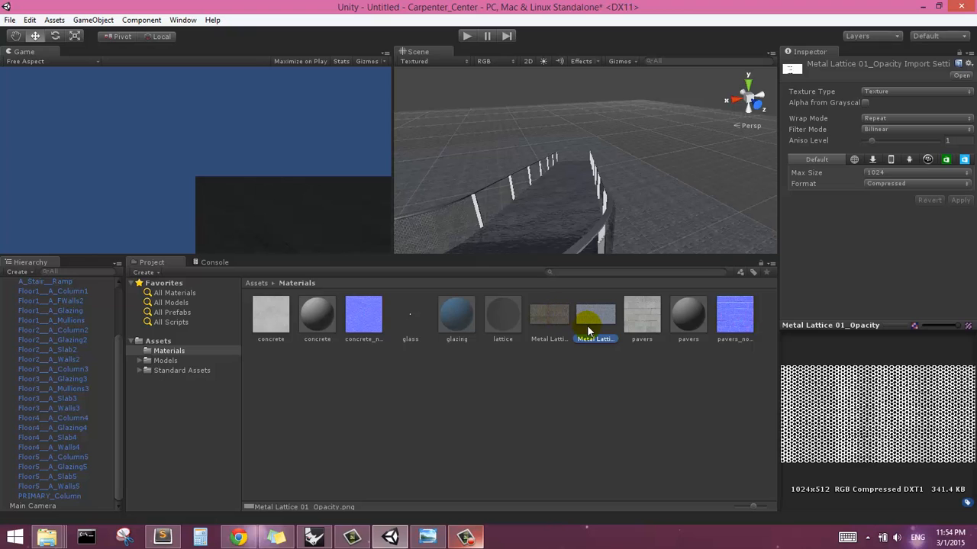
mouse_move(860, 114)
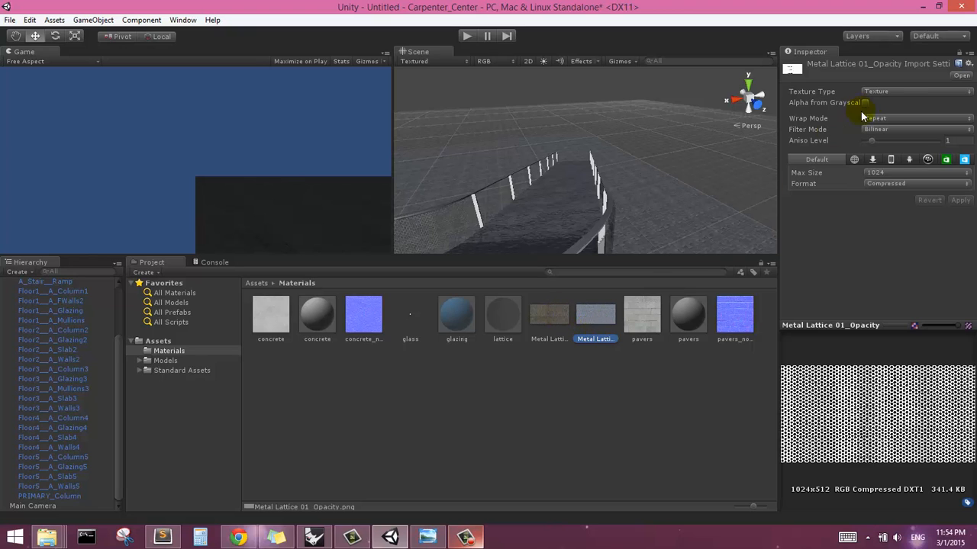
left_click(915, 91)
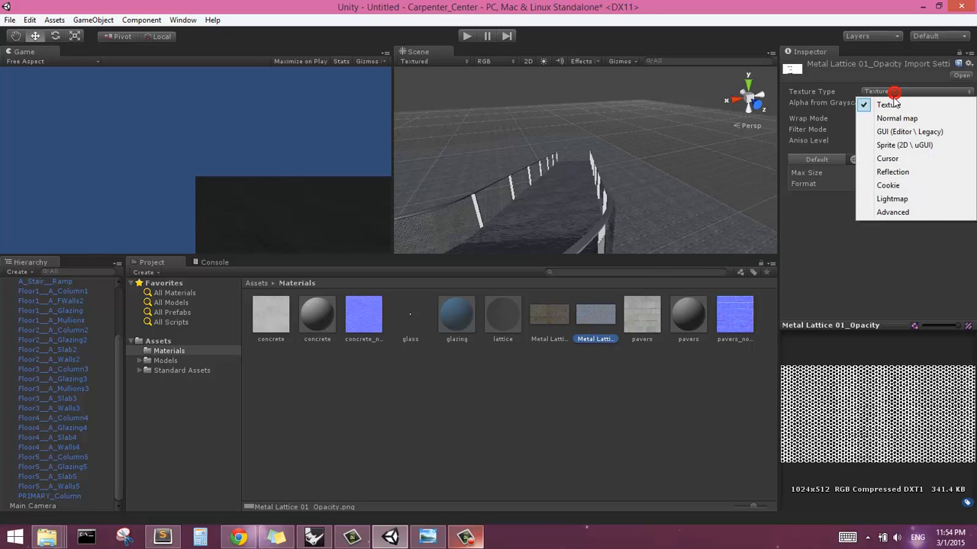
left_click(897, 118)
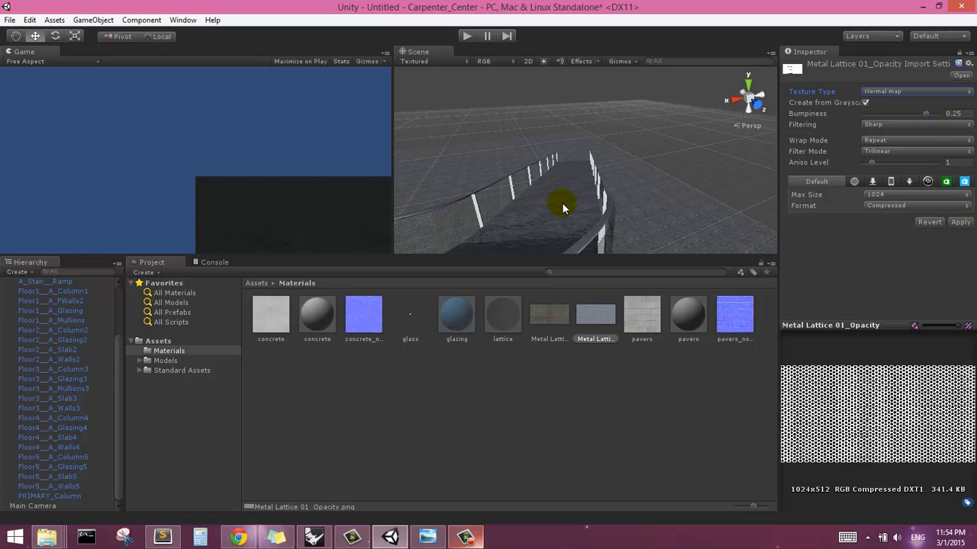
left_click_drag(564, 209, 580, 189)
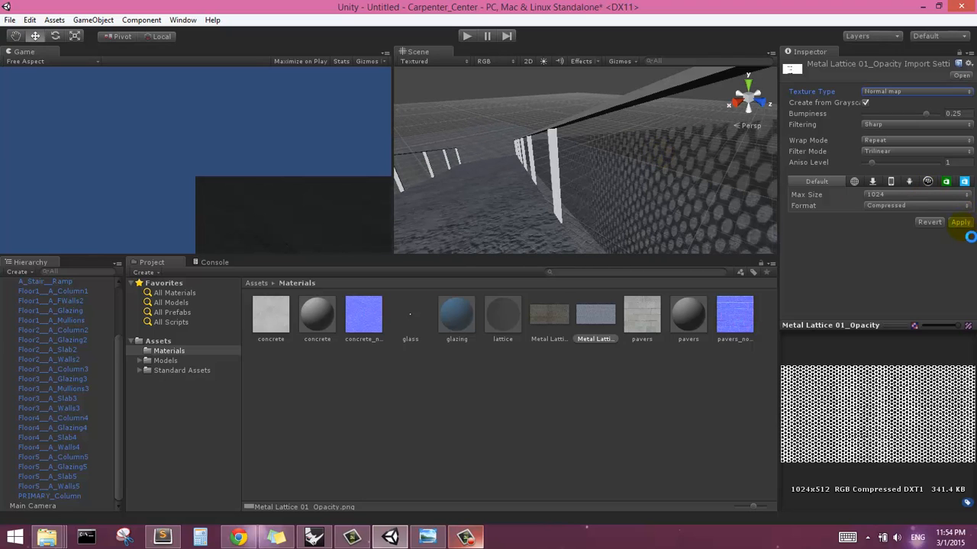
left_click(960, 222)
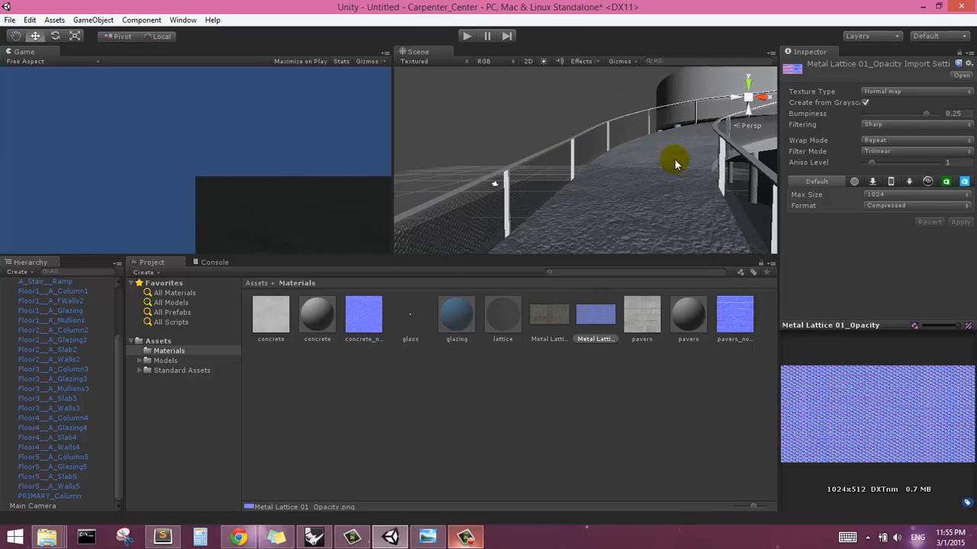
left_click_drag(675, 164, 725, 170)
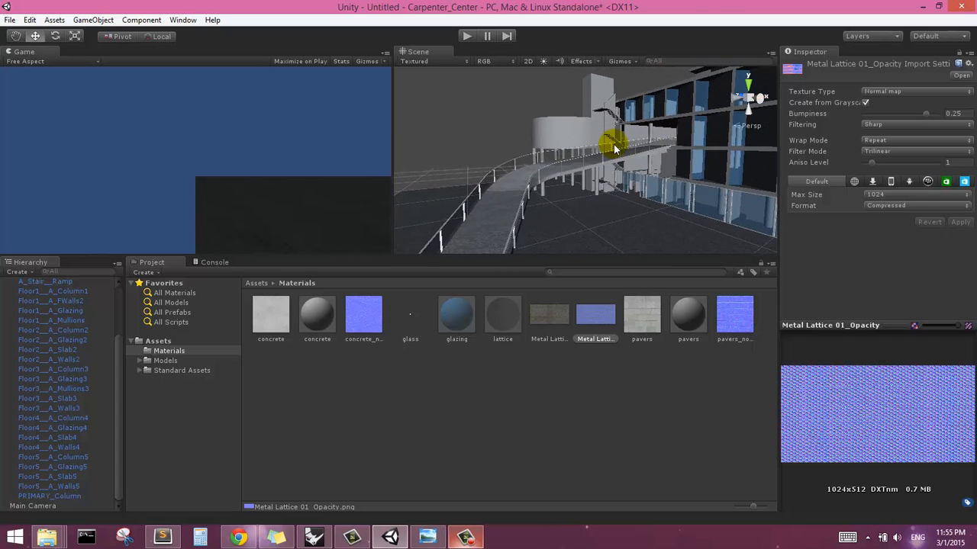
Step: Create a 'mullions' material in Materials with main colour about RGB 54,53,53
right_click(615, 365)
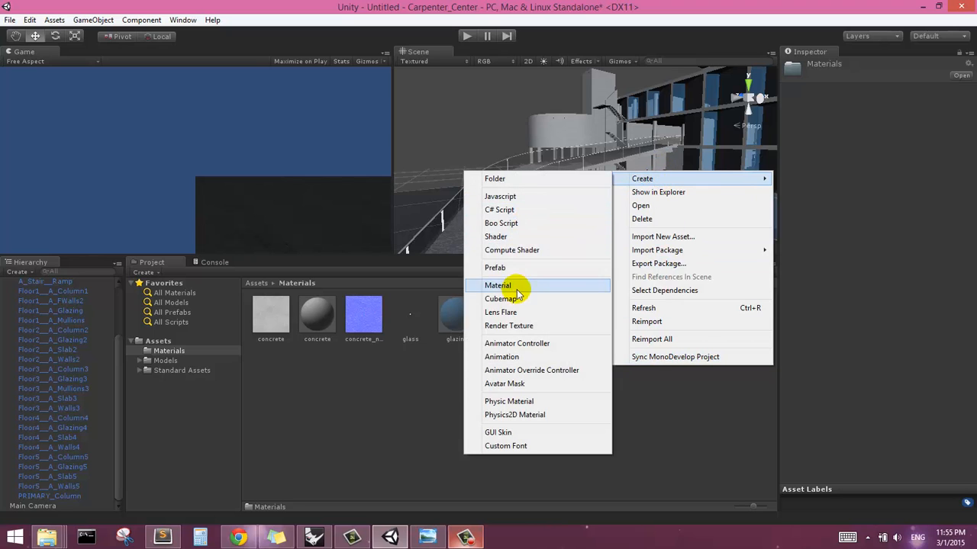
left_click(497, 285)
type("mullions")
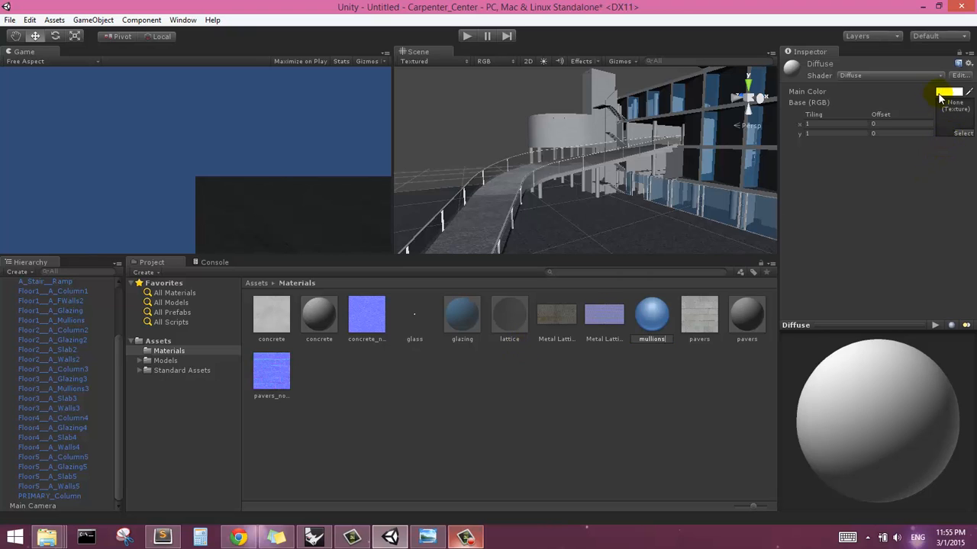
left_click(946, 95)
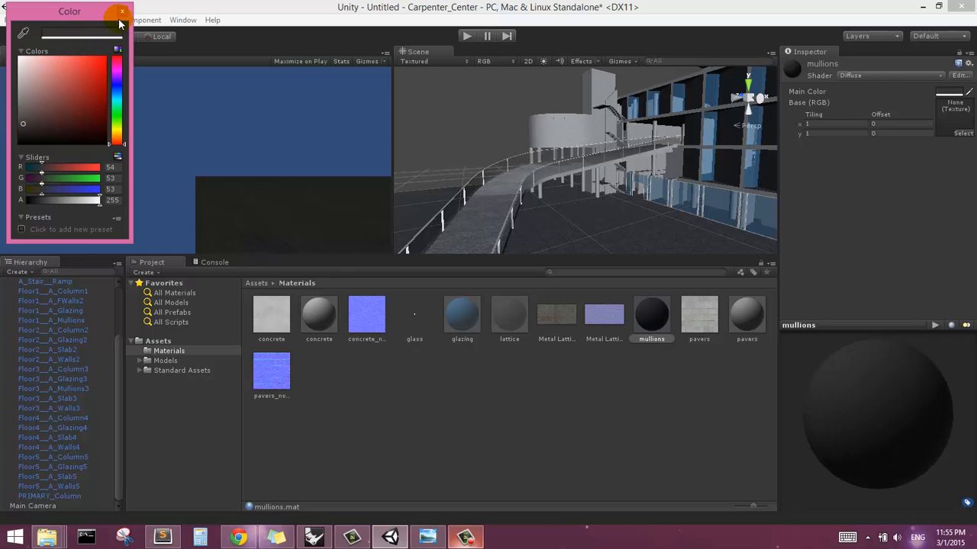
left_click(121, 12)
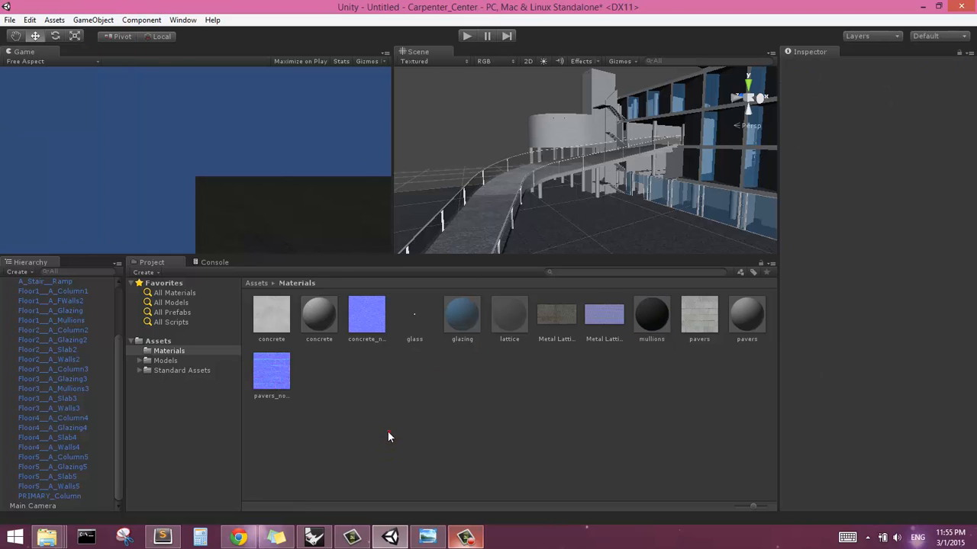
Step: Assign the mullions material to Floor1__A_Mullions, Floor3__A_Mullions3 and A_Stair__Railing
left_click(54, 320)
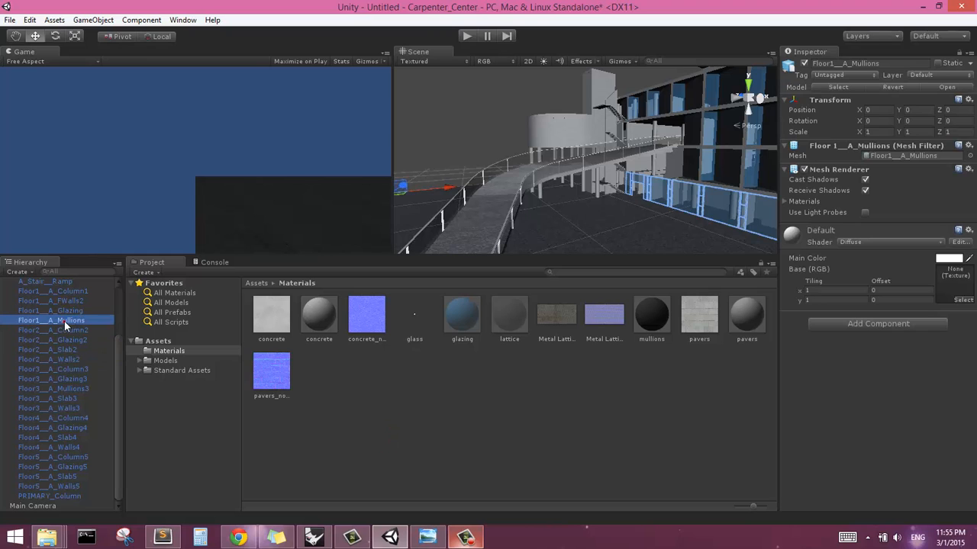
mouse_move(75, 389)
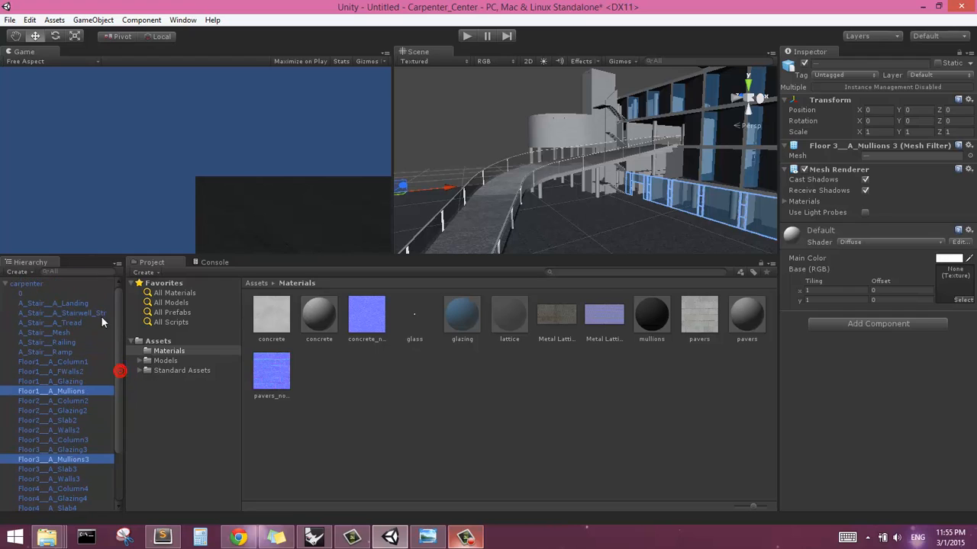
mouse_move(67, 343)
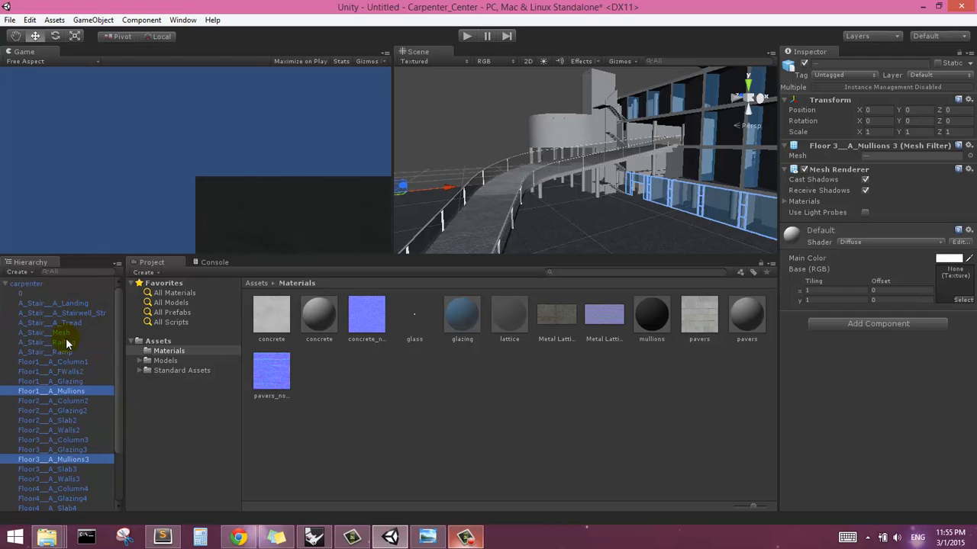
left_click(46, 342)
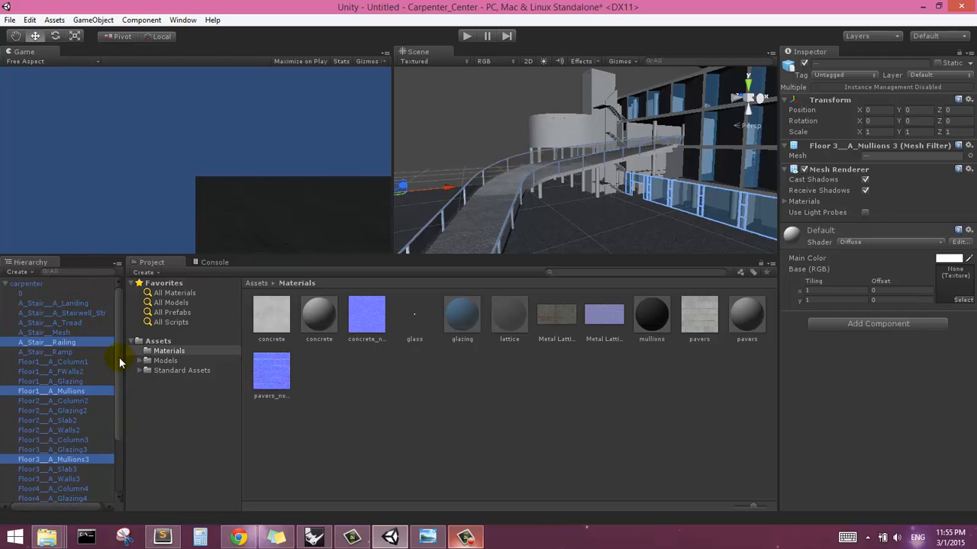
scroll("down", 3)
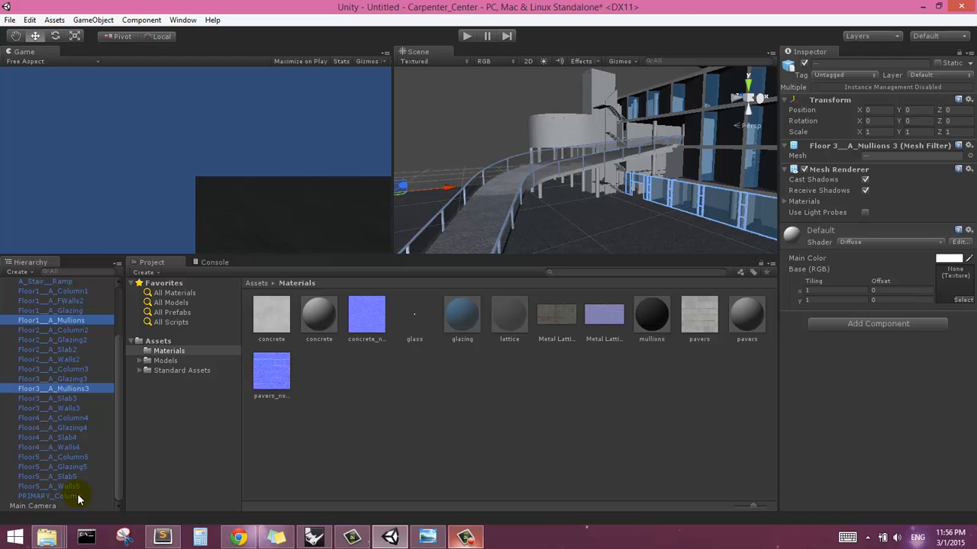
mouse_move(404, 383)
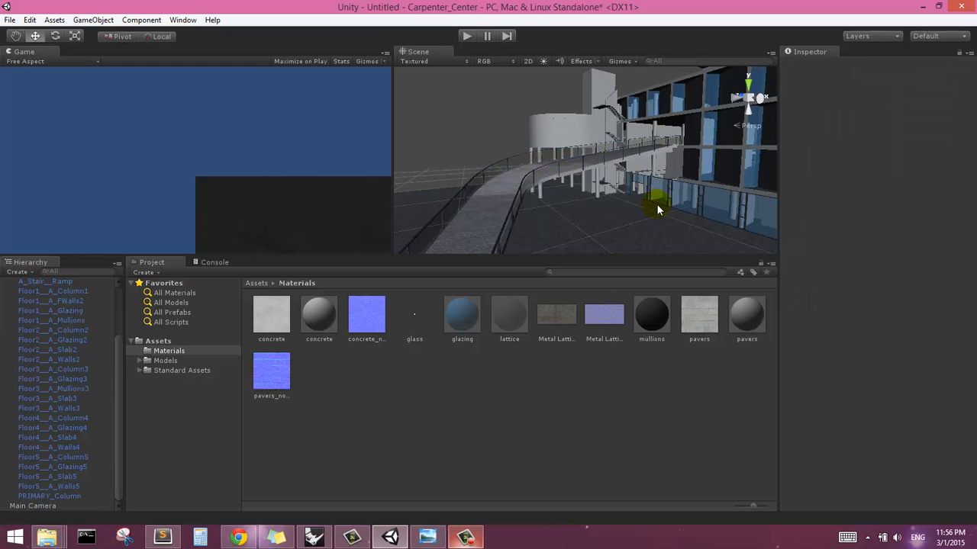
left_click_drag(658, 210, 579, 202)
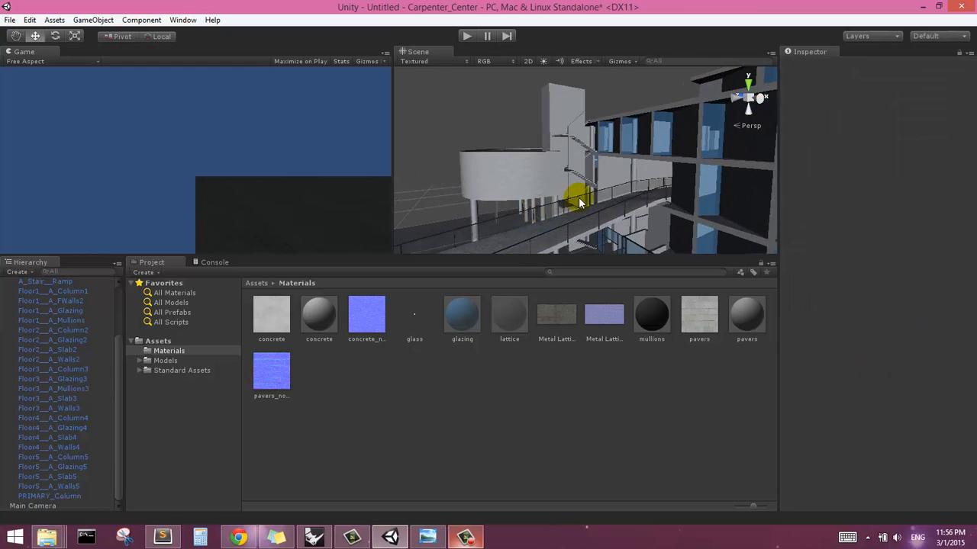
left_click_drag(580, 199, 573, 217)
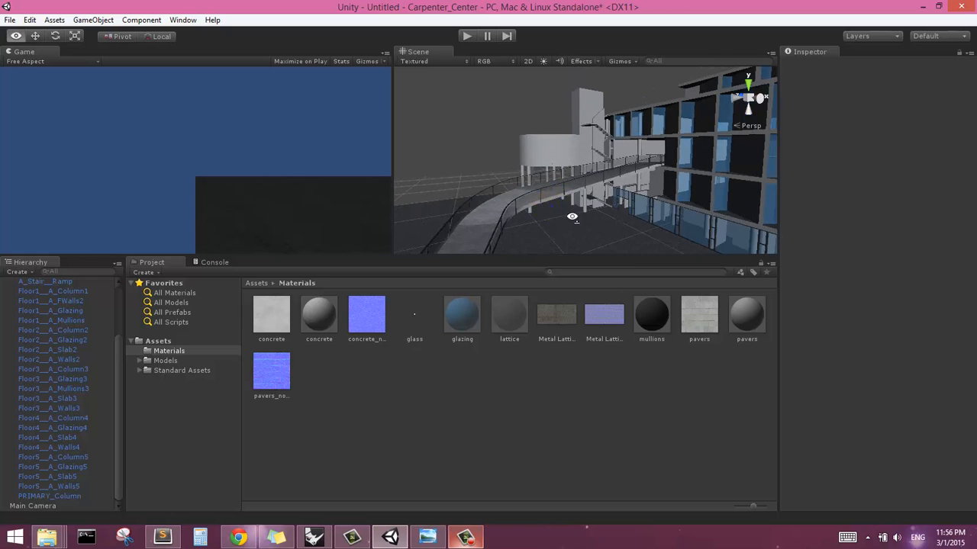
Step: Set the glazing material's main colour to a pale bluish white, about RGB 222,229,232
left_click(461, 313)
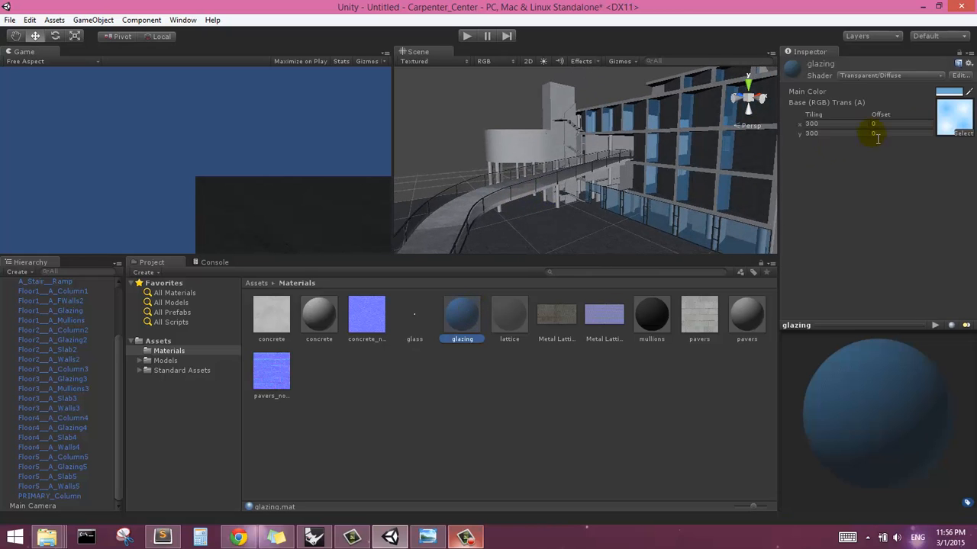
left_click(948, 93)
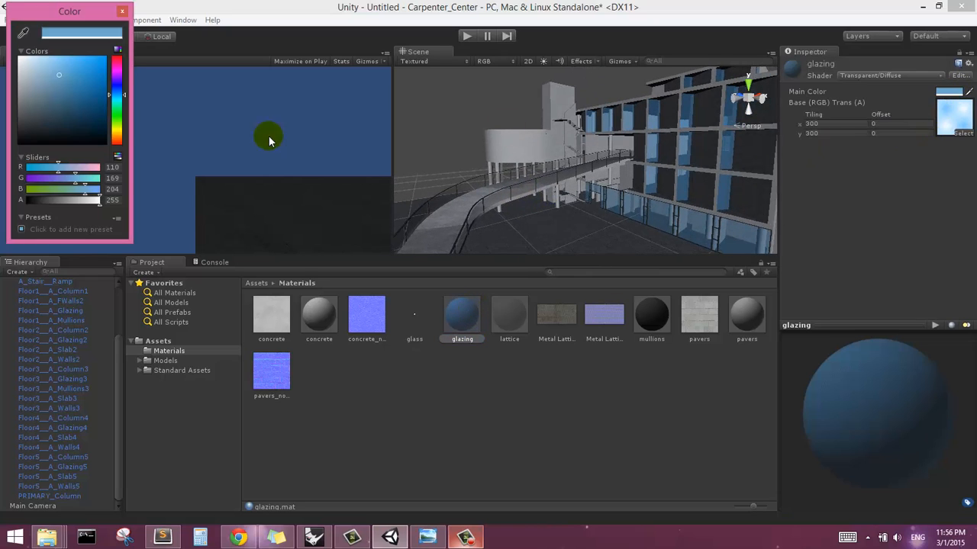
left_click(16, 69)
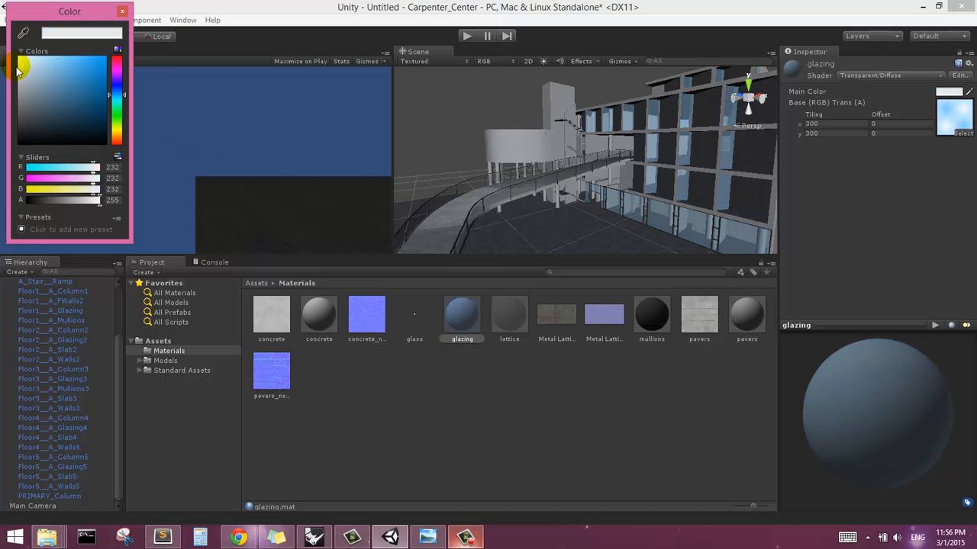
left_click(29, 70)
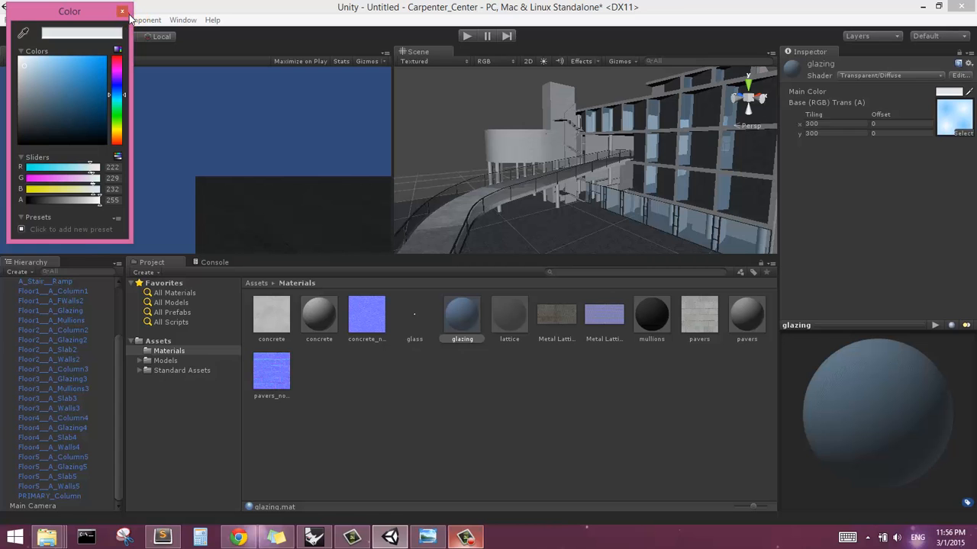
left_click(122, 11)
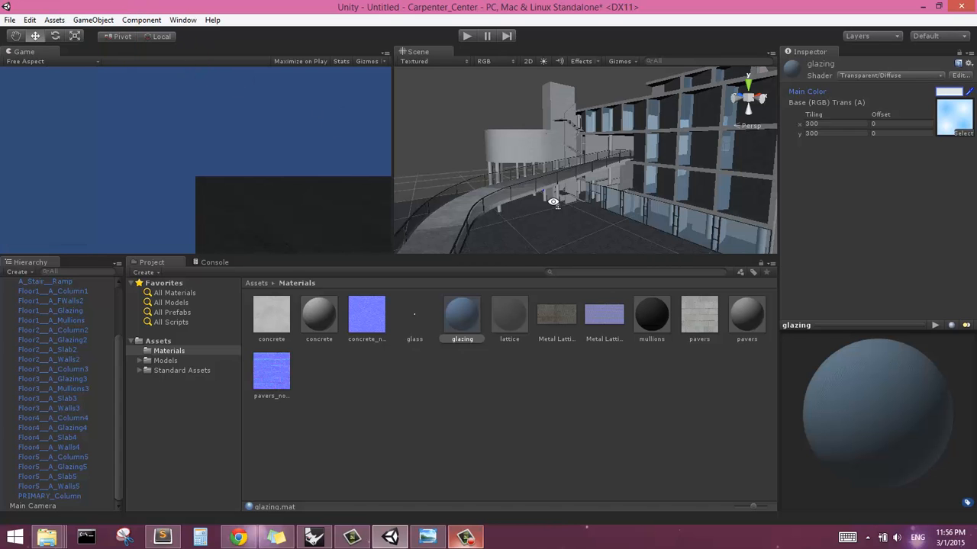
left_click_drag(553, 202, 584, 221)
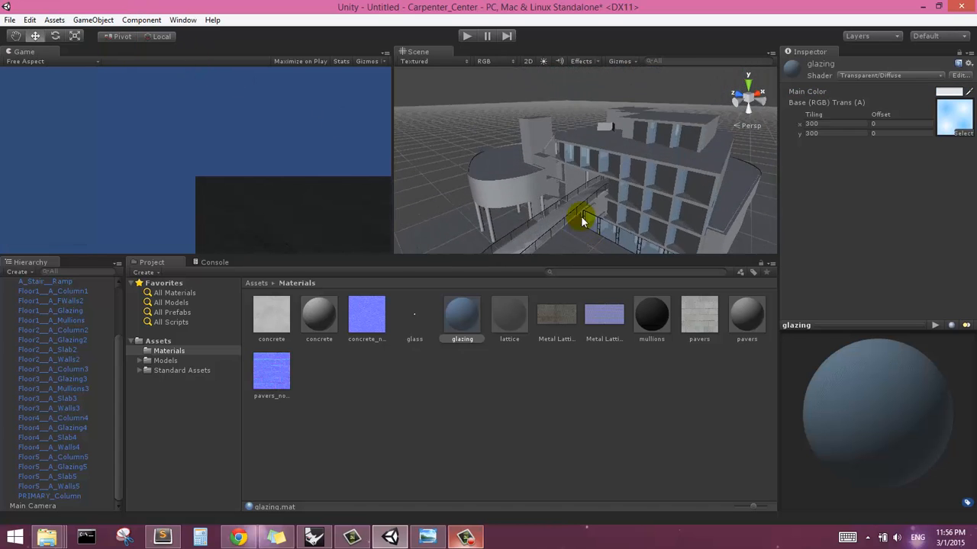
left_click_drag(580, 222, 548, 212)
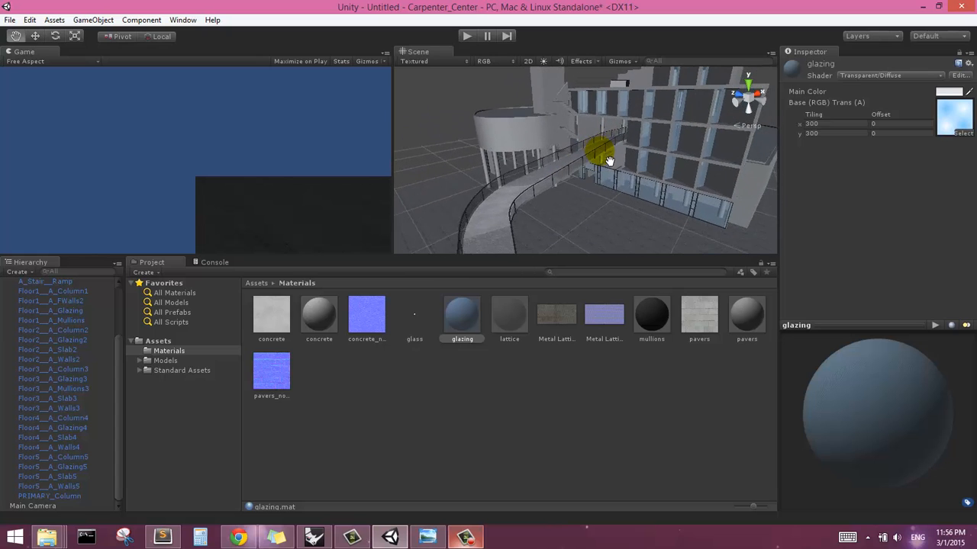
left_click_drag(609, 160, 598, 165)
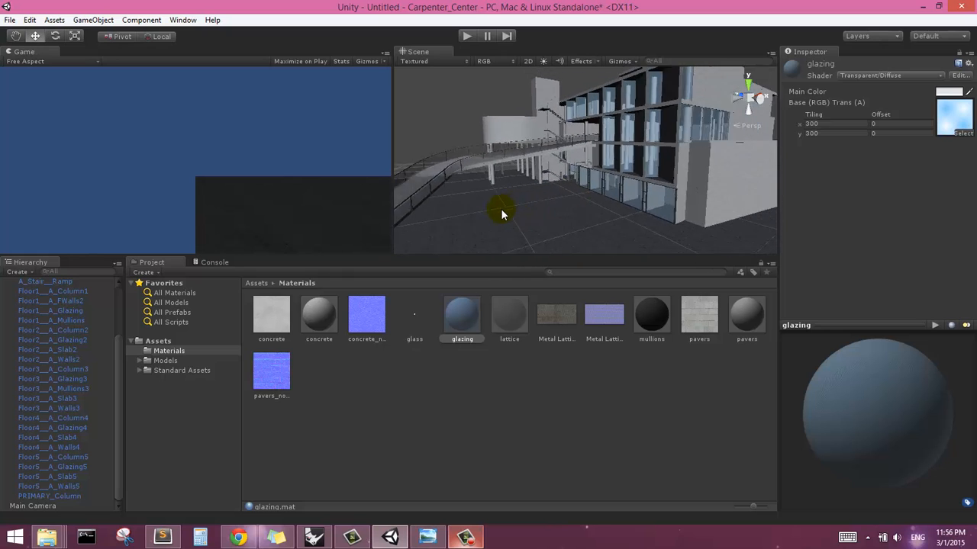
mouse_move(537, 205)
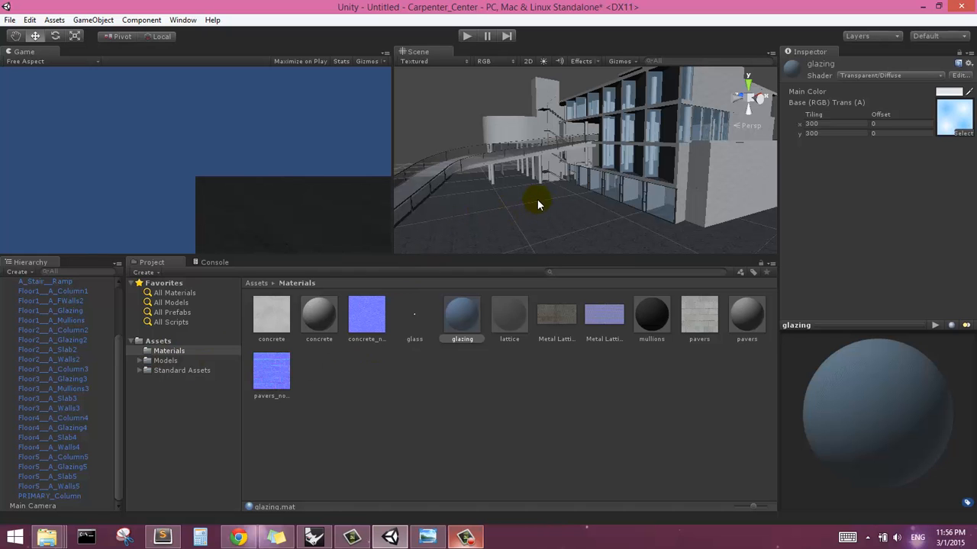
left_click_drag(538, 204, 496, 179)
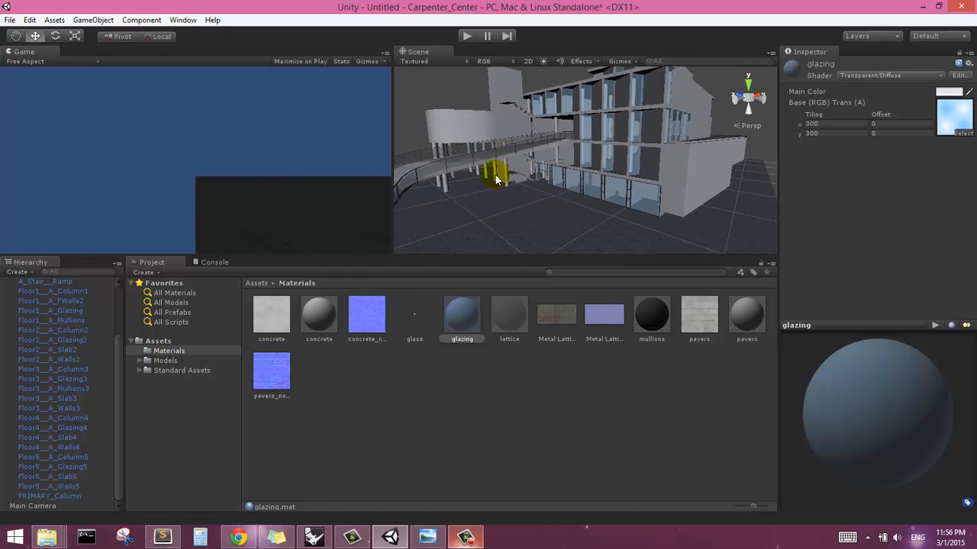